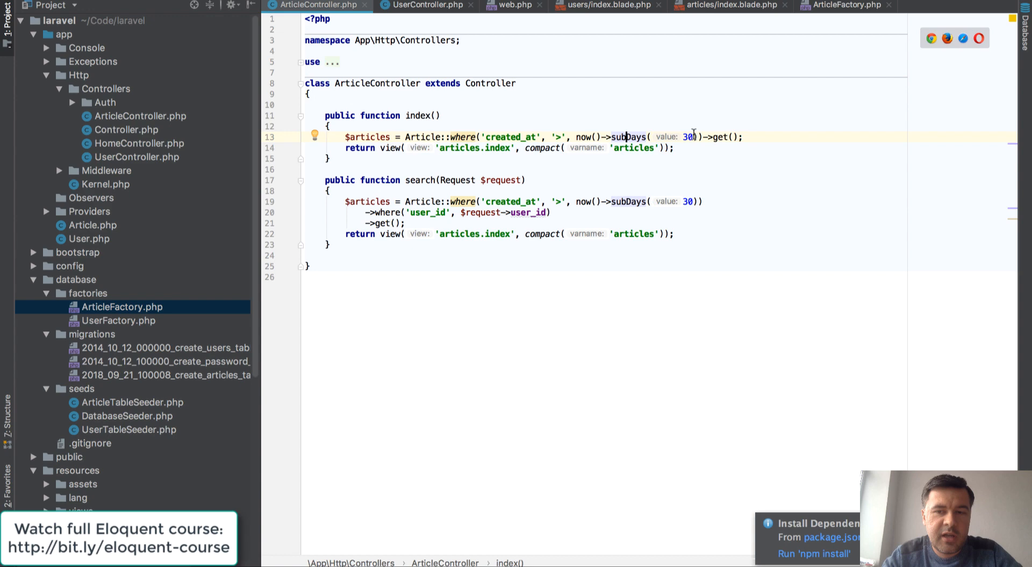
Review the user 3 article search results in Chrome, which list only article 9
double_click(688, 136)
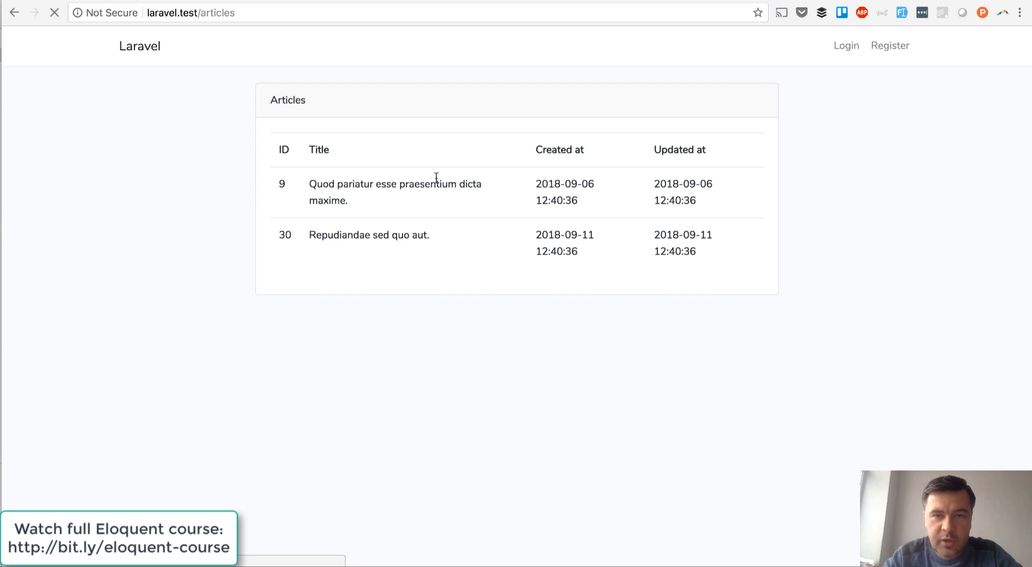
mouse_move(523, 181)
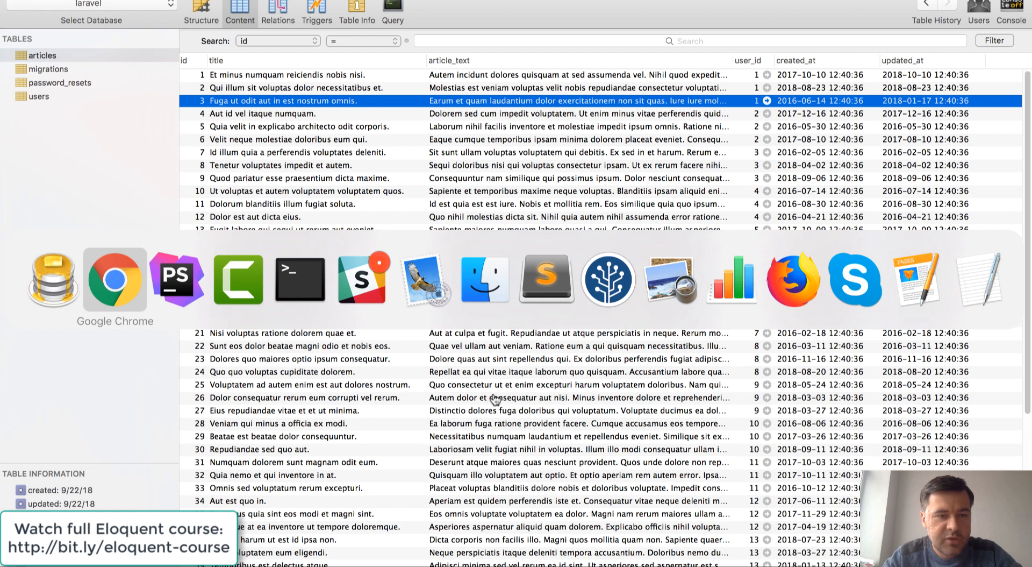
left_click(178, 280)
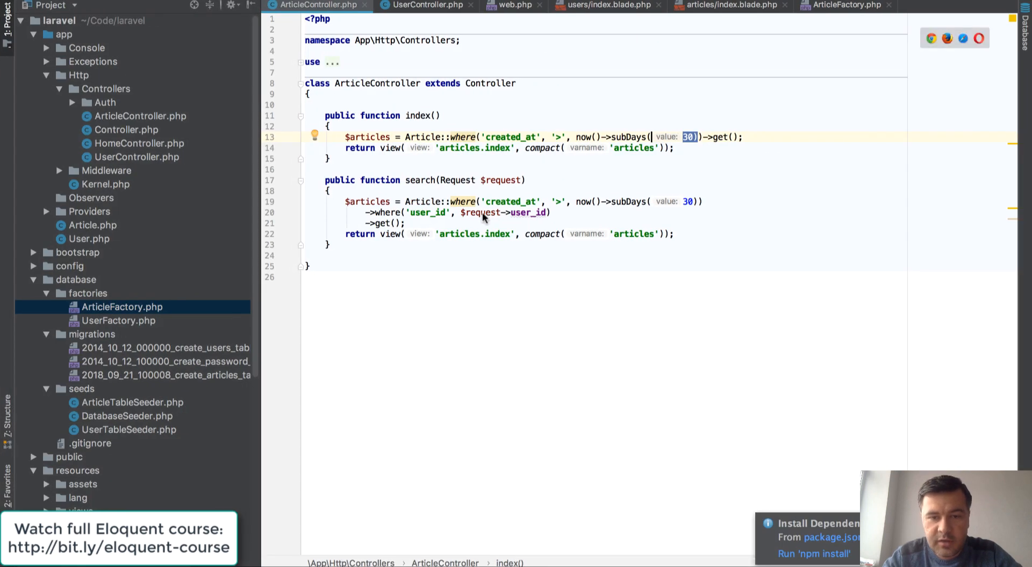
mouse_move(463, 186)
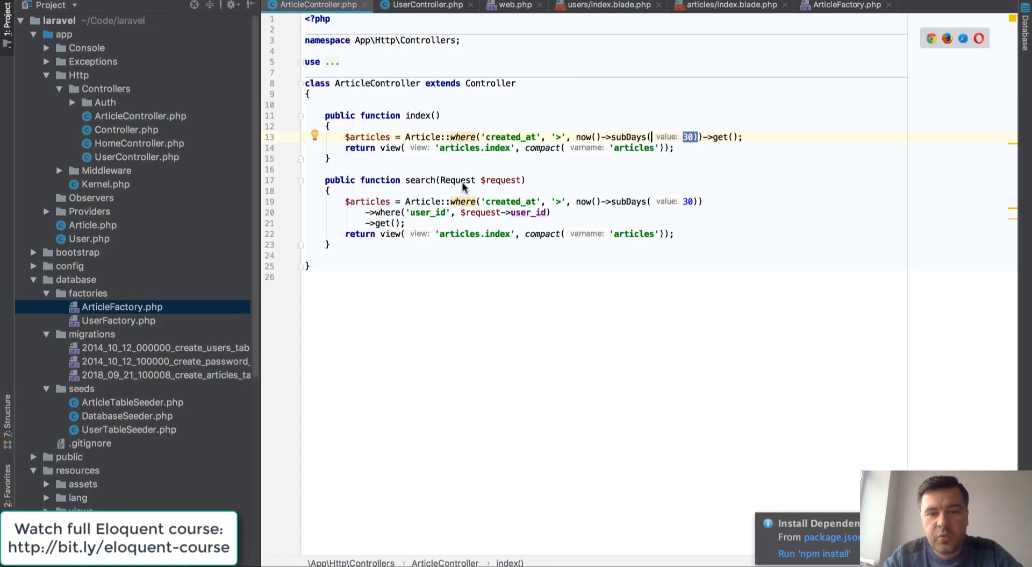
mouse_move(487, 184)
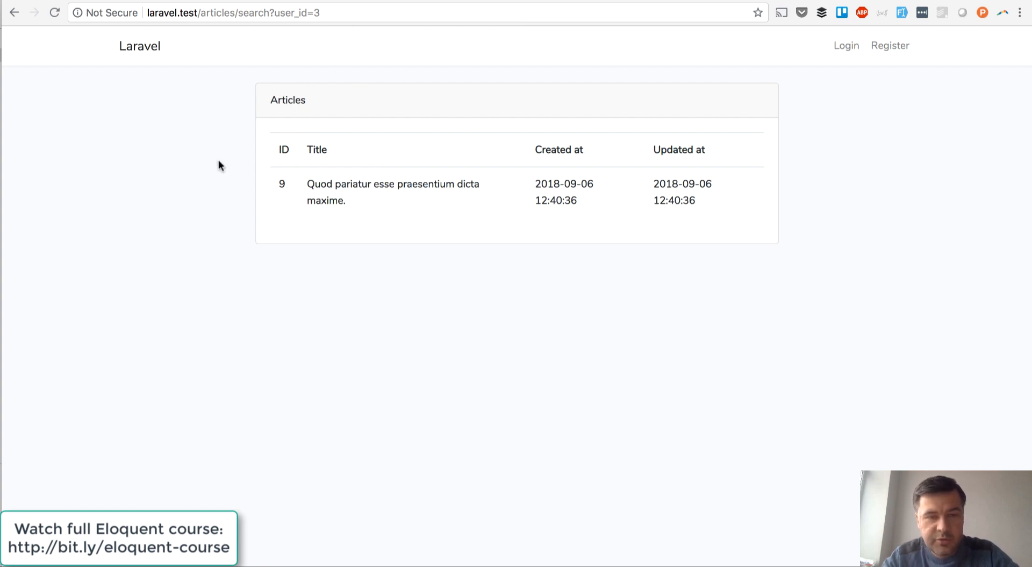
mouse_move(415, 180)
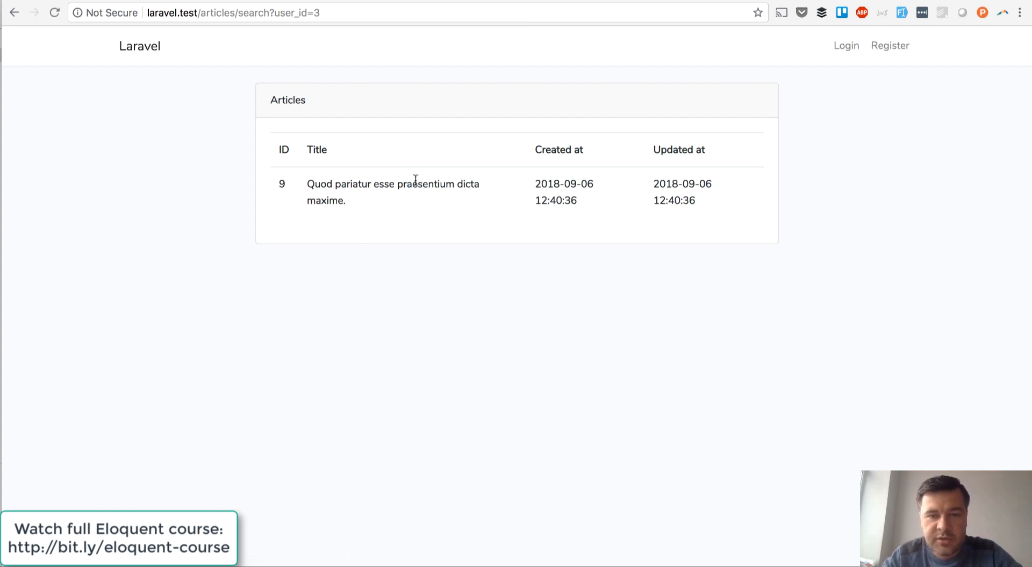
mouse_move(391, 178)
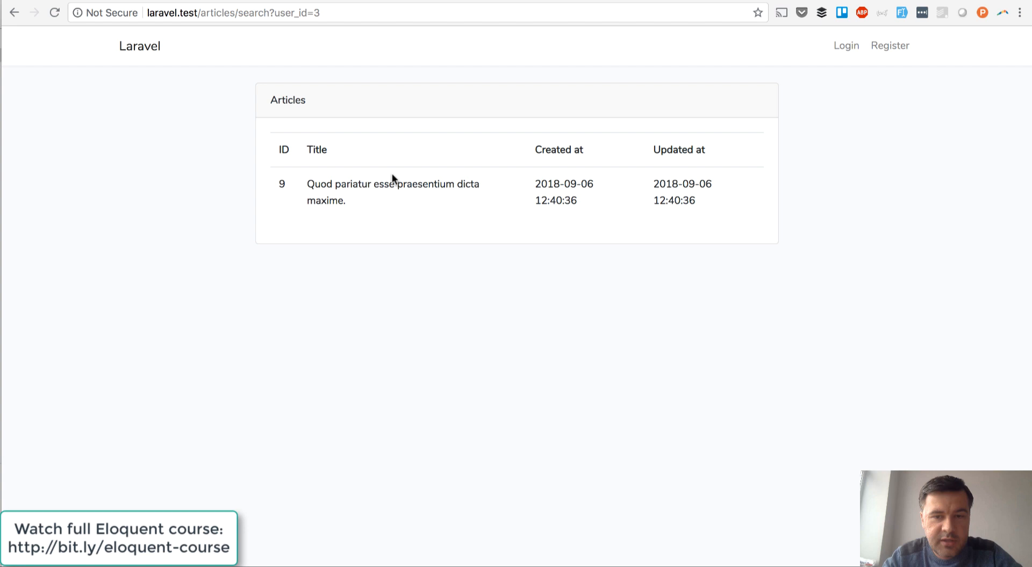
mouse_move(520, 220)
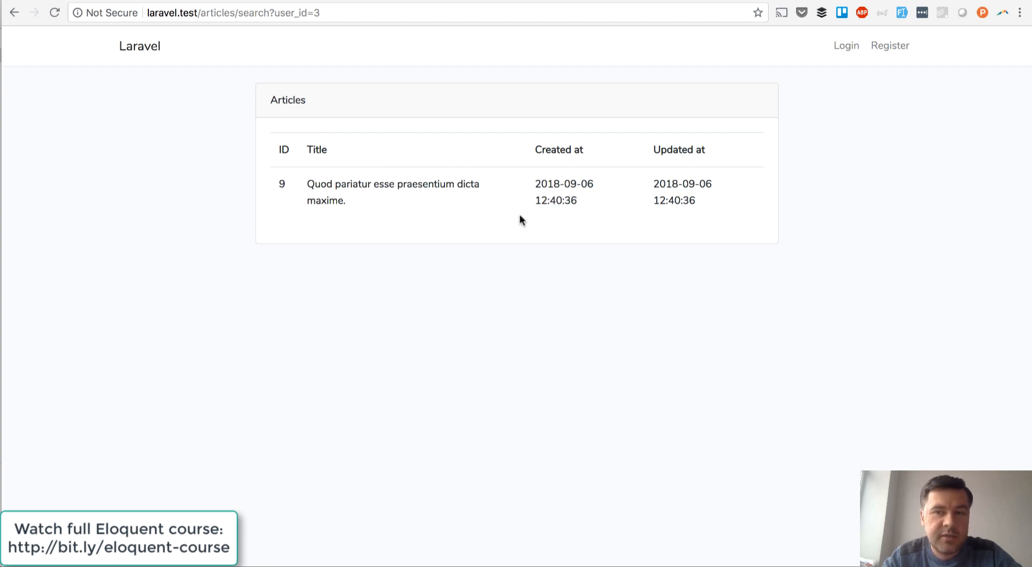
mouse_move(304, 356)
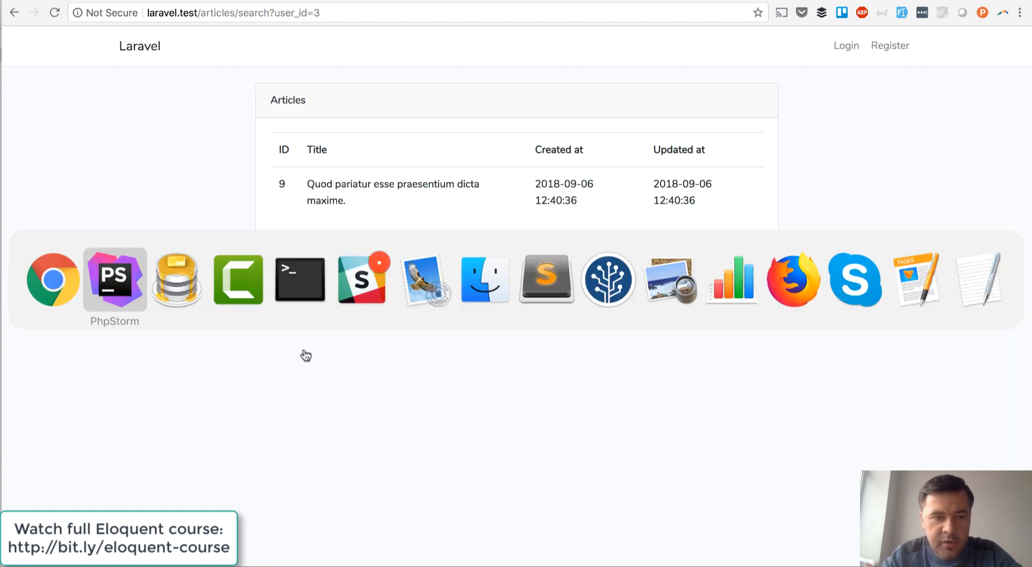
Return to PhpStorm with ArticleController's 30-day index() and search() queries open
left_click(114, 279)
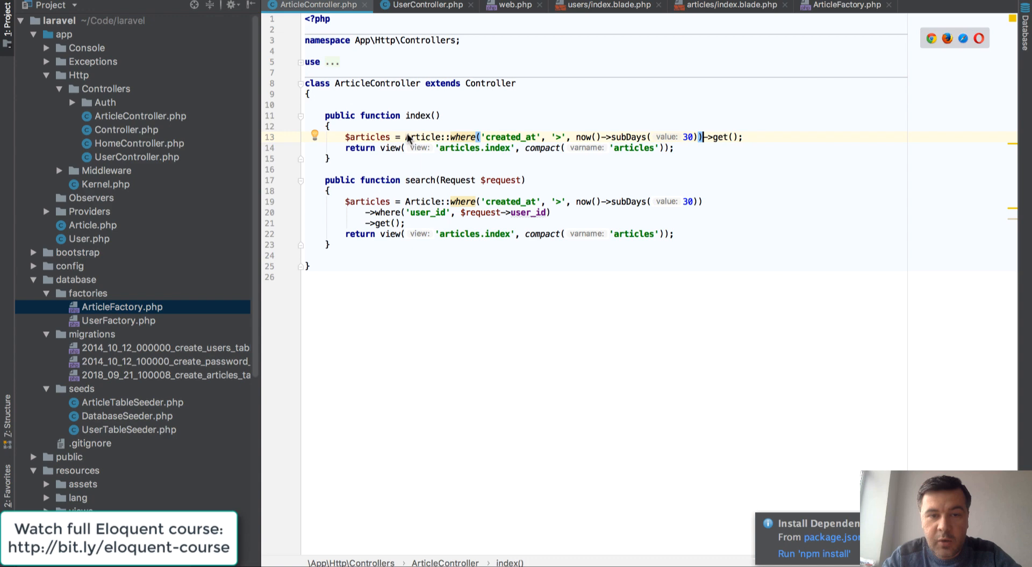
mouse_move(461, 137)
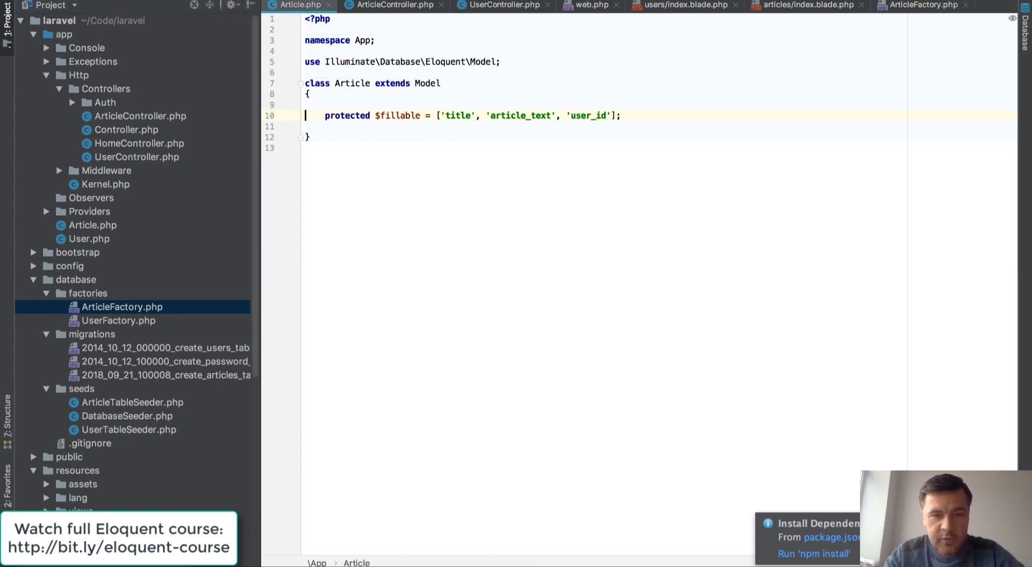
Add a 'public function scopeNewest($query)' method to the Article model
type("public fcun")
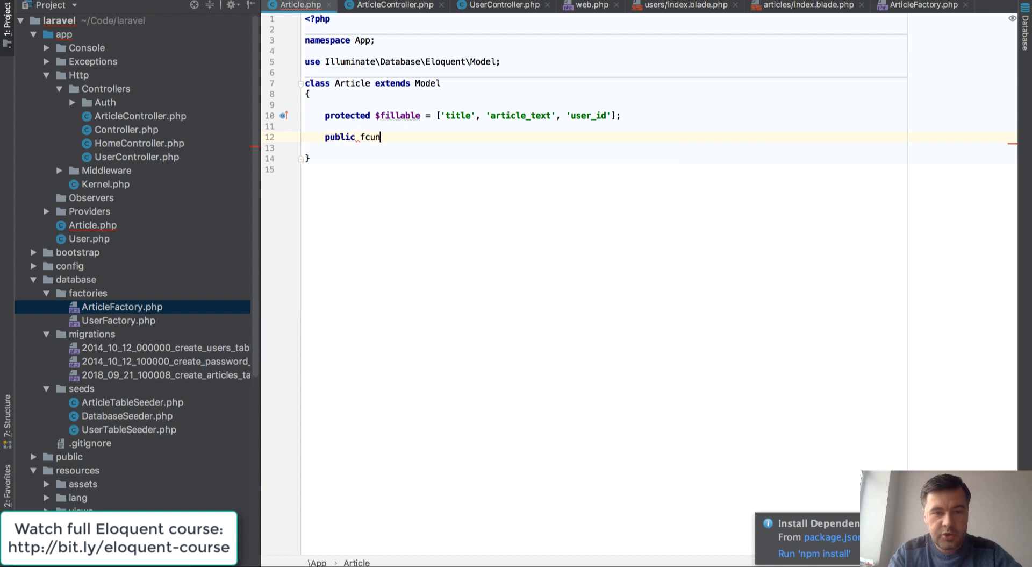
type("function")
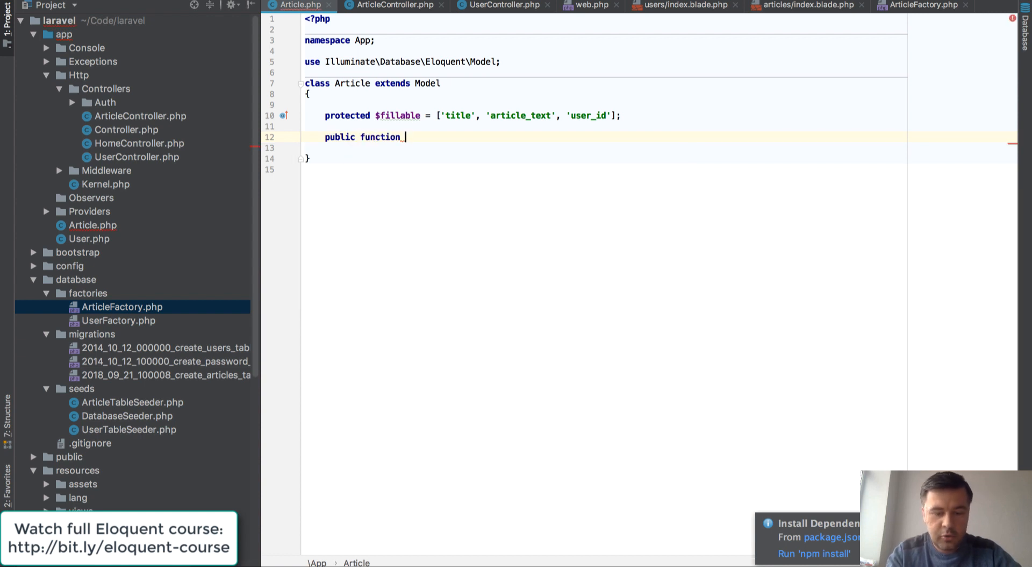
type("scopeN")
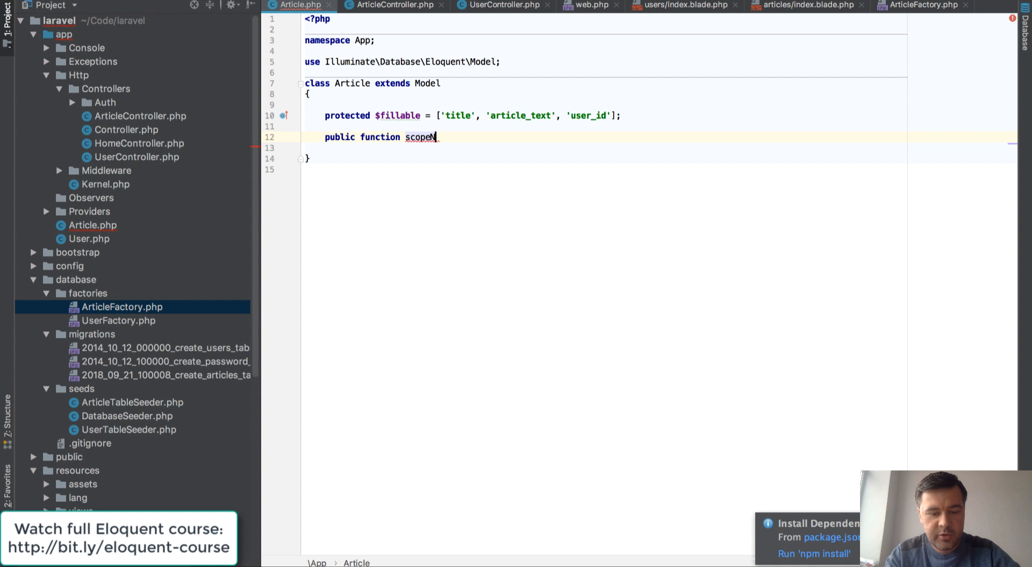
type("ewest()")
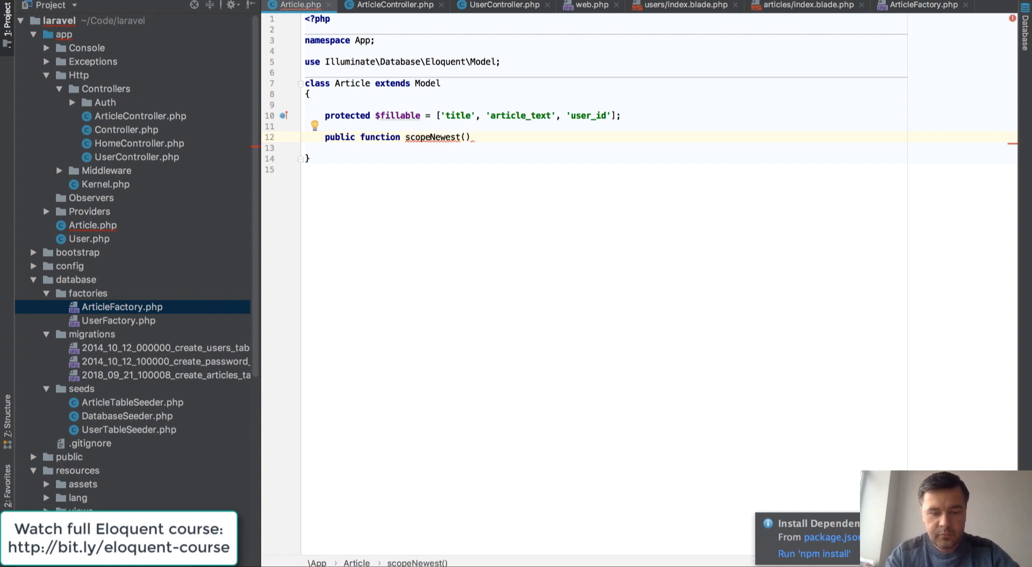
type("$query")
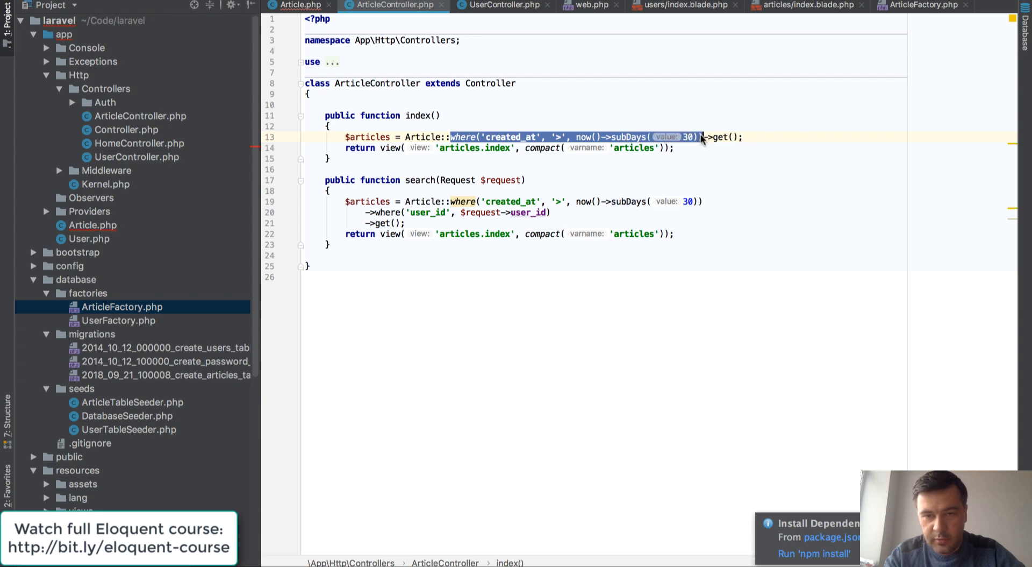
Move the 30-day created_at filter into scopeNewest and call Article::newest() in the controller
left_click(300, 4)
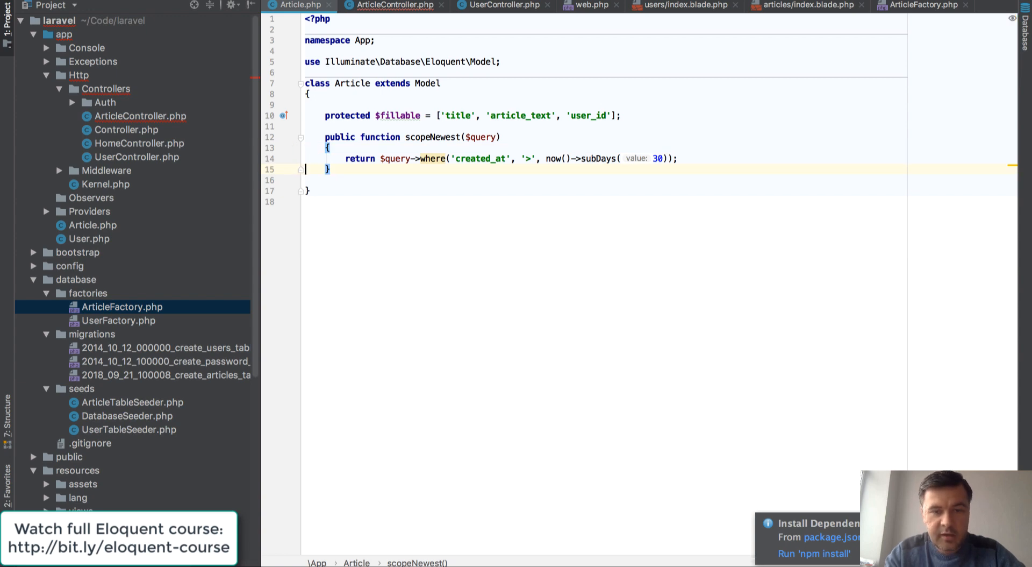
left_click(391, 6)
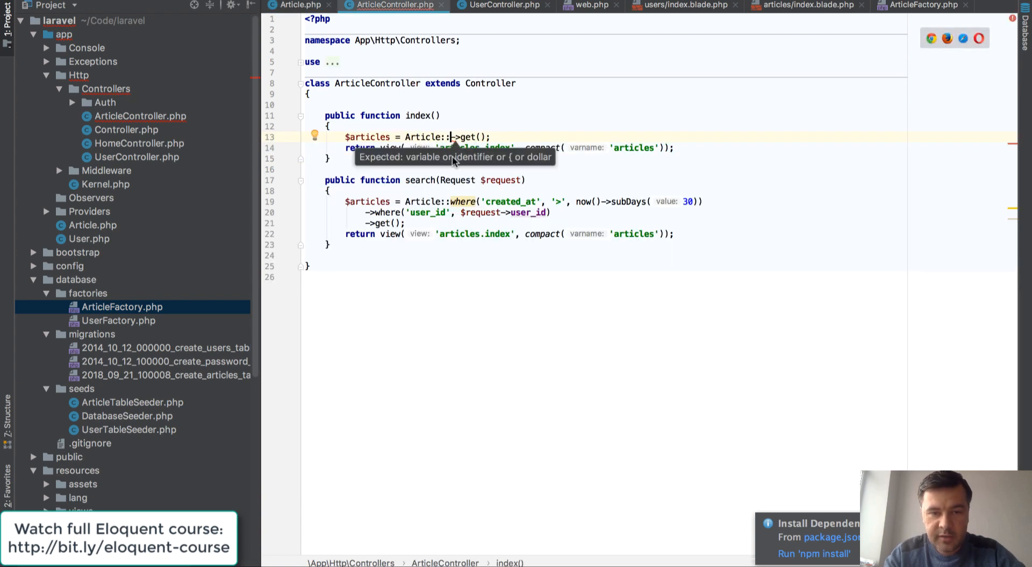
type("newes")
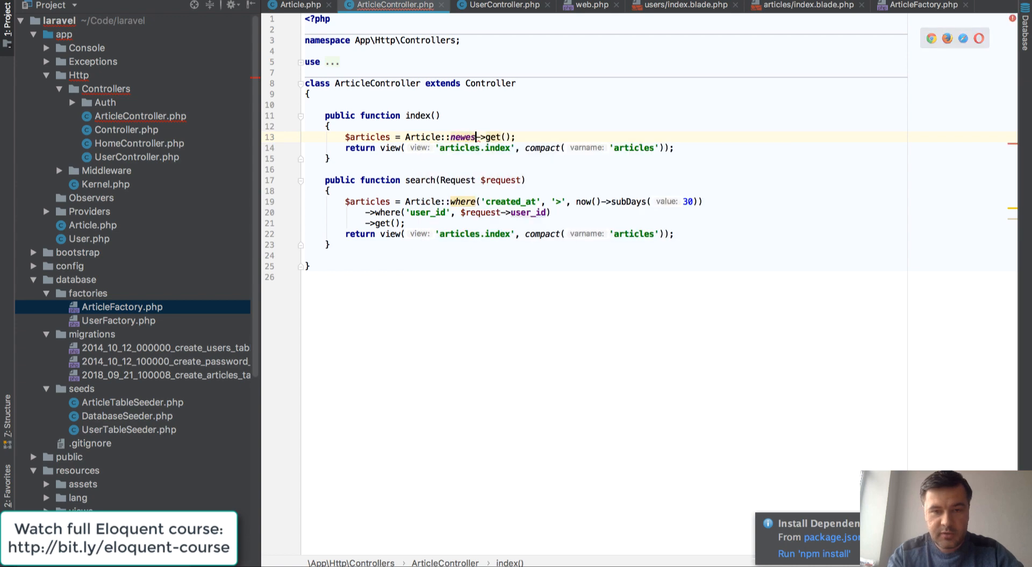
left_click(298, 5)
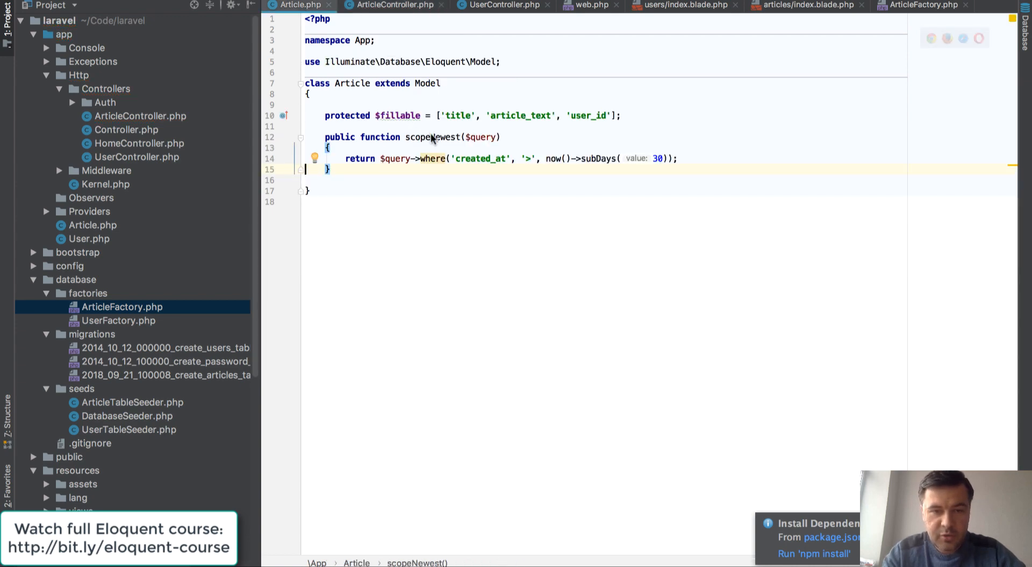
double_click(444, 136)
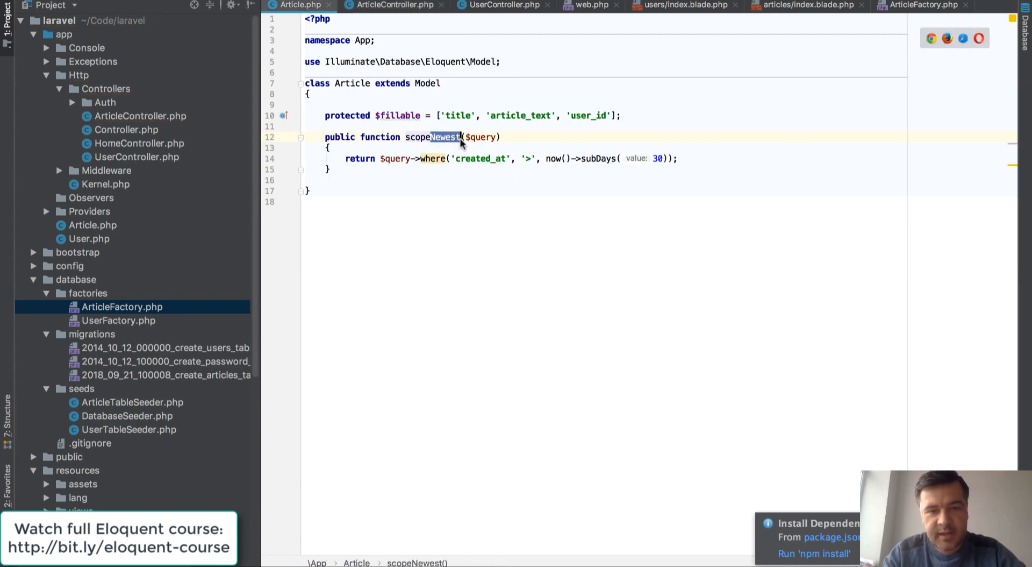
left_click(391, 5)
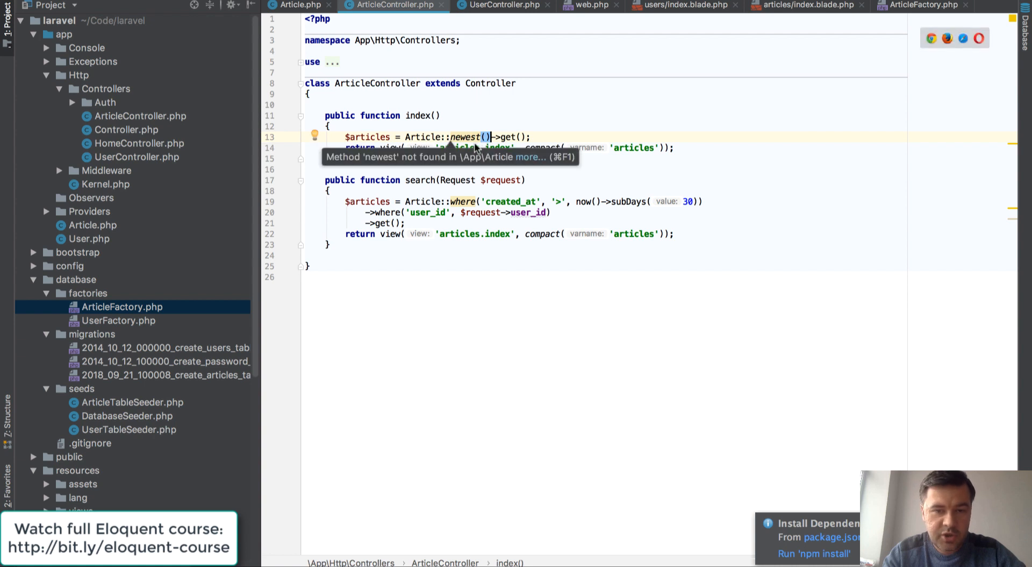
mouse_move(462, 201)
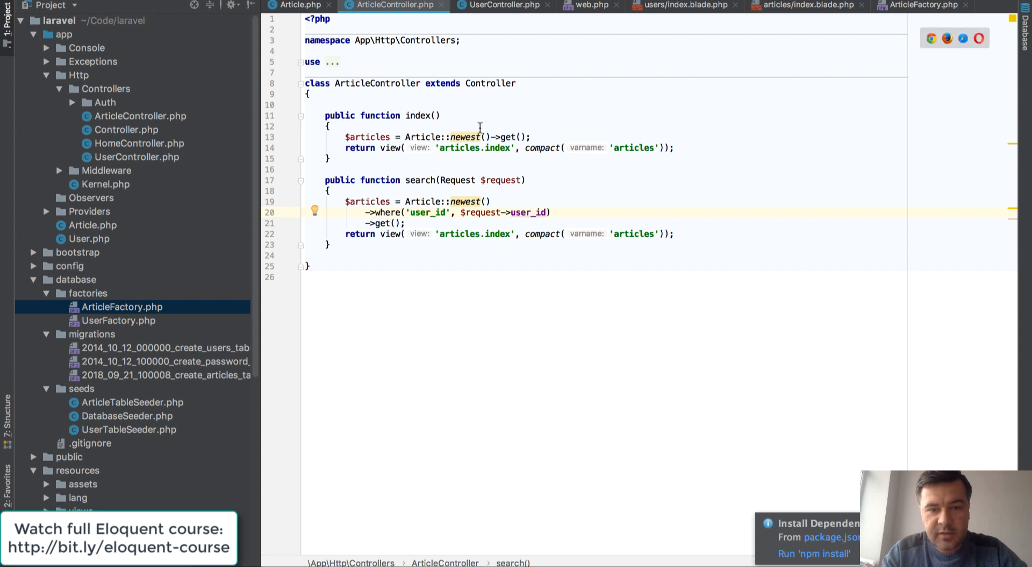
mouse_move(465, 136)
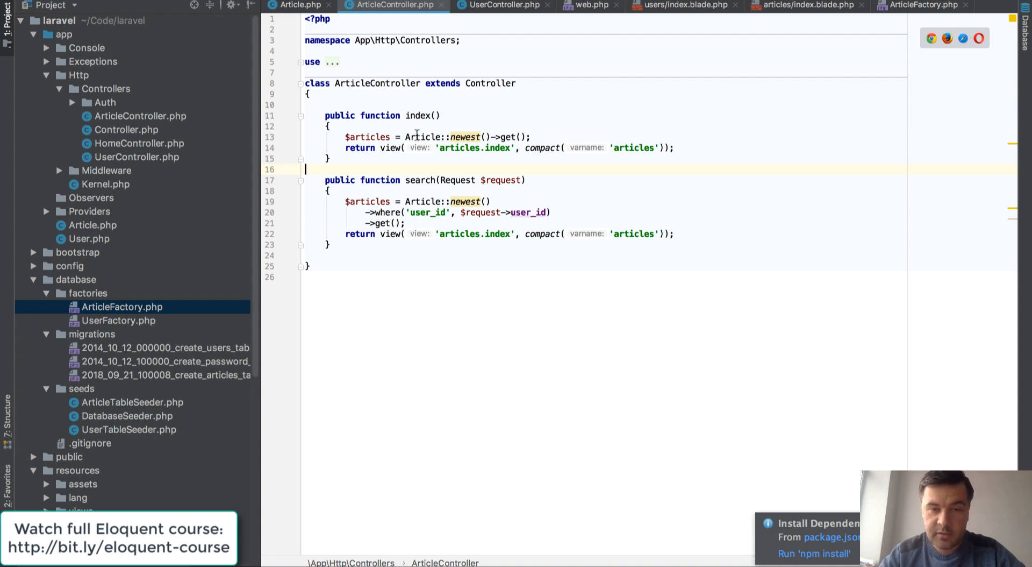
Return to the Article model's scopeNewest method after rechecking the user 3 search
left_click(298, 4)
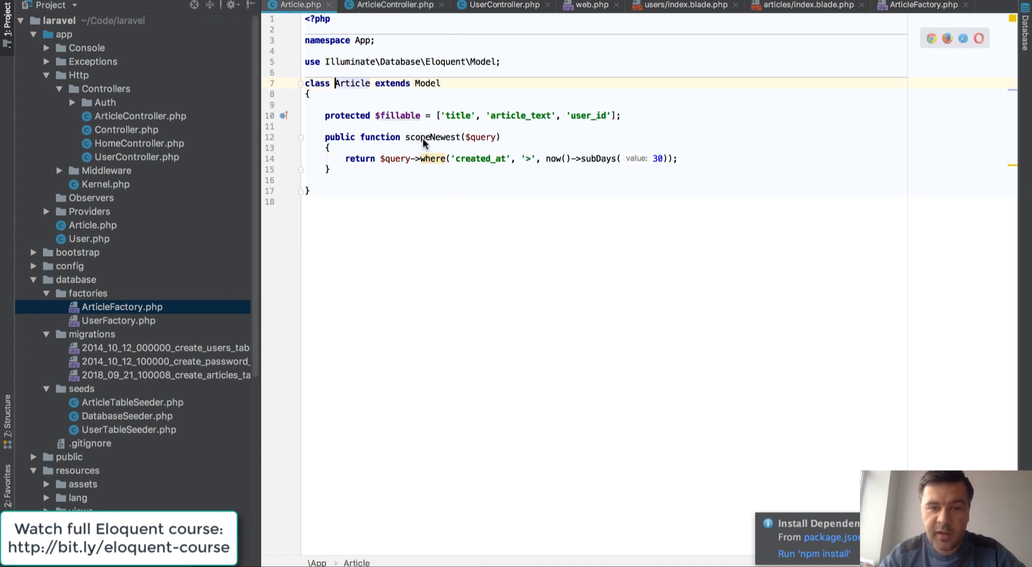
left_click(420, 136)
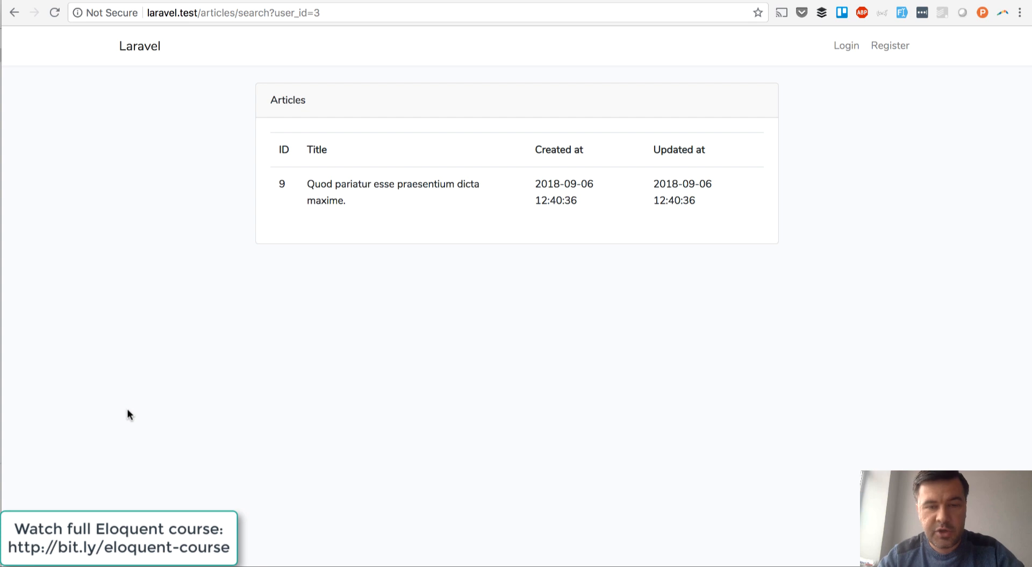
mouse_move(389, 340)
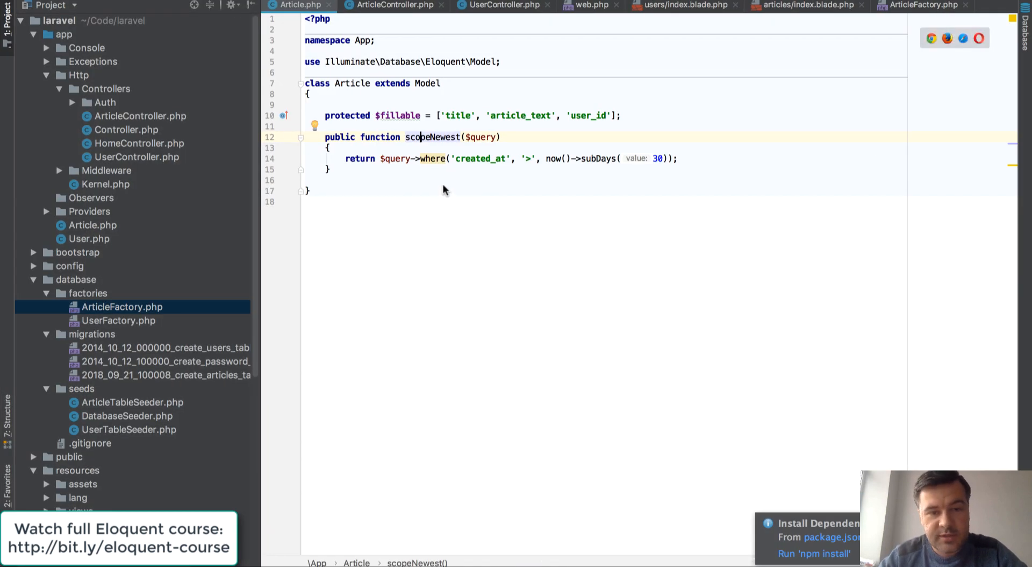
mouse_move(420, 151)
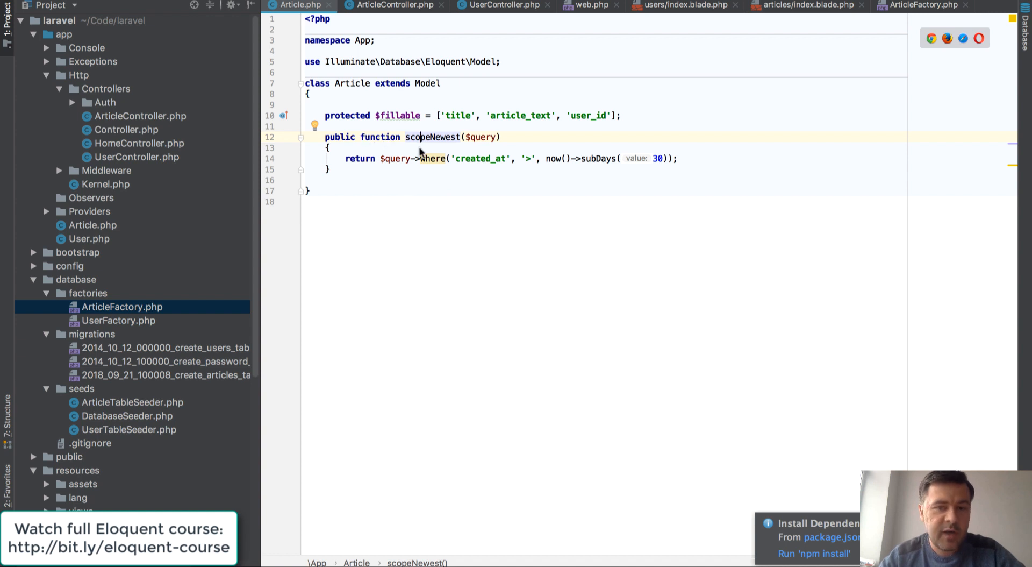
mouse_move(477, 137)
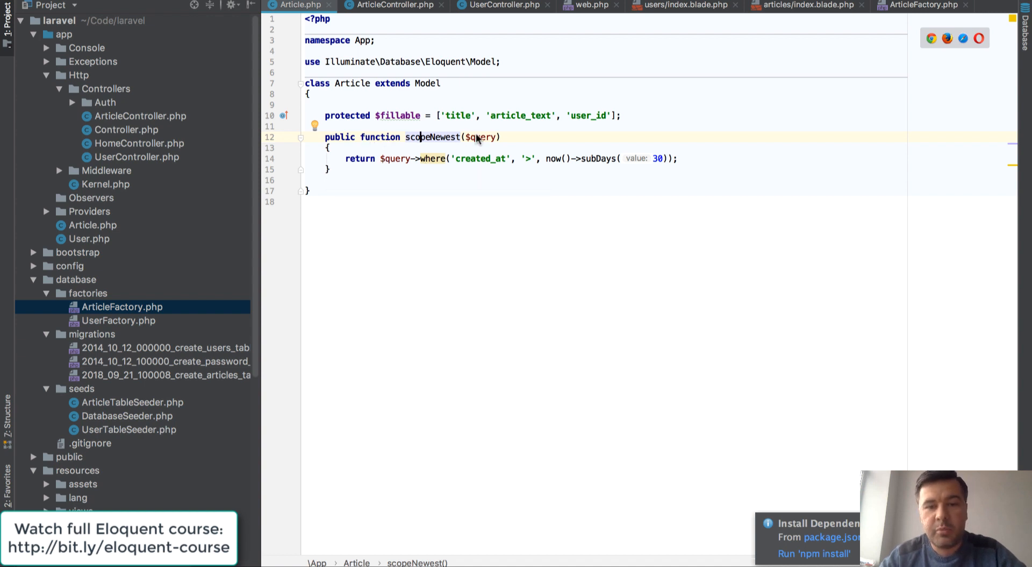
Change scopeNewest's subDays value from 30 to 60
double_click(393, 158)
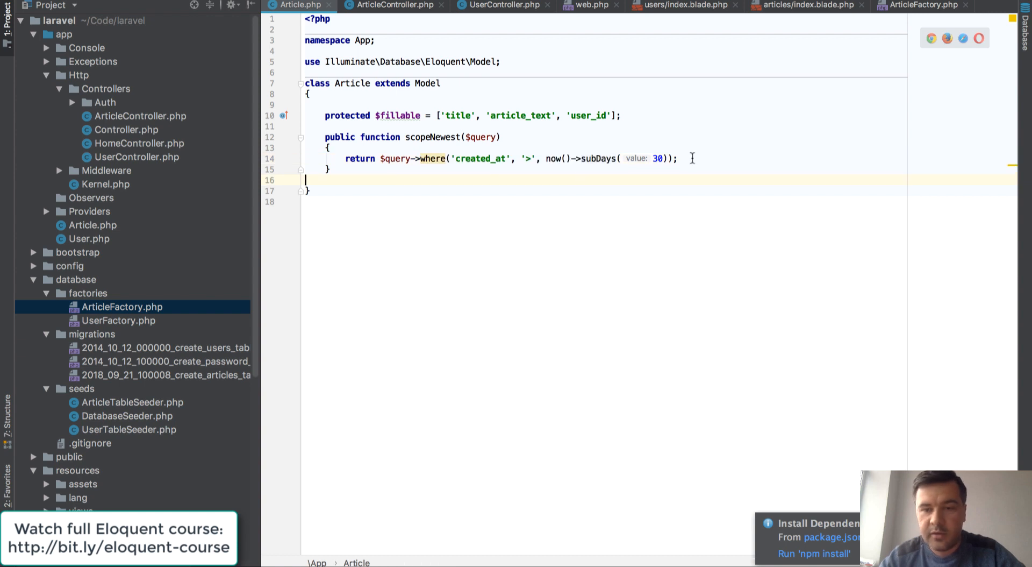
mouse_move(434, 276)
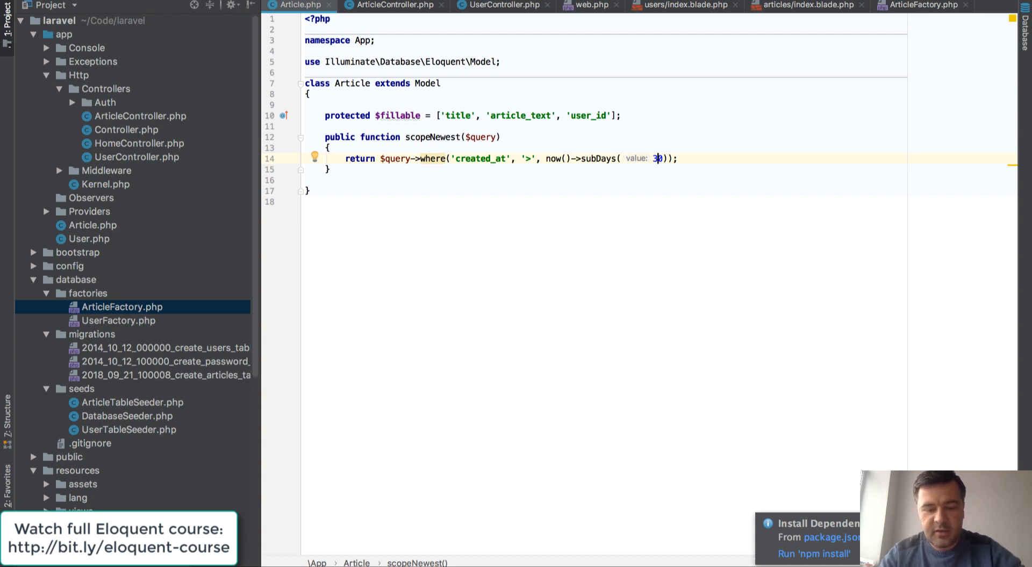
mouse_move(444, 423)
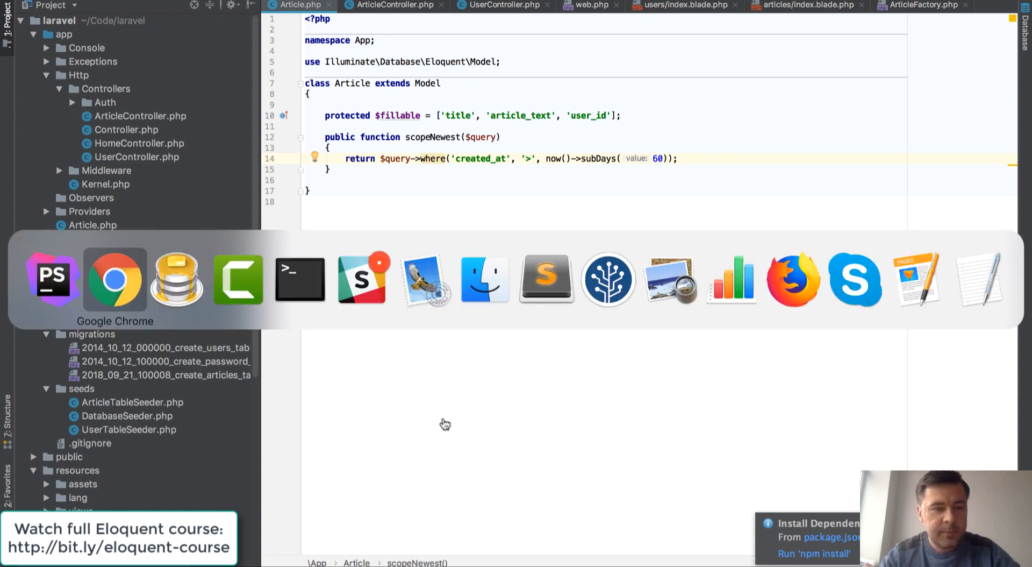
Check the 60-day filter's effect on the articles page in Chrome
left_click(114, 279)
type(", ")
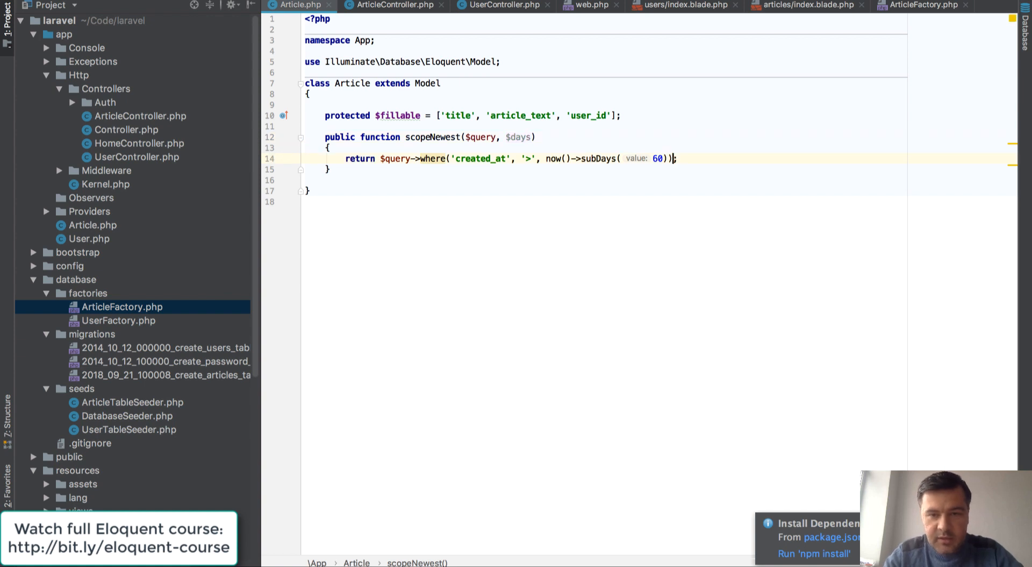
Give scopeNewest a $days=30 parameter used by subDays, and pass 90 from search()'s newest() call
type("$days")
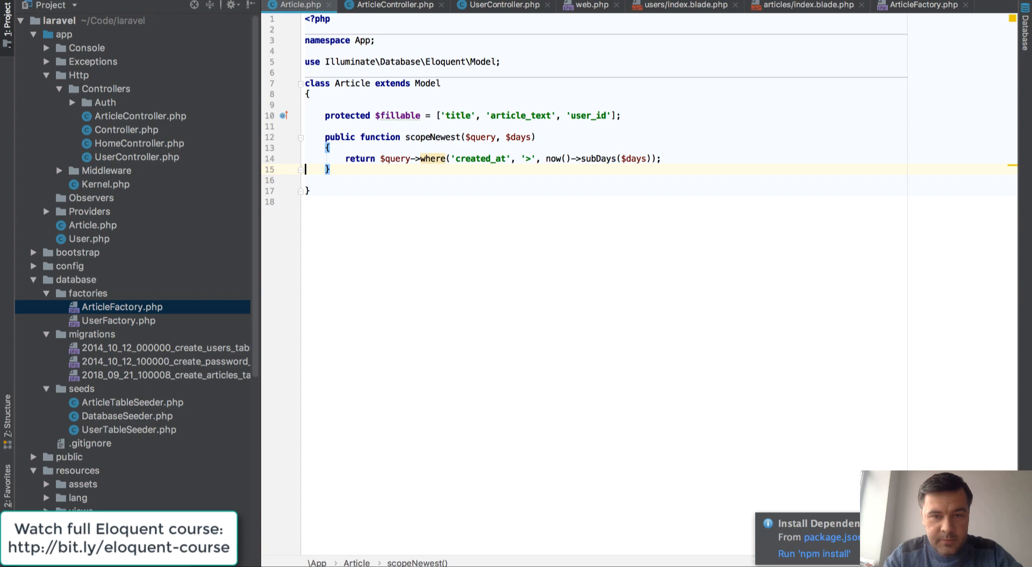
left_click(392, 5)
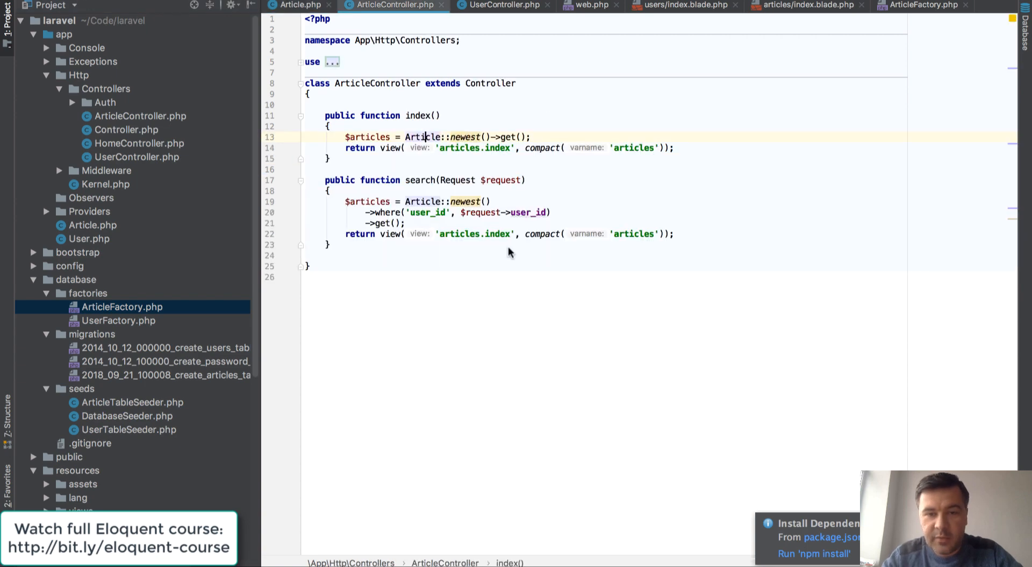
left_click(300, 5)
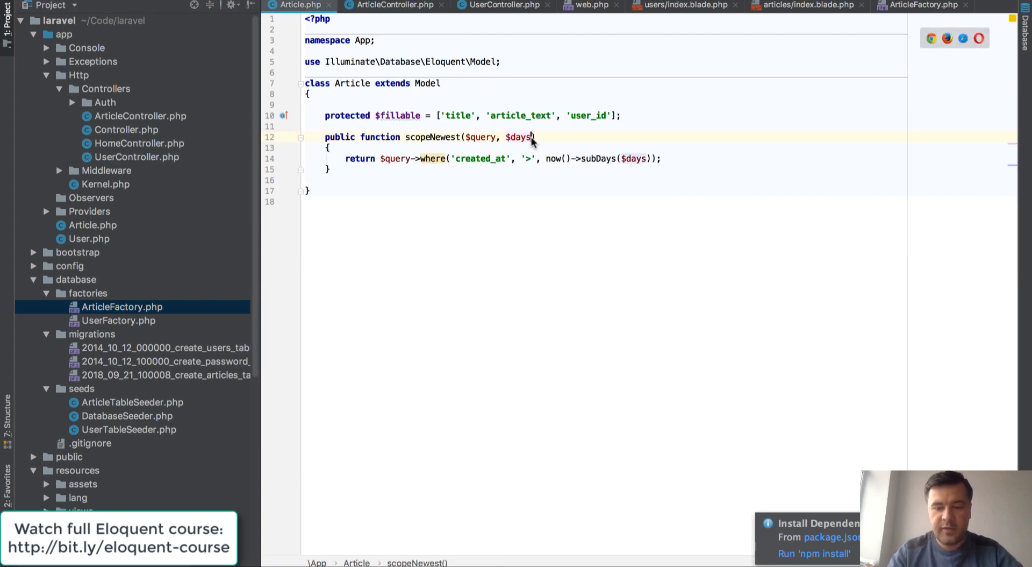
type("=30")
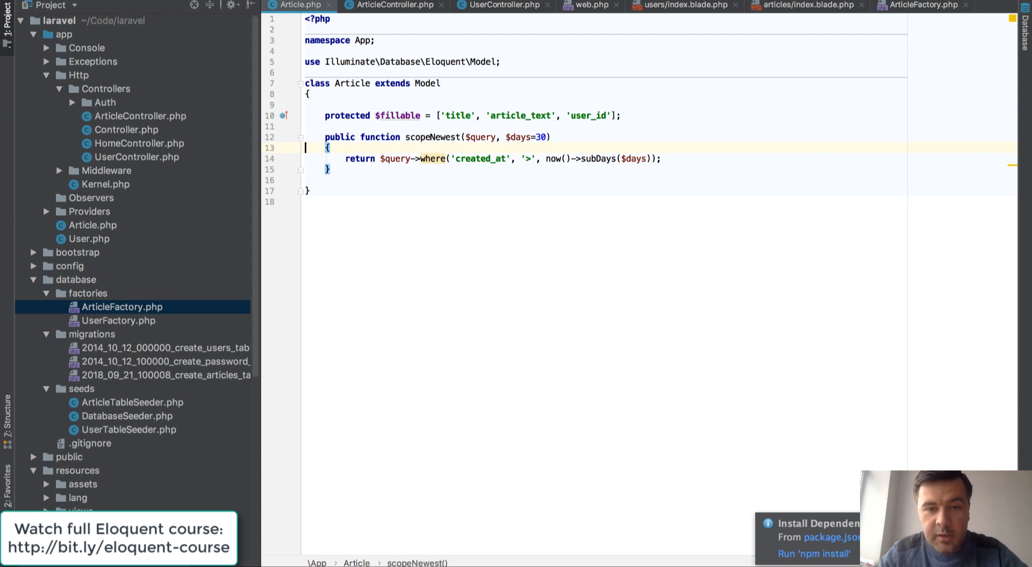
left_click(392, 5)
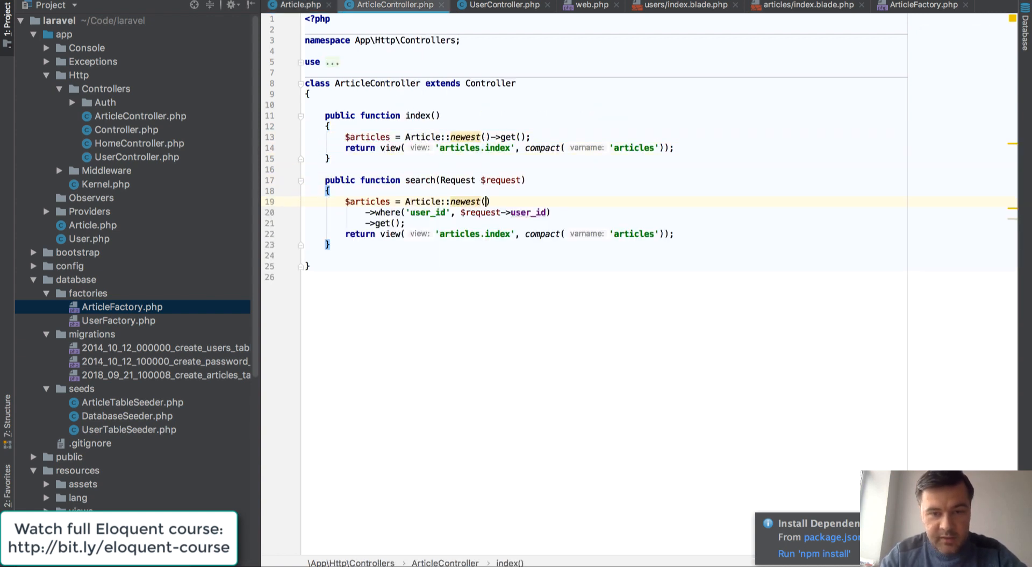
type("90")
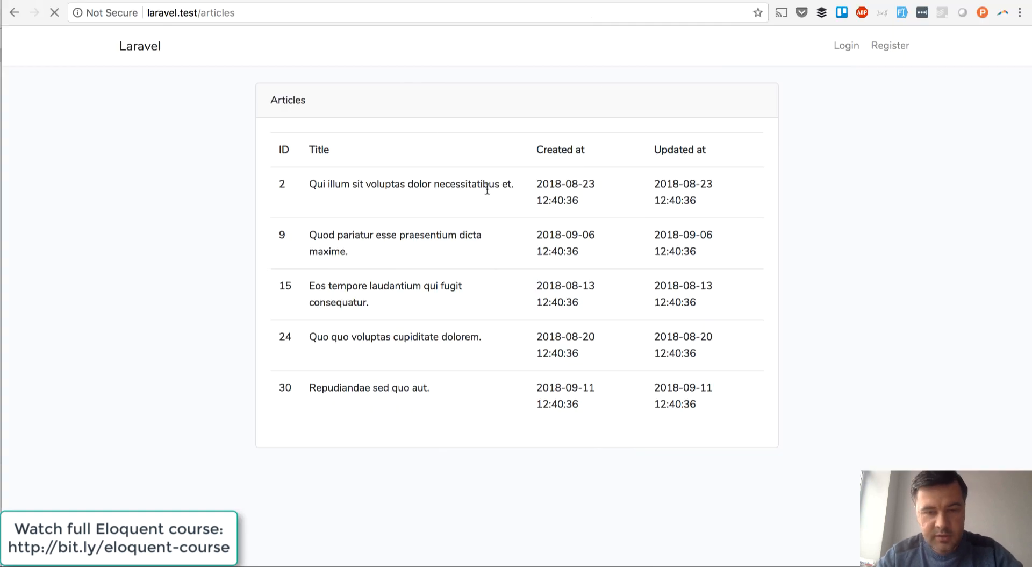
Reload the articles list and confirm the user 3 search now returns articles 8 and 9 with newest(900)
left_click(54, 13)
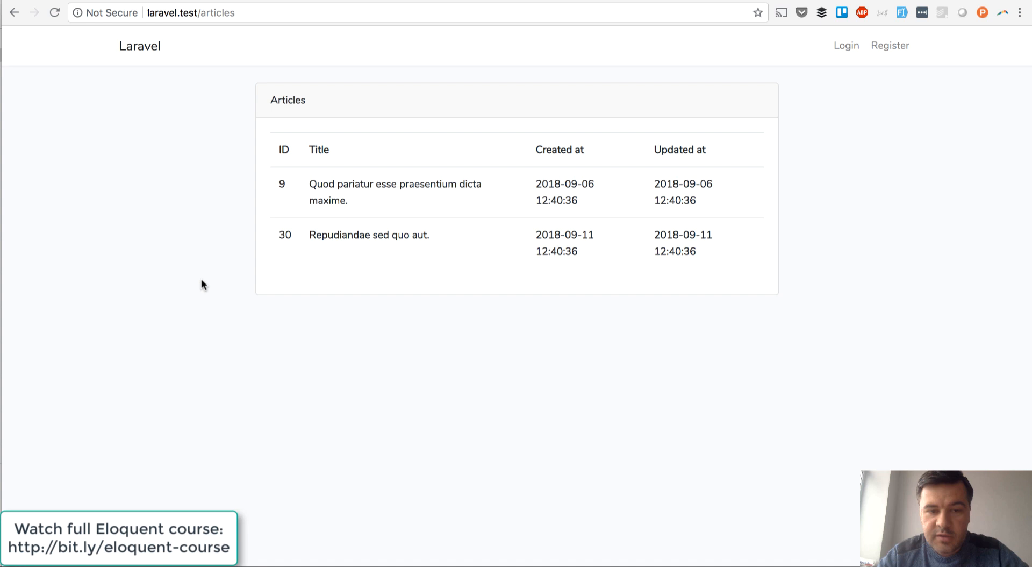
mouse_move(374, 183)
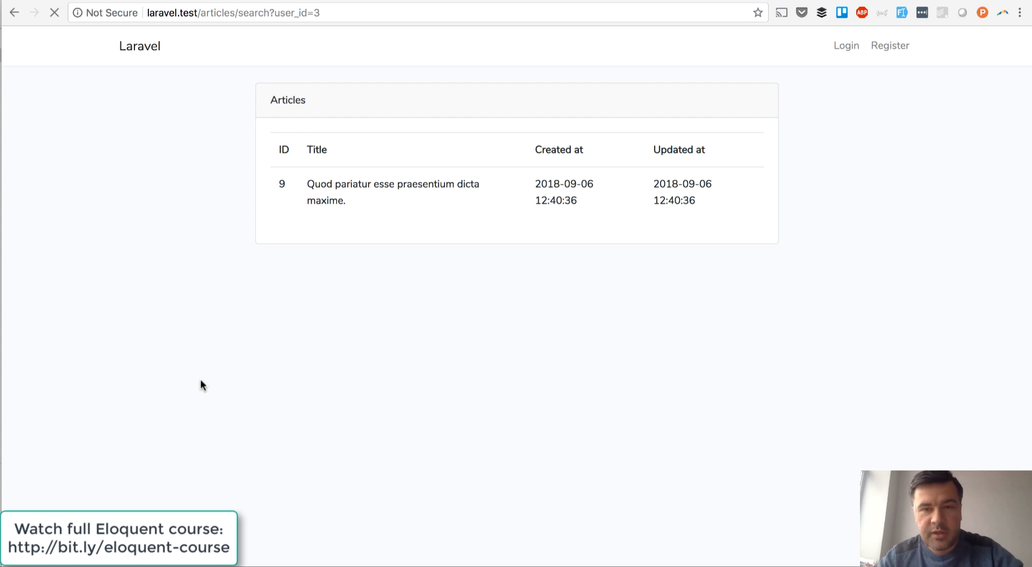
mouse_move(130, 392)
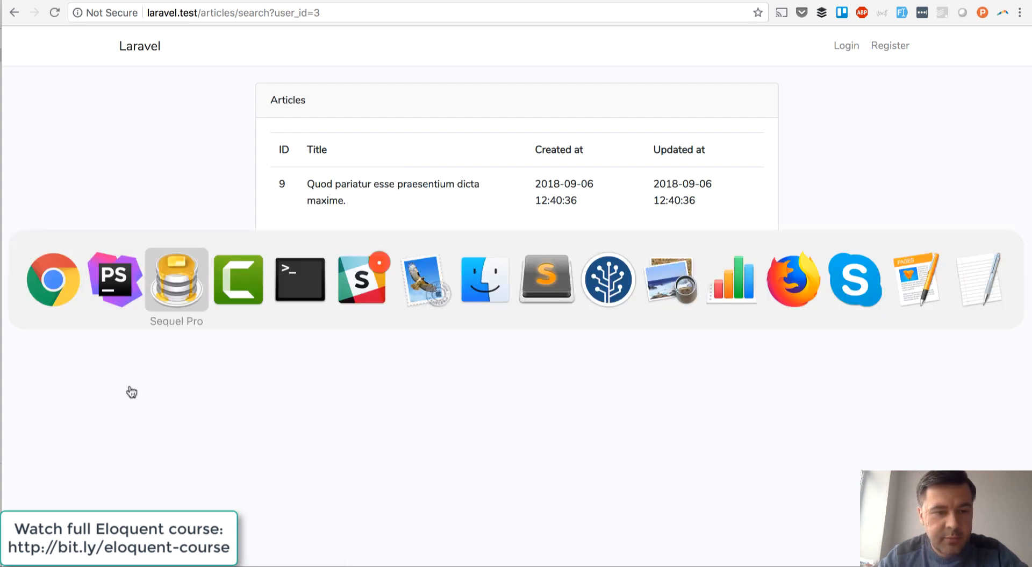
left_click(175, 279)
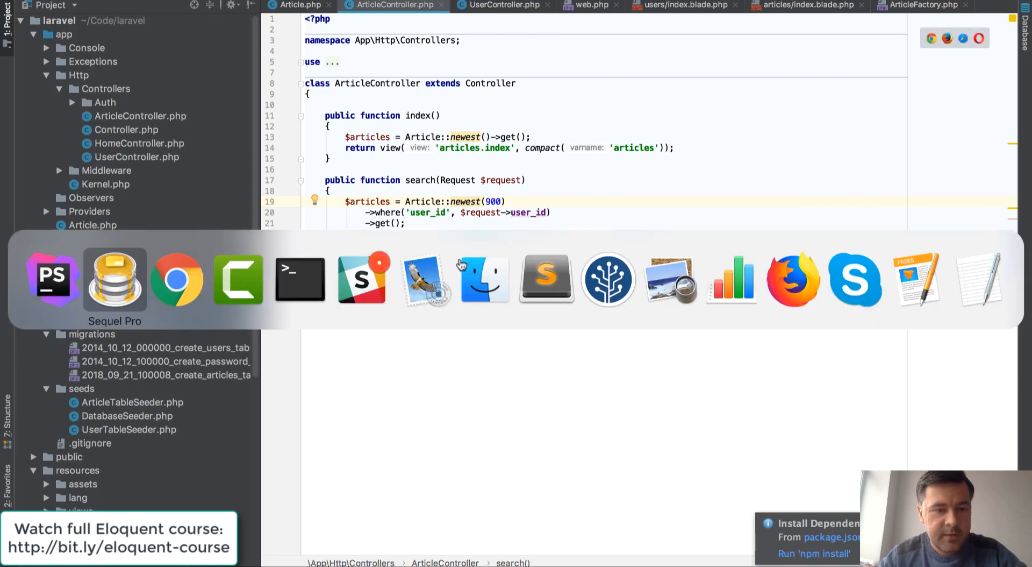
left_click(176, 278)
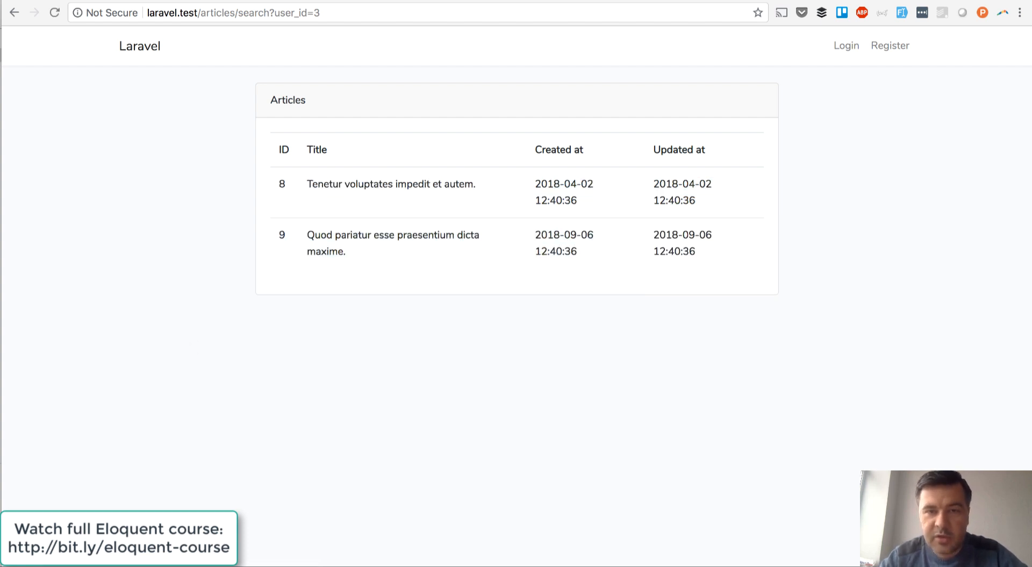
mouse_move(248, 446)
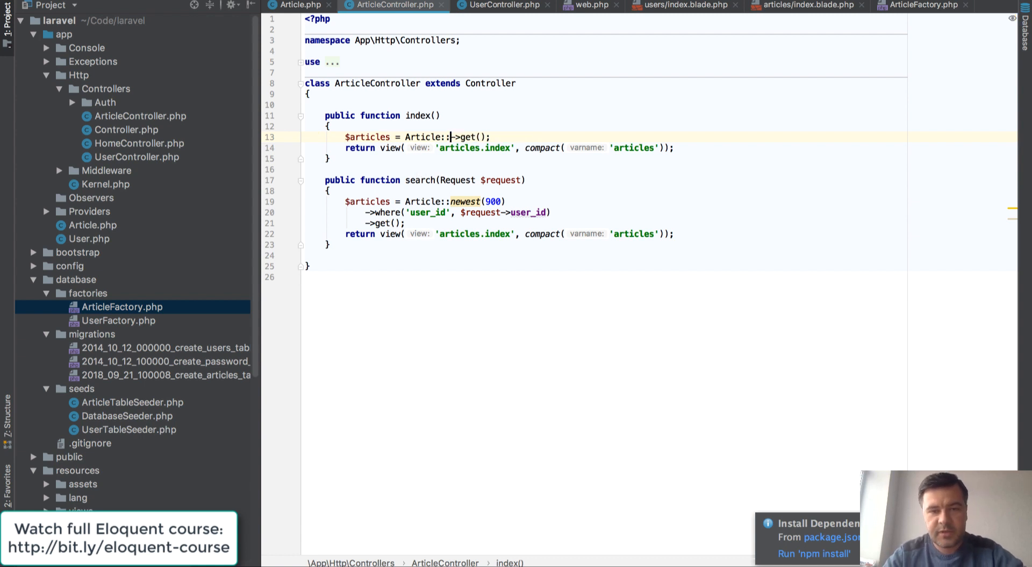
Replace newest() with where('user_id', 1) in index() and select the filter to reuse in search()
type("where()")
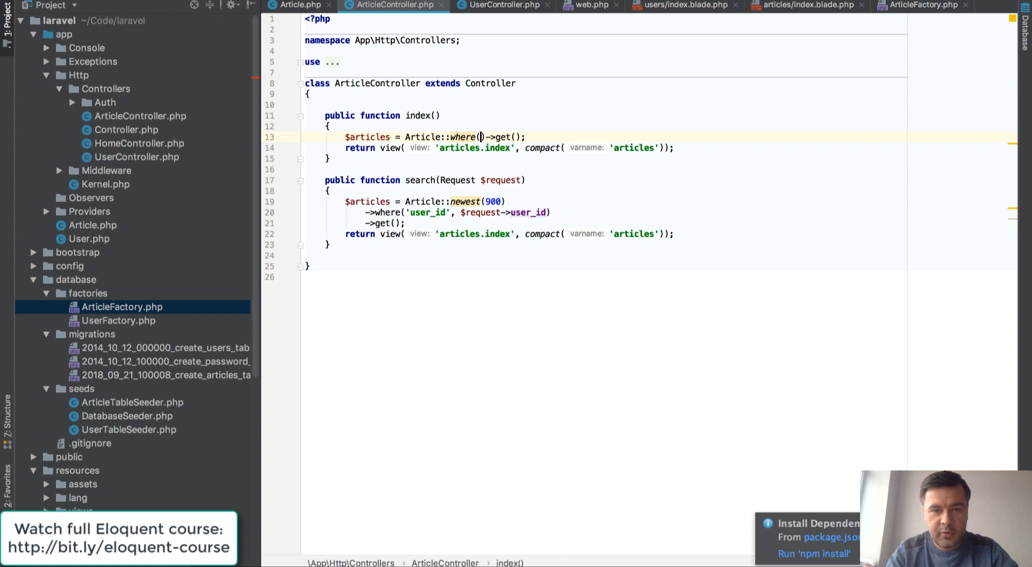
type("'user_id',")
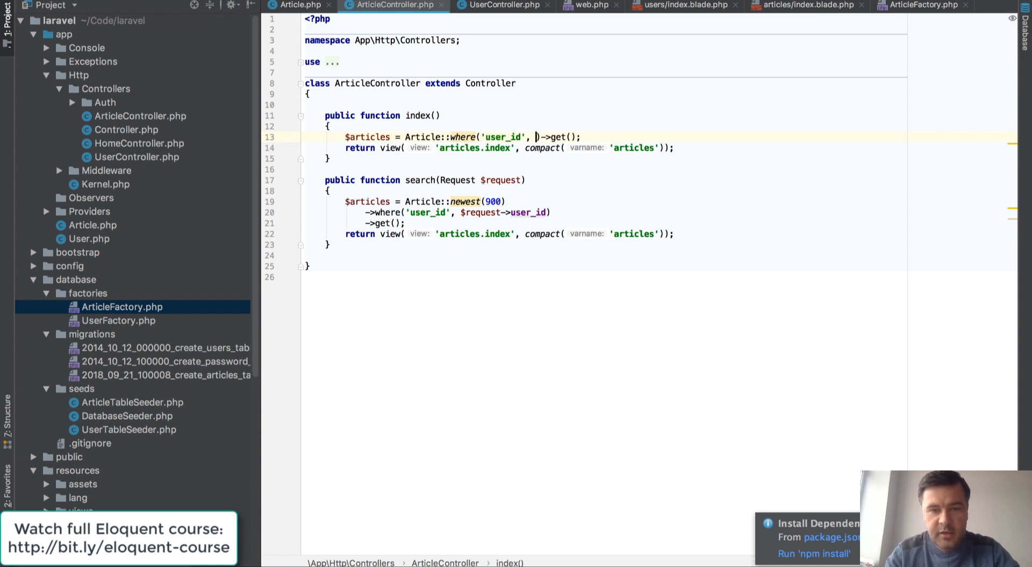
type("1")
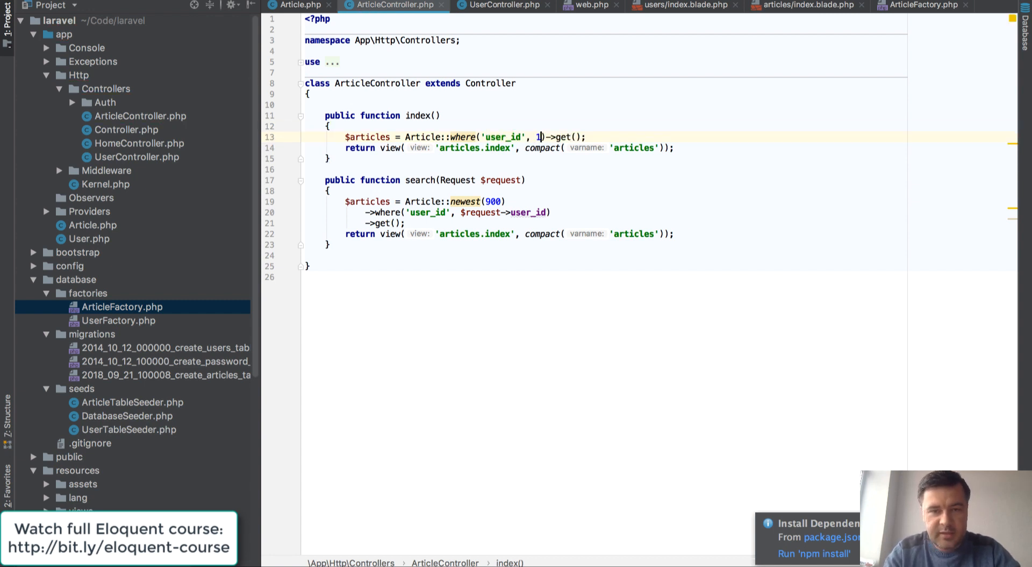
double_click(464, 201)
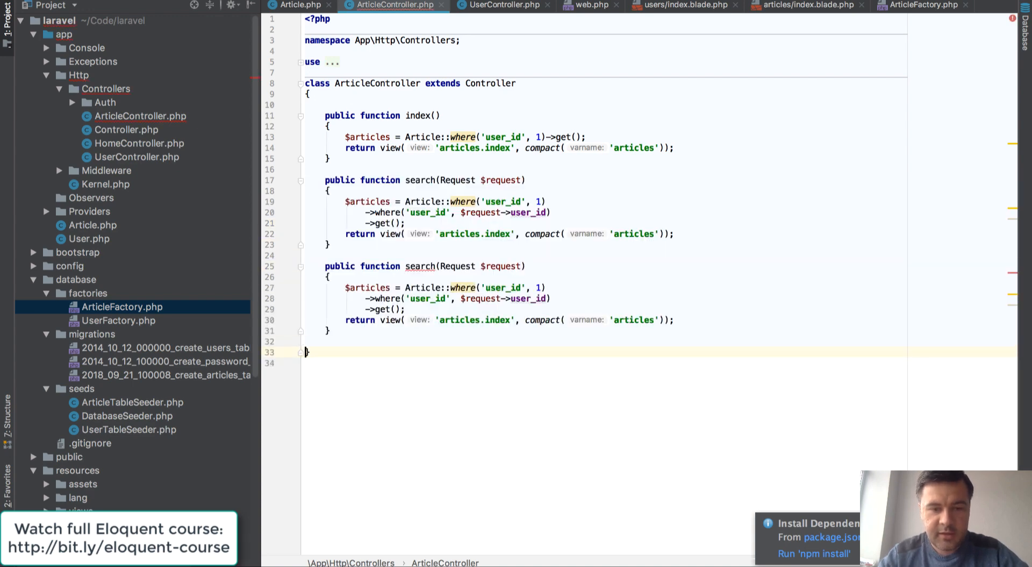
Rename the copied method to edit($article_id), replacing the Request parameter
type("edit")
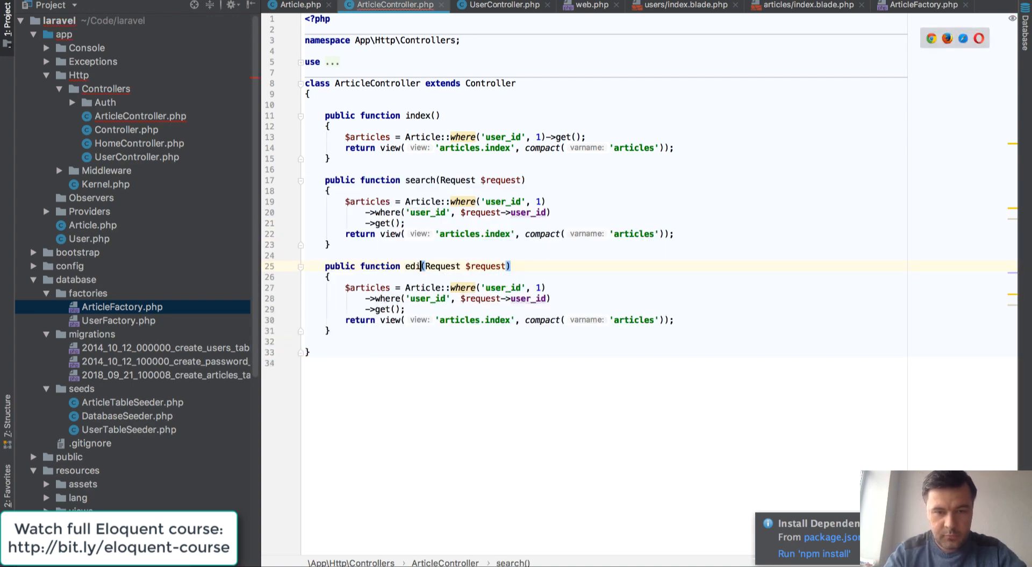
left_click(490, 265)
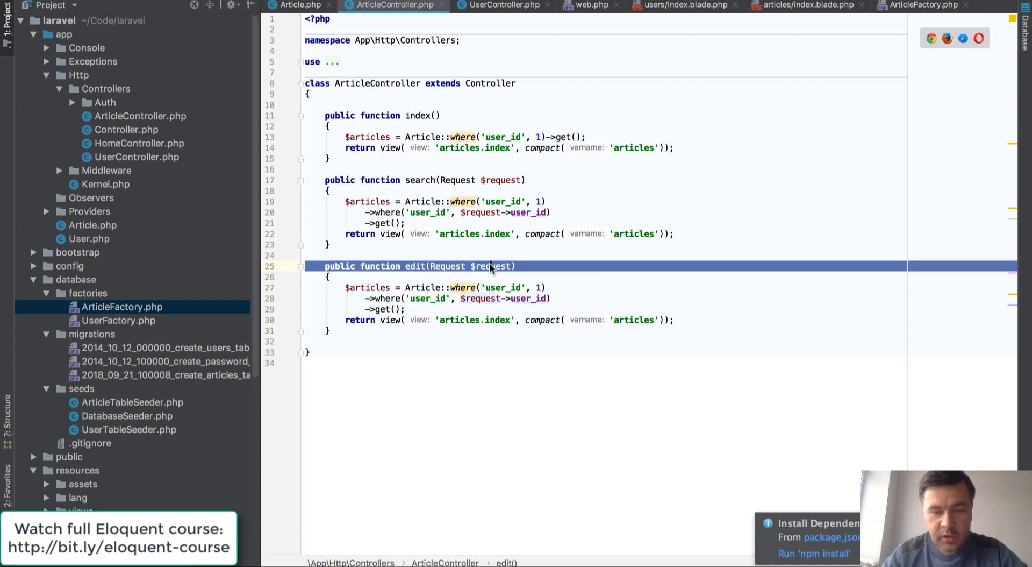
double_click(490, 265)
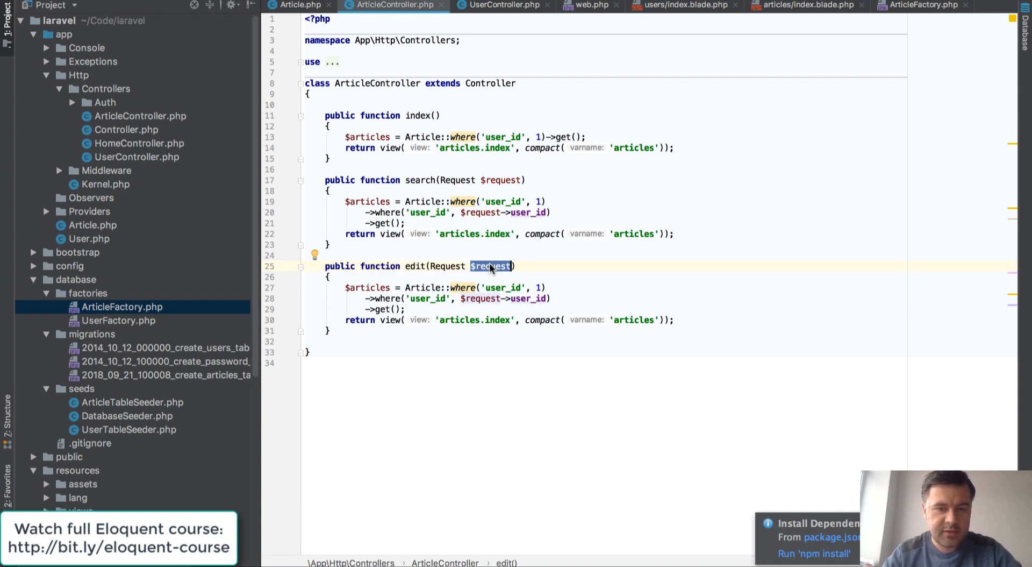
type("Req")
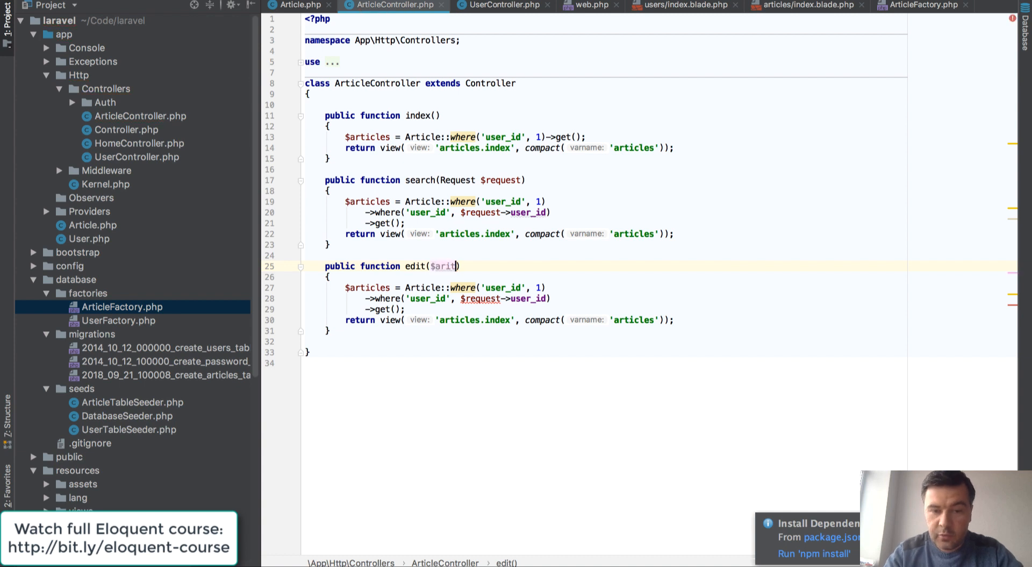
type("article_")
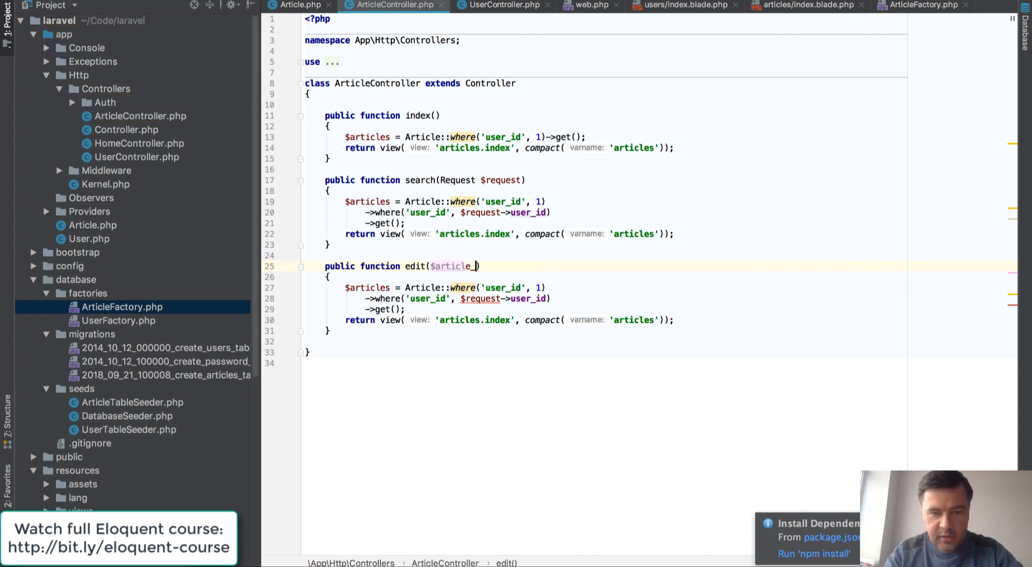
type("id")
left_click(510, 320)
type("edt")
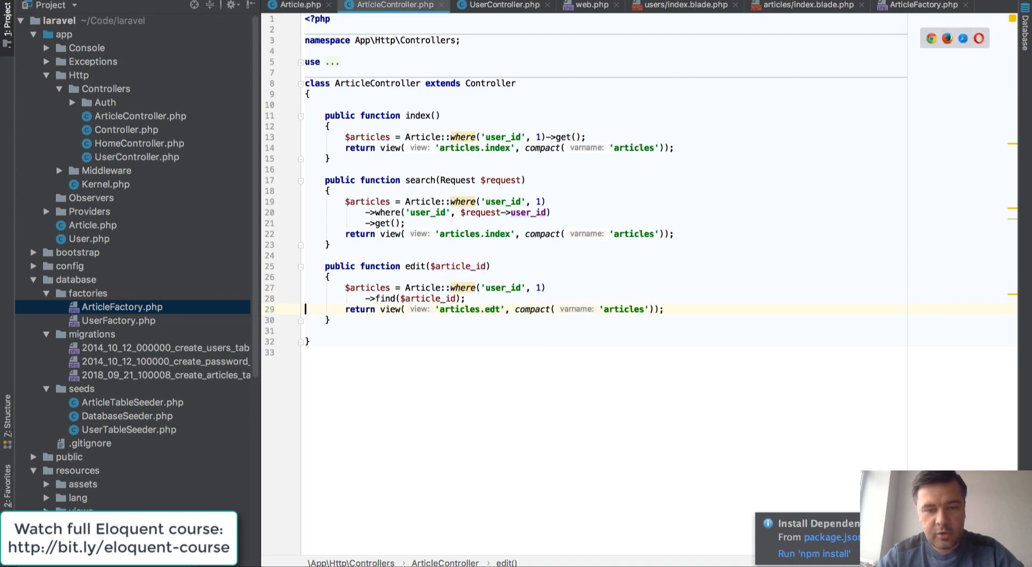
Return the articles.edit view for the found article and revert the index auth() user filter
left_click(492, 309)
type("i")
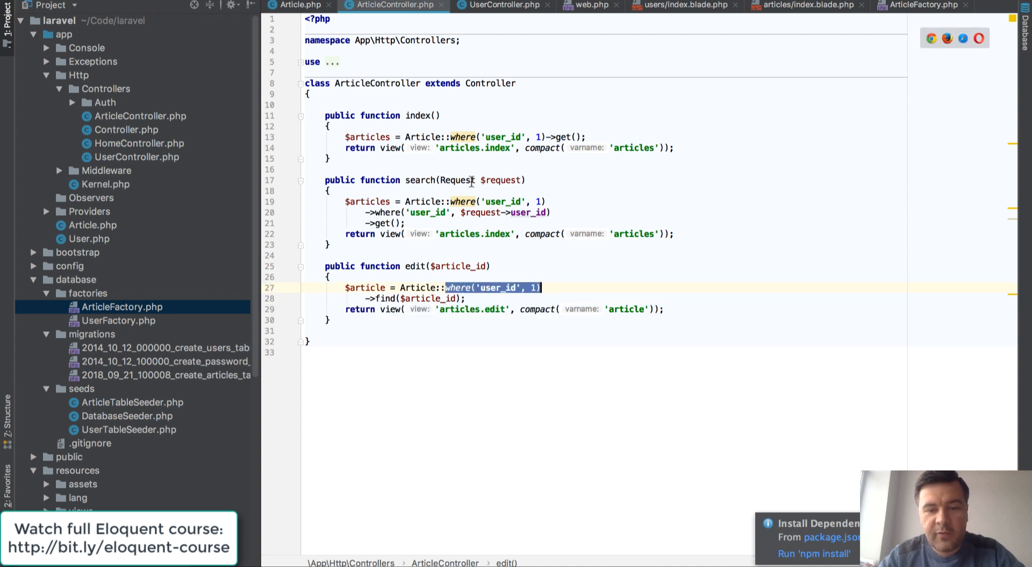
left_click(539, 201)
type("auth()-")
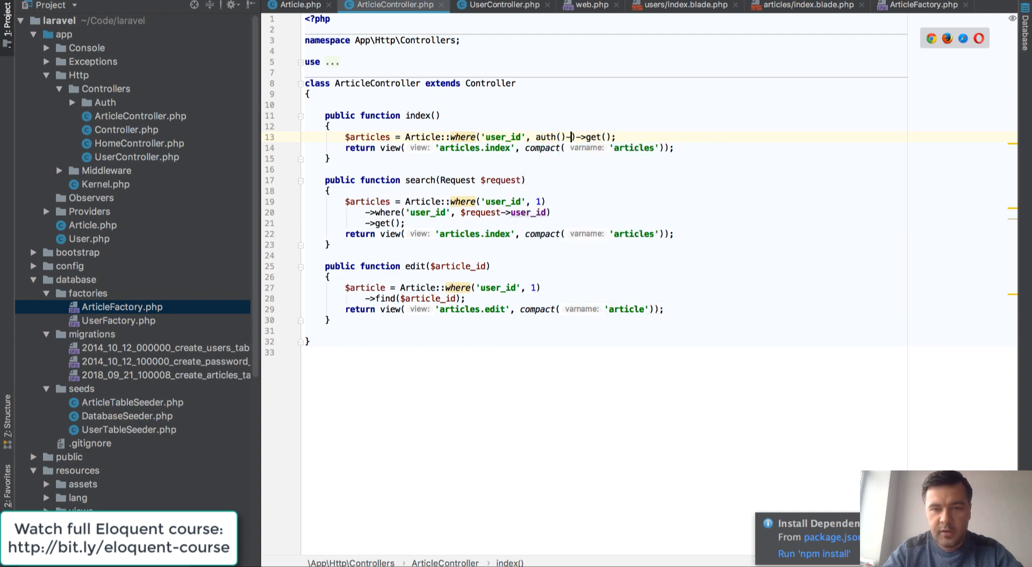
key("Backspace")
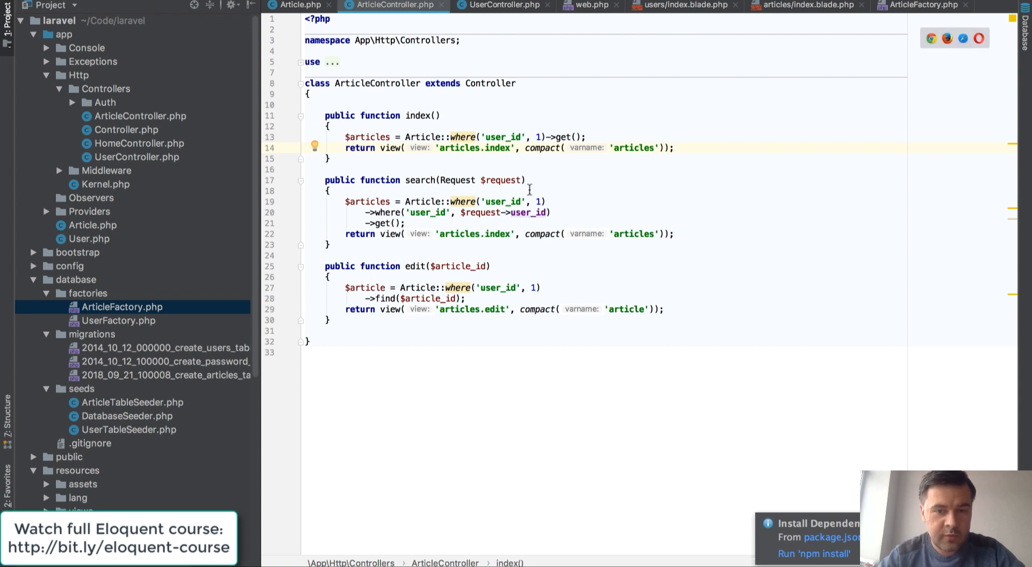
mouse_move(462, 136)
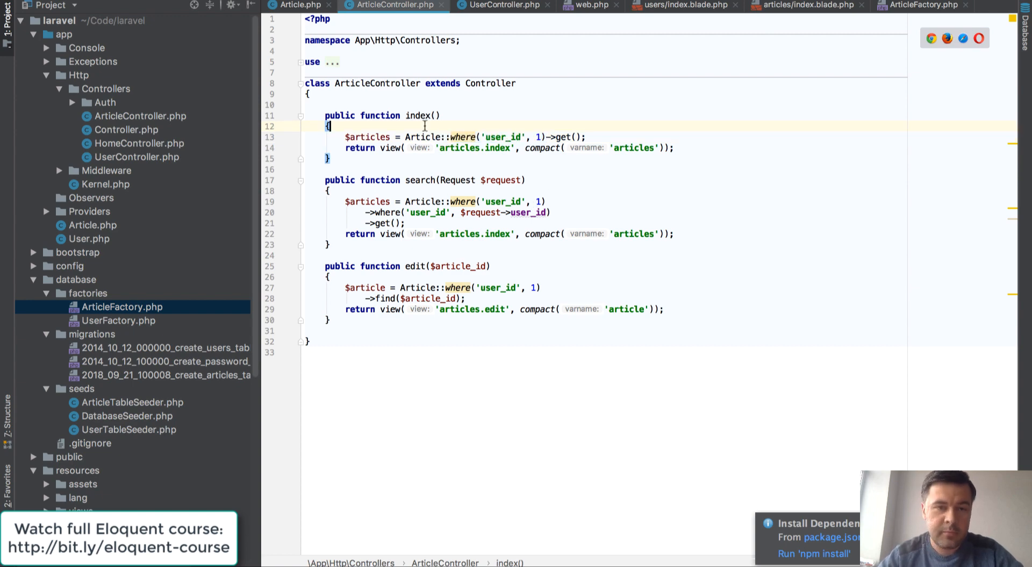
Open Article.php via search 'art', delete scopeNewest, and switch to Chrome
type("art")
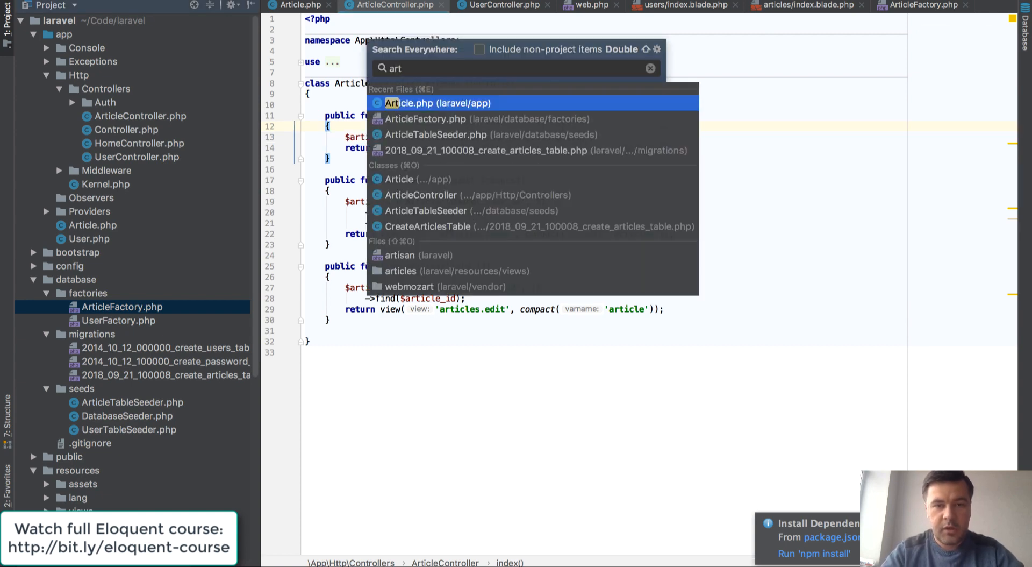
left_click(439, 102)
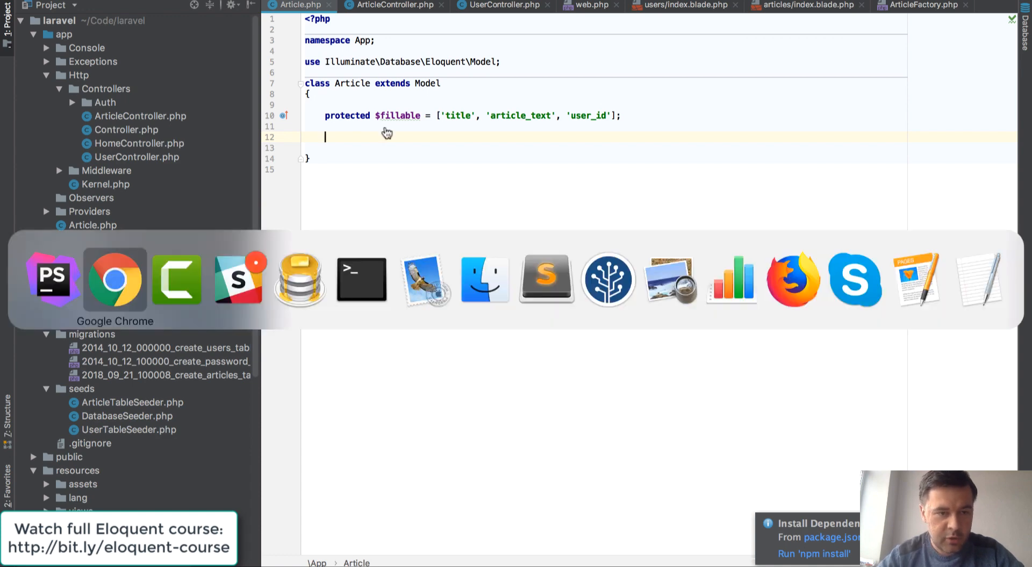
left_click(114, 277)
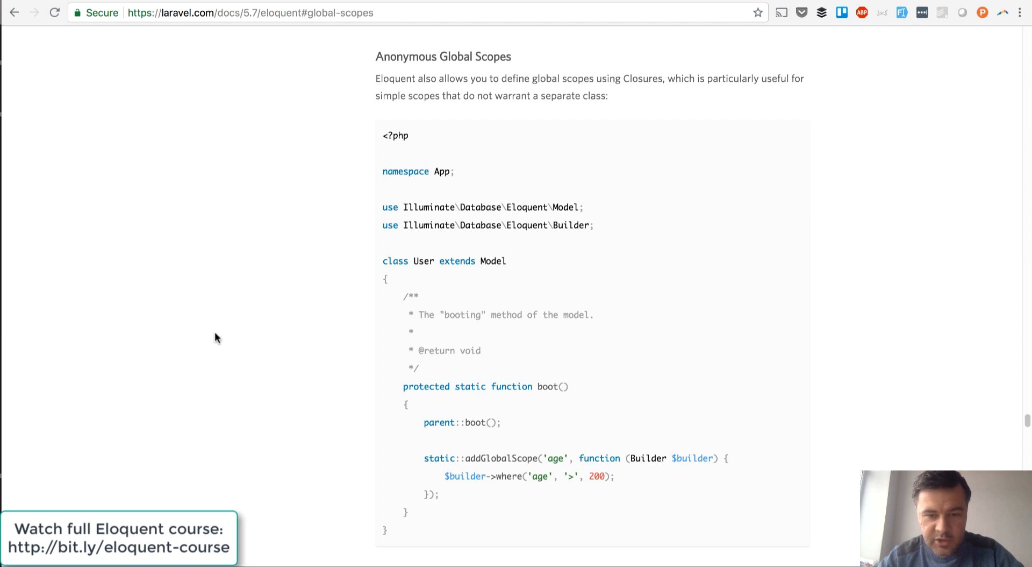
Copy the boot() anonymous global scope example from the Laravel docs back into PhpStorm
scroll("down", 3)
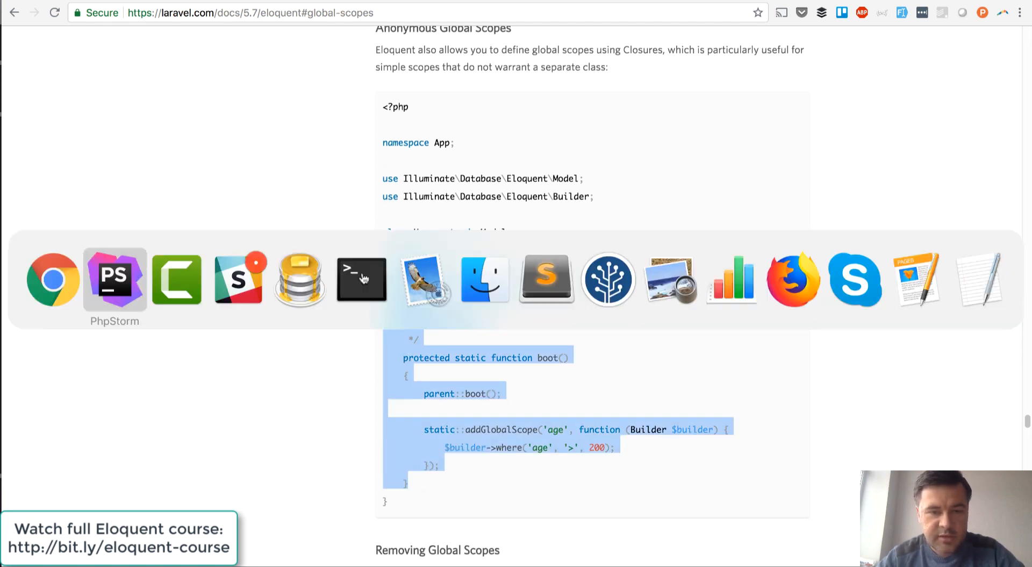
left_click(114, 277)
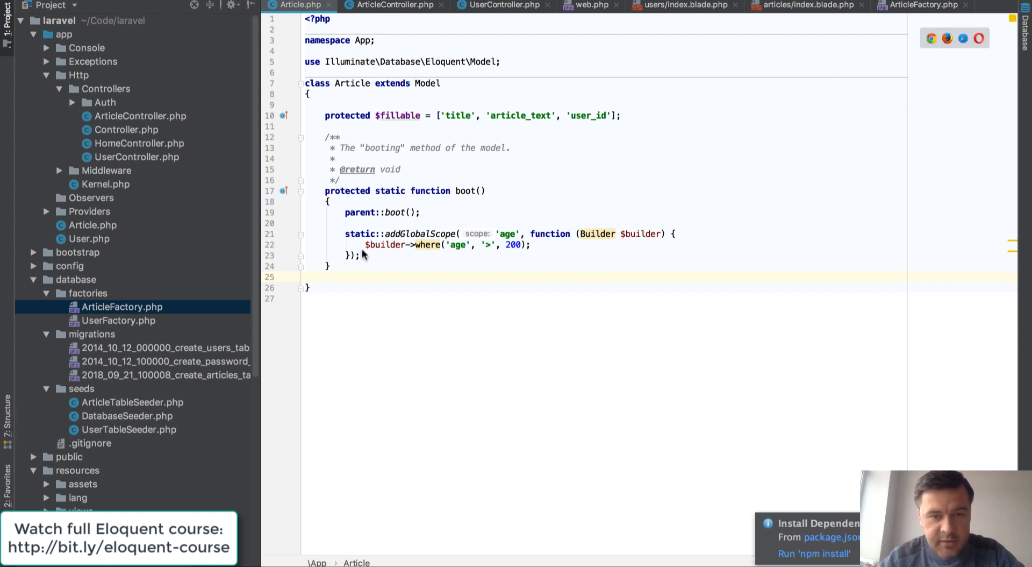
mouse_move(341, 238)
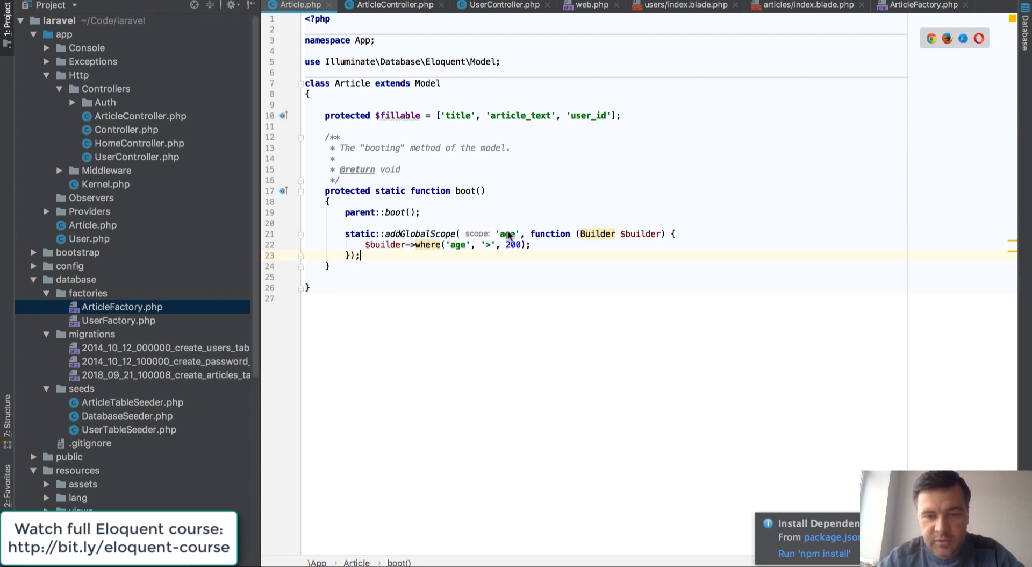
Rename the 'age' scope to 'user_filter' and add use Illuminate\Database\Eloquent\Builder;
double_click(507, 233)
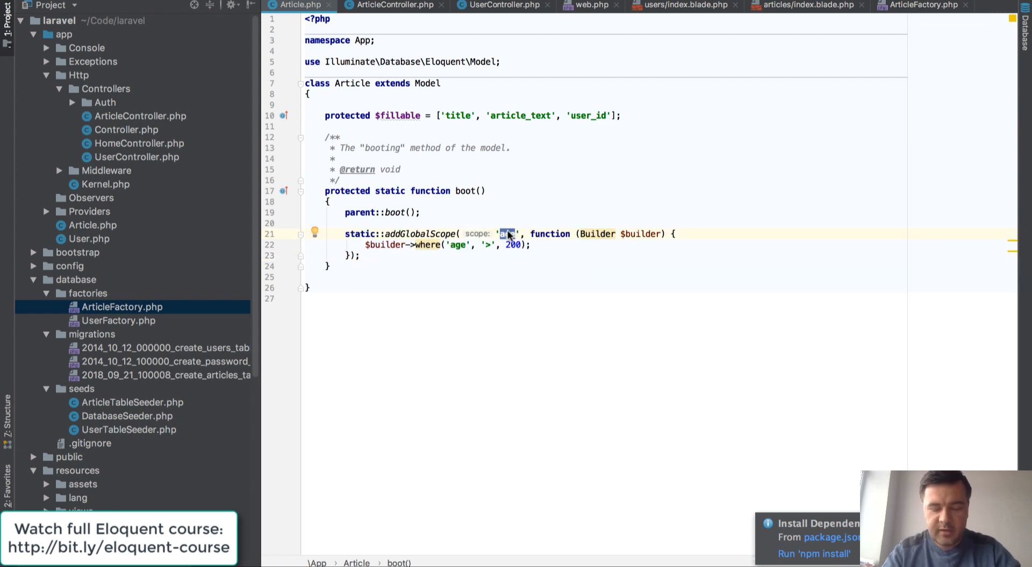
type("users")
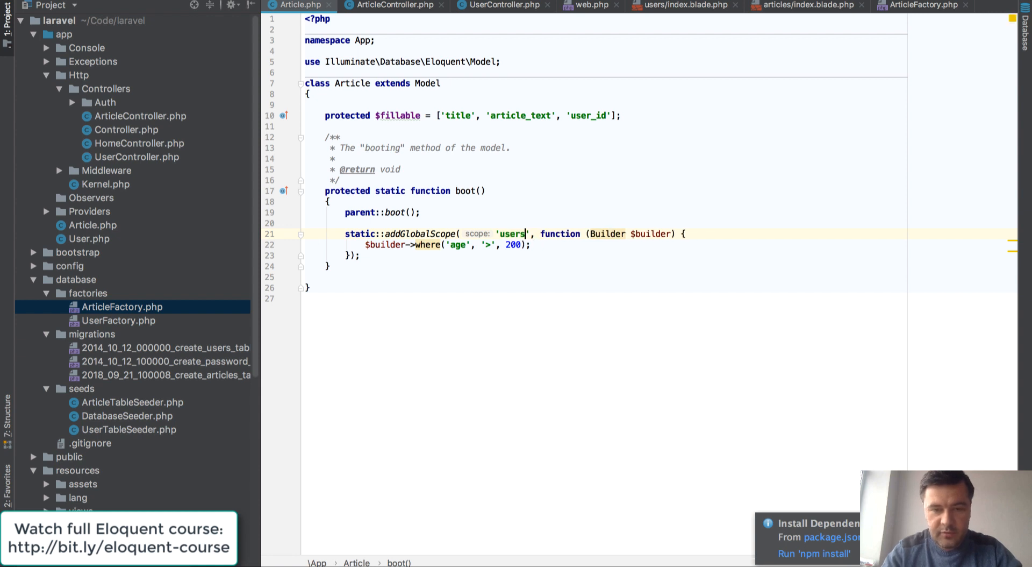
type("user_filter")
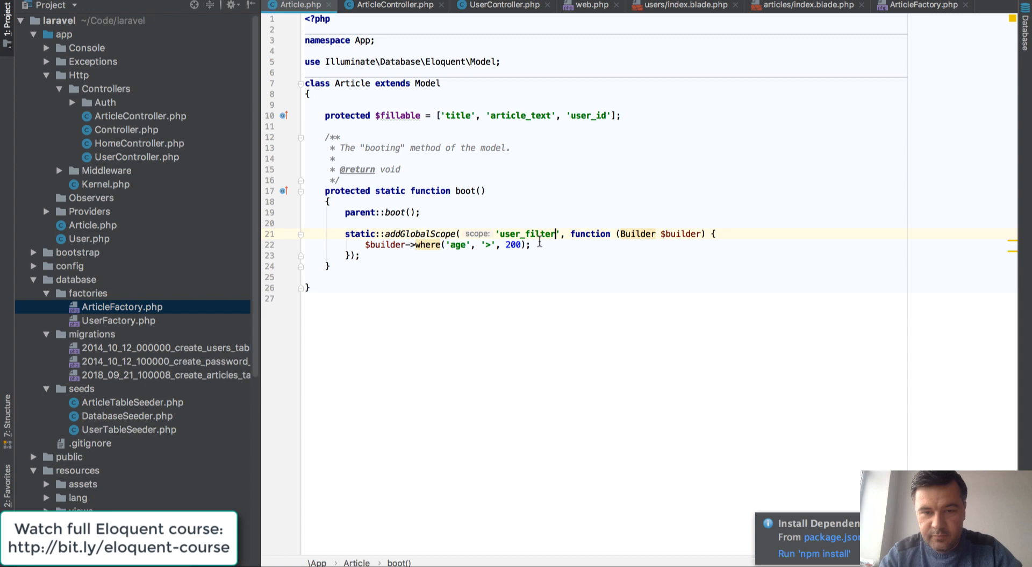
double_click(527, 233)
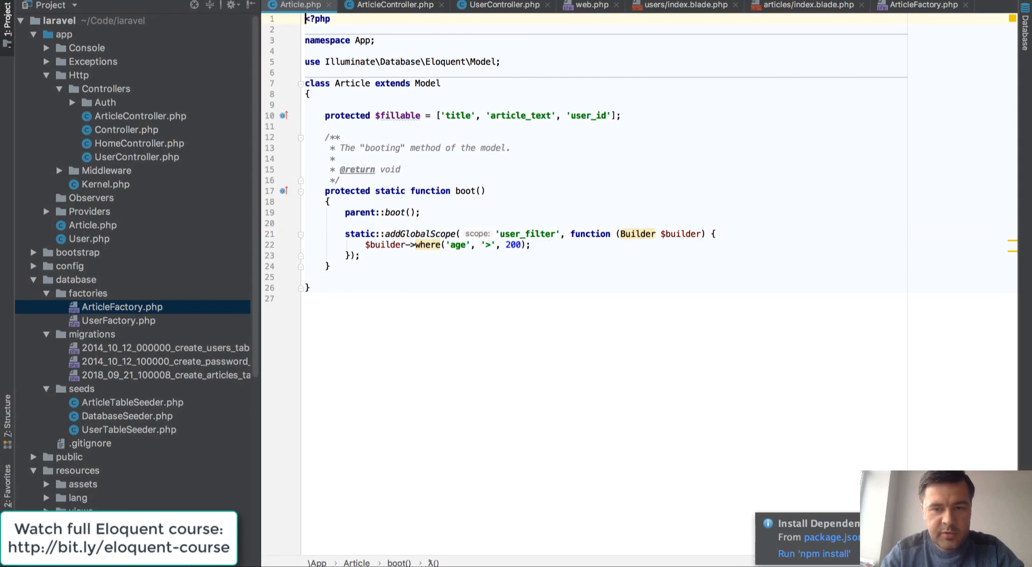
left_click(504, 61)
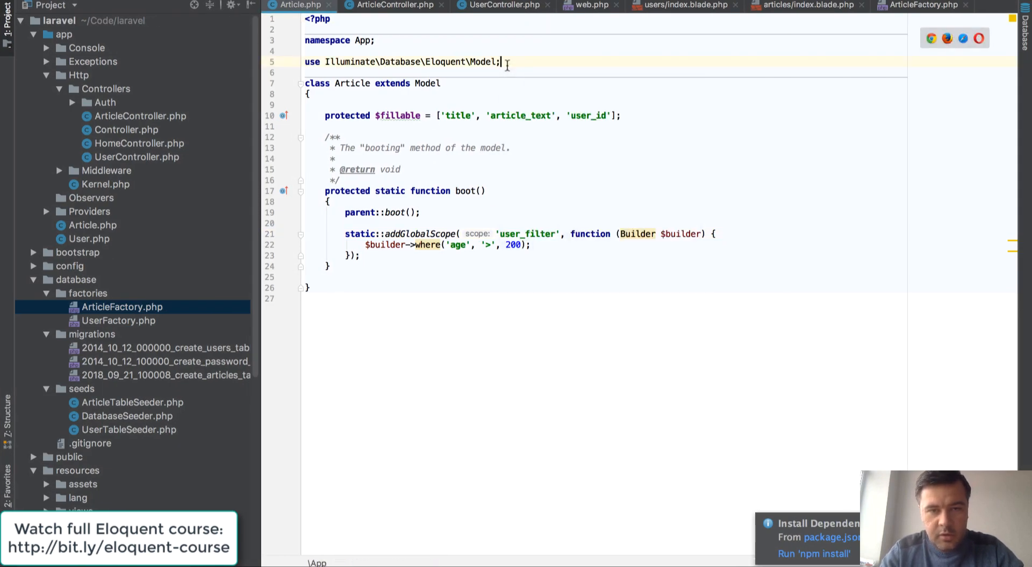
type("use Illuminate\\Database\\Eloquent\\Builder;")
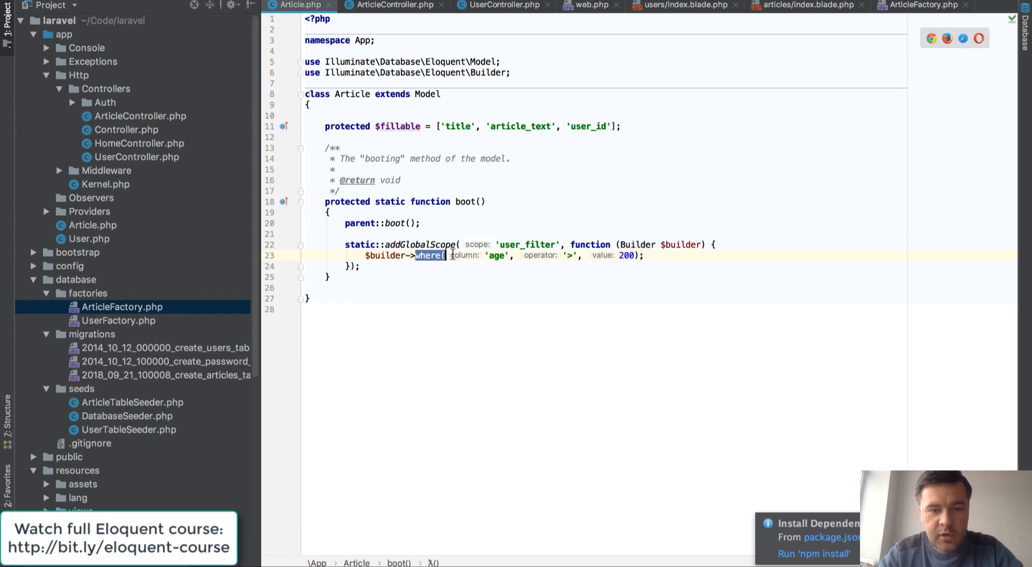
Replace the age condition with where('user_id', 1) in the Article model's global scope
left_click(391, 5)
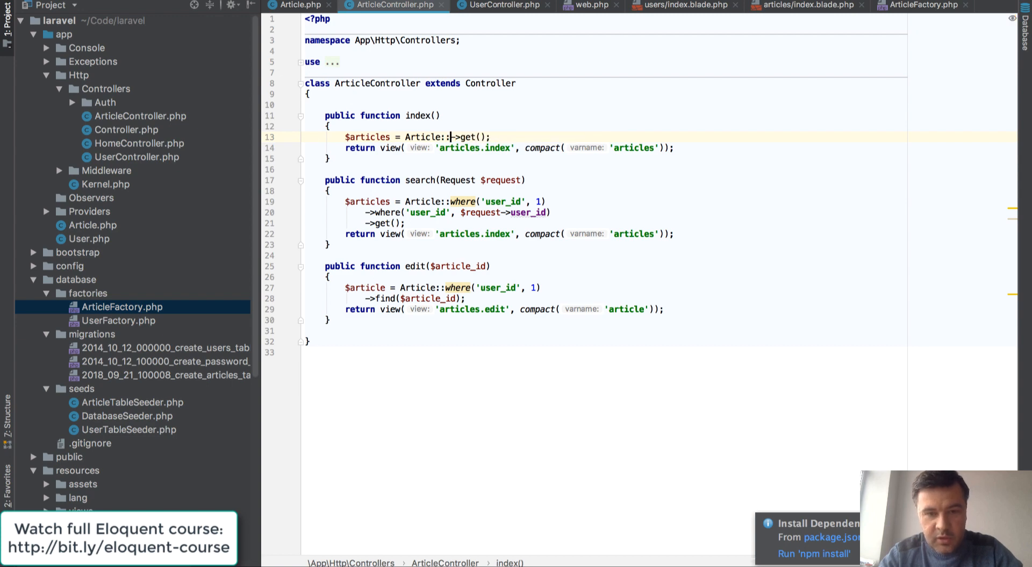
left_click(300, 6)
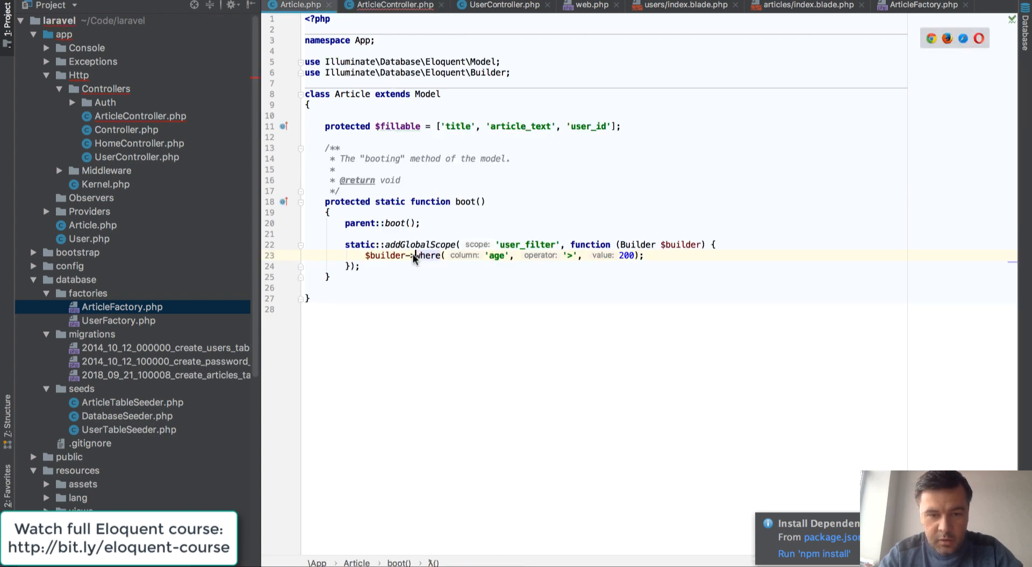
double_click(426, 255)
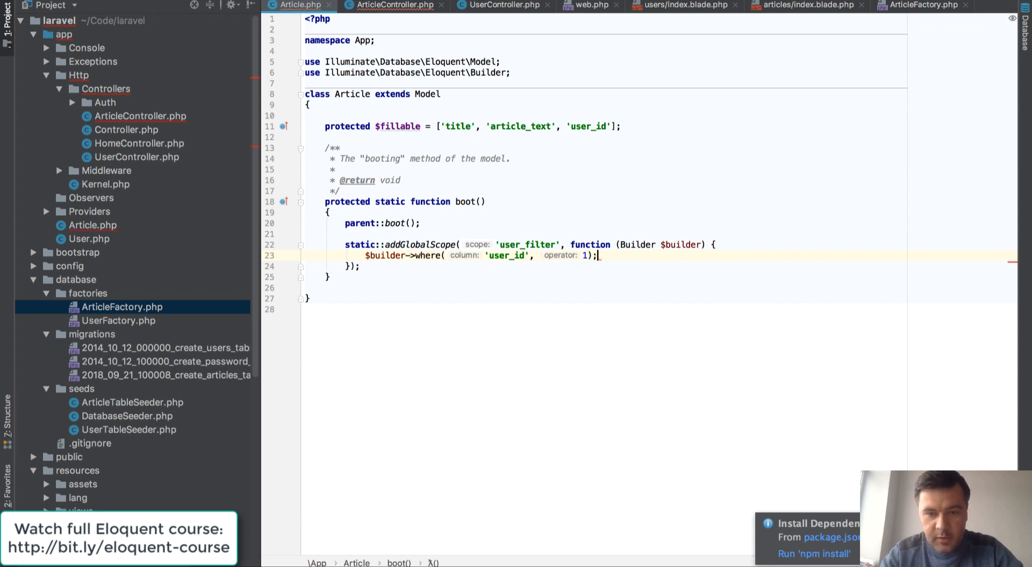
left_click(392, 5)
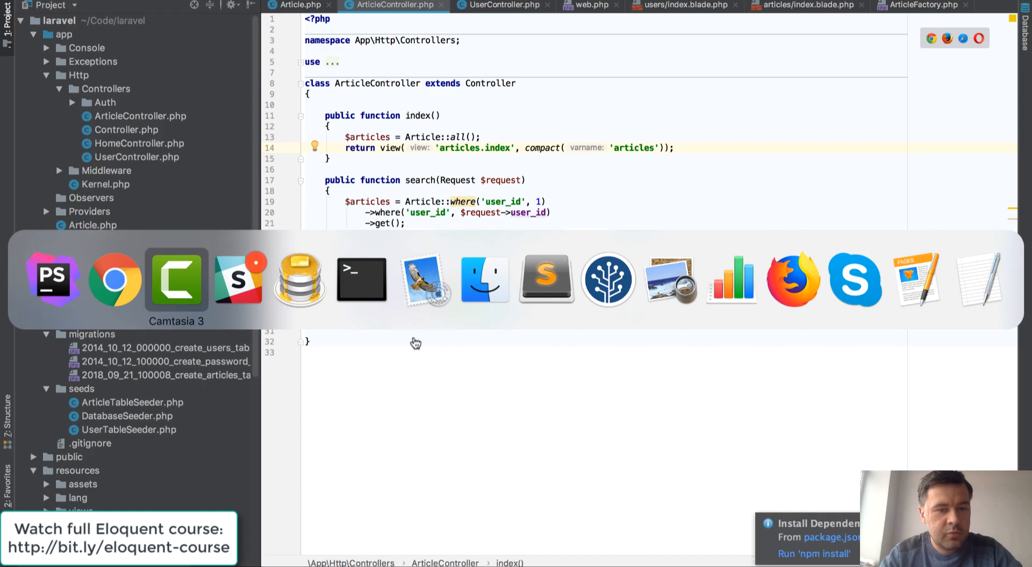
Set index() to Article::all(), view the three-article list in Chrome, and return to Article.php
left_click(299, 278)
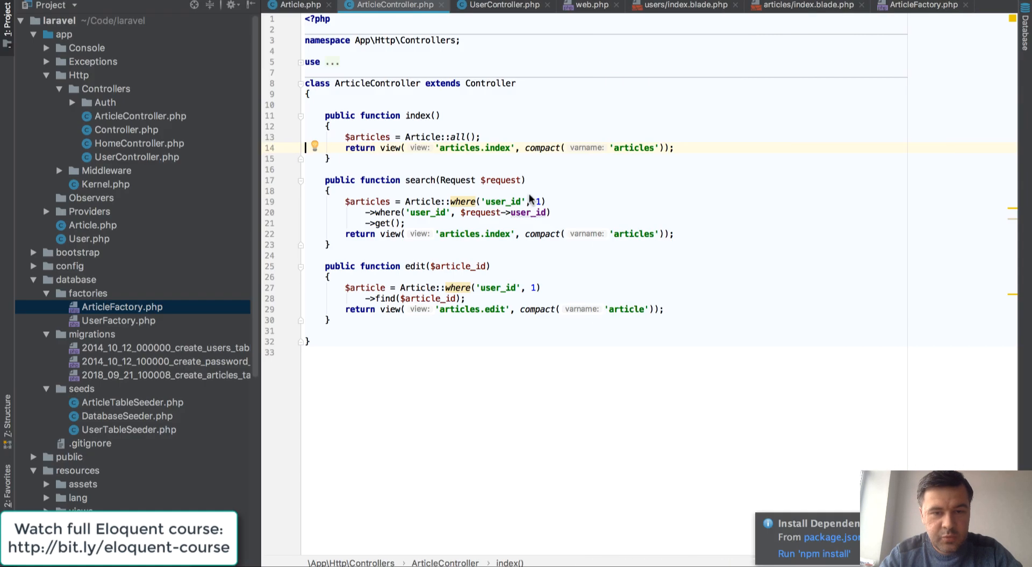
left_click(300, 6)
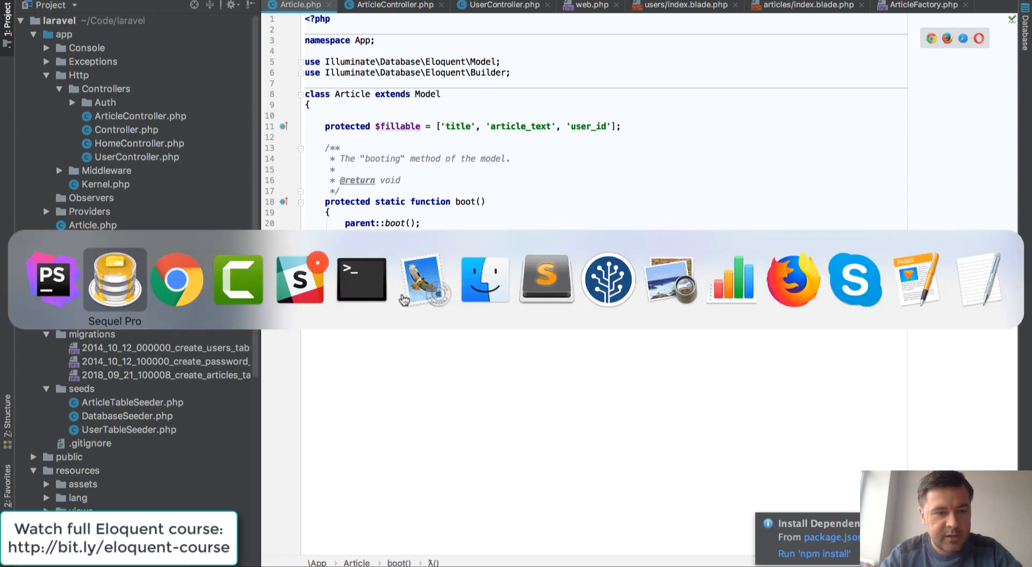
left_click(176, 277)
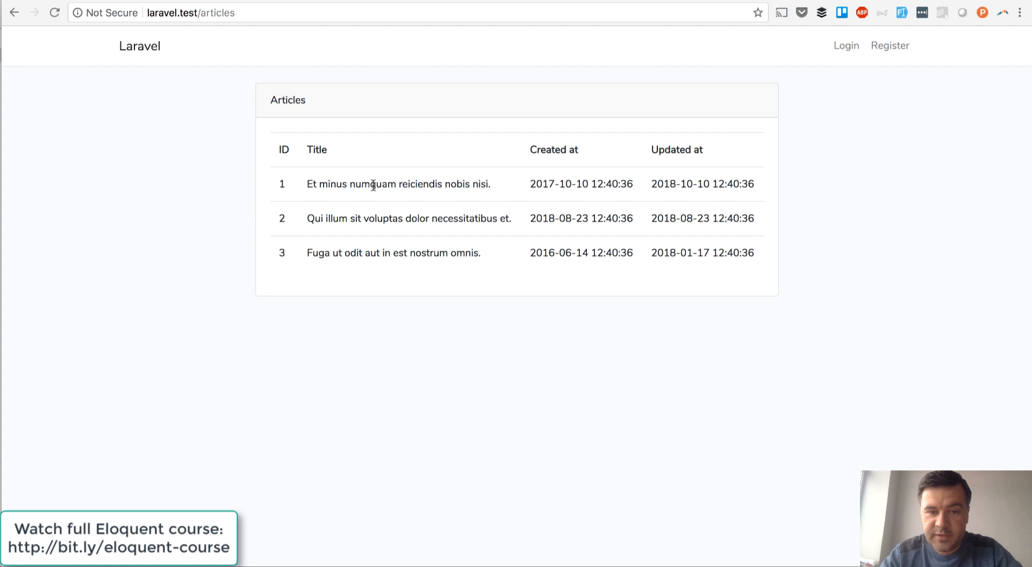
mouse_move(356, 323)
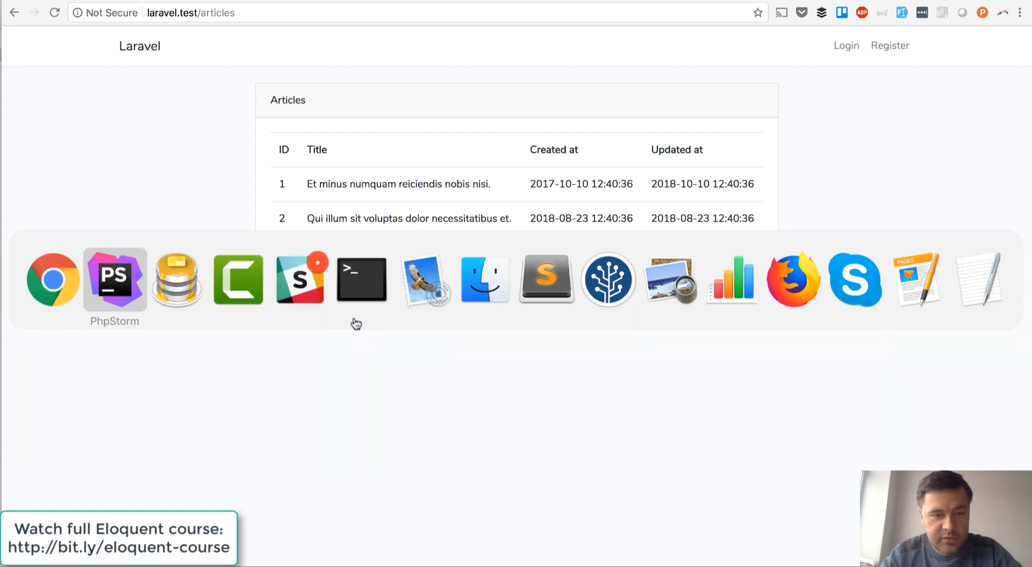
left_click(114, 278)
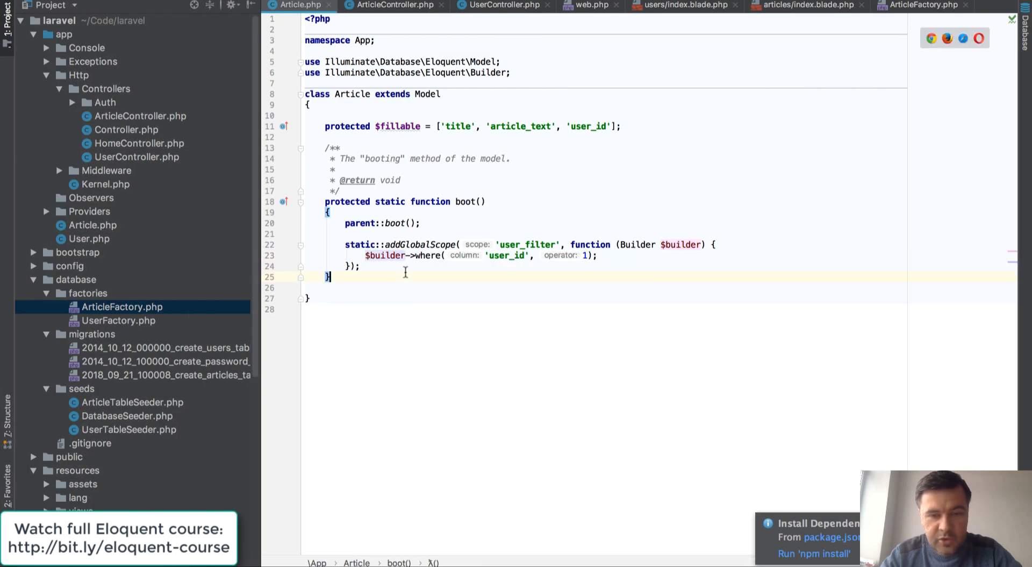
Make search() start with Article::where('user_id', $request->user_id), dropping the hard-coded user_id 1 line
left_click(391, 6)
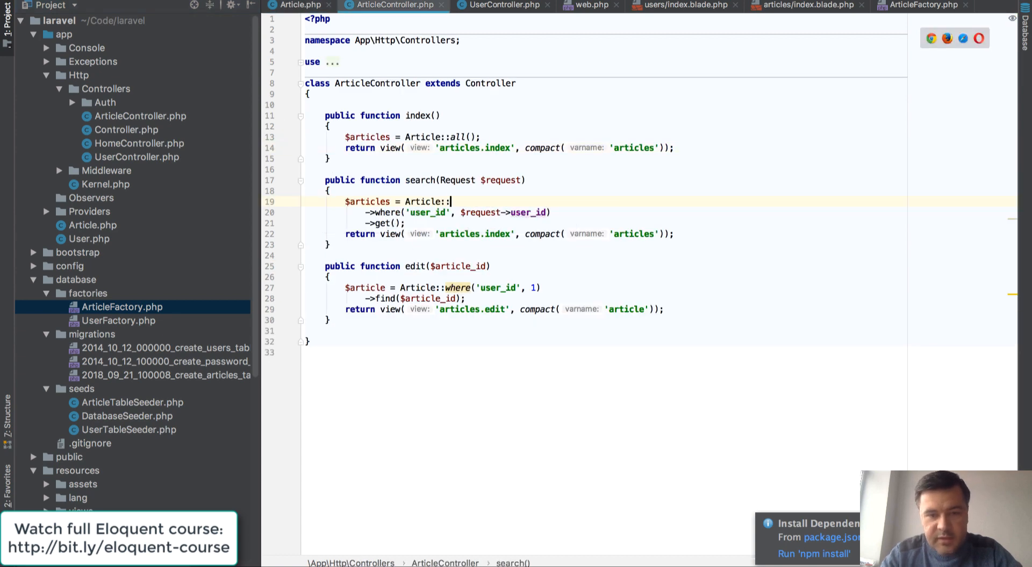
type("::")
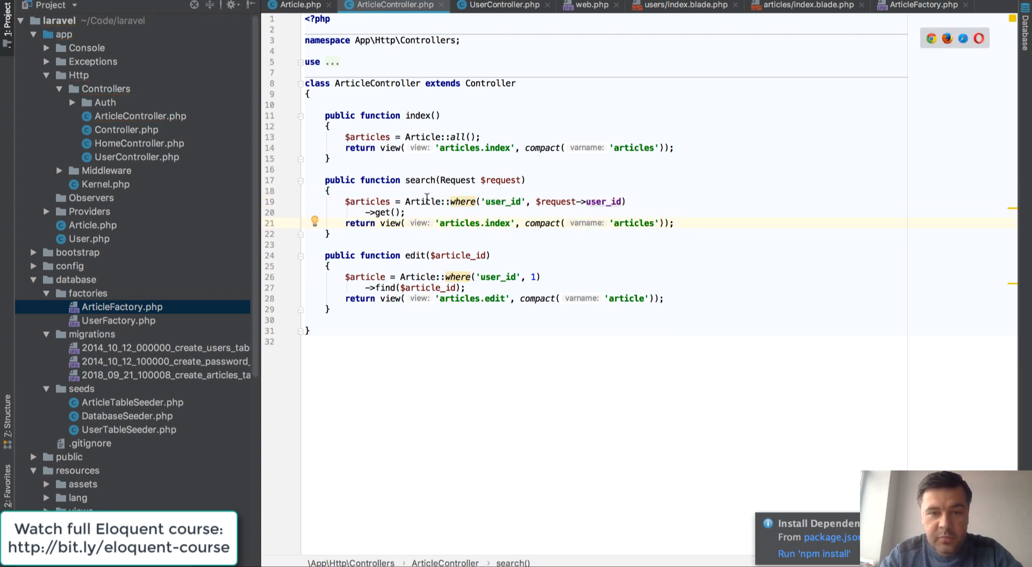
left_click(300, 5)
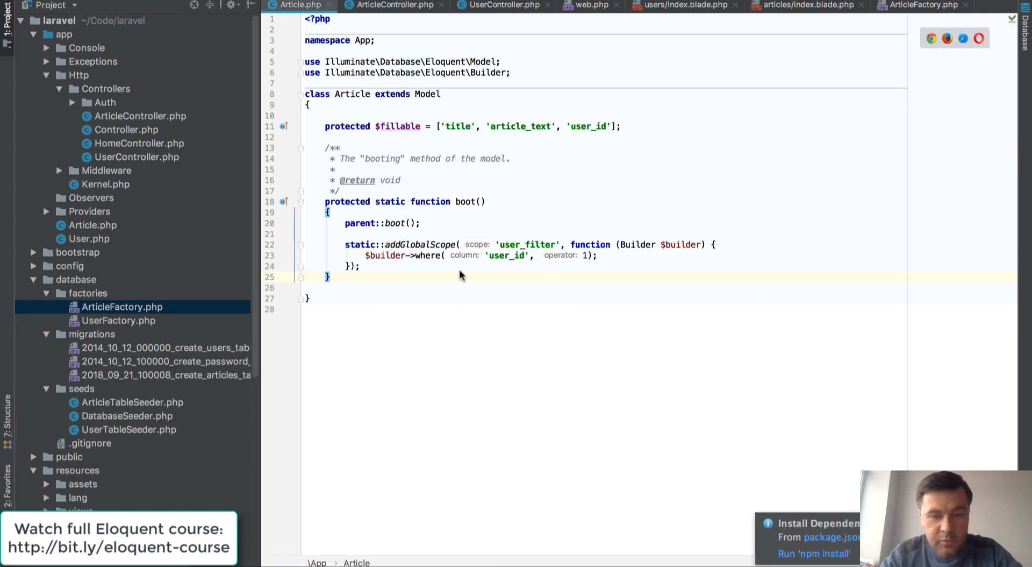
left_click(389, 6)
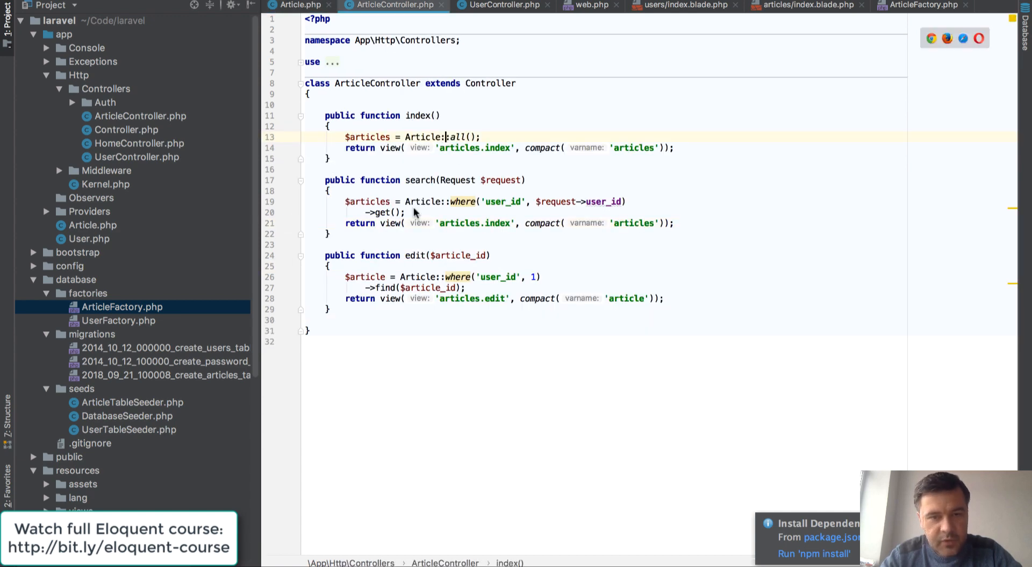
left_click(300, 4)
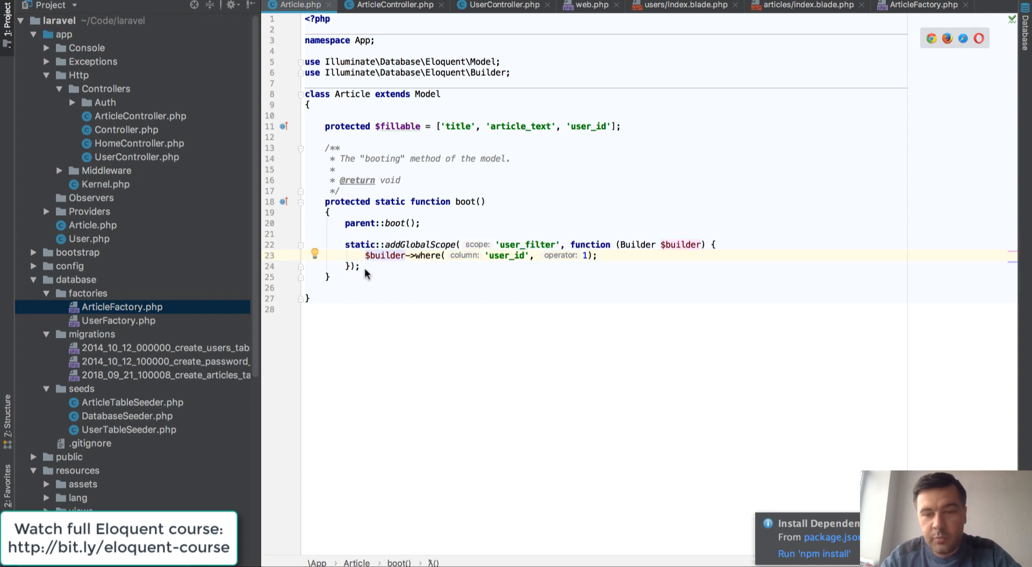
mouse_move(573, 247)
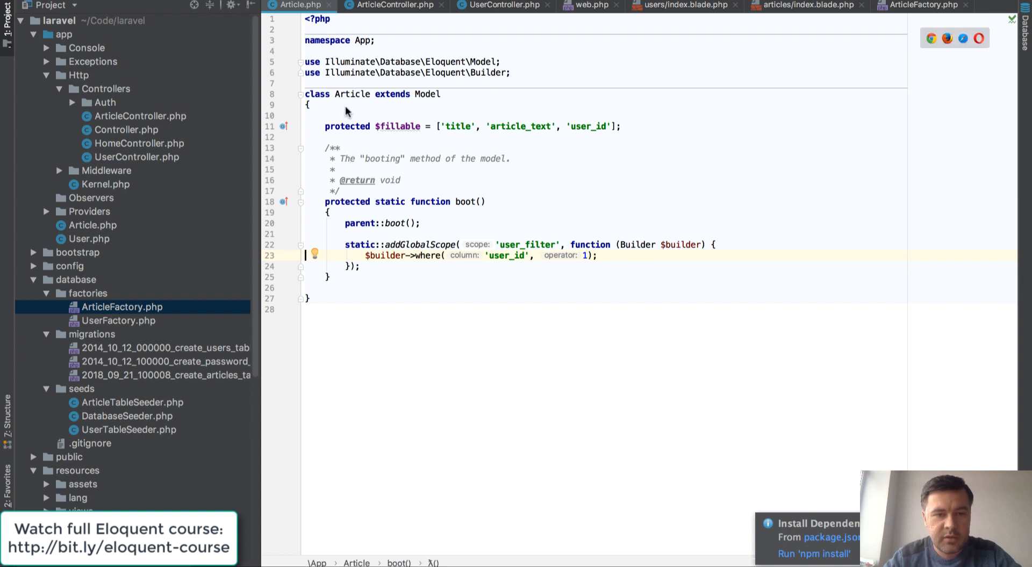
mouse_move(425, 96)
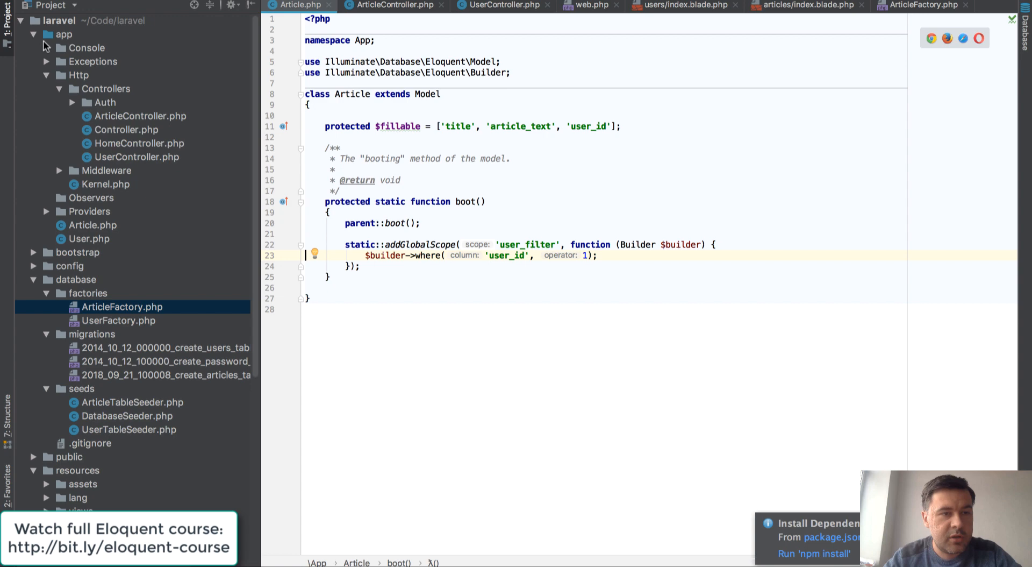
Create a new Scopes directory inside app
right_click(62, 33)
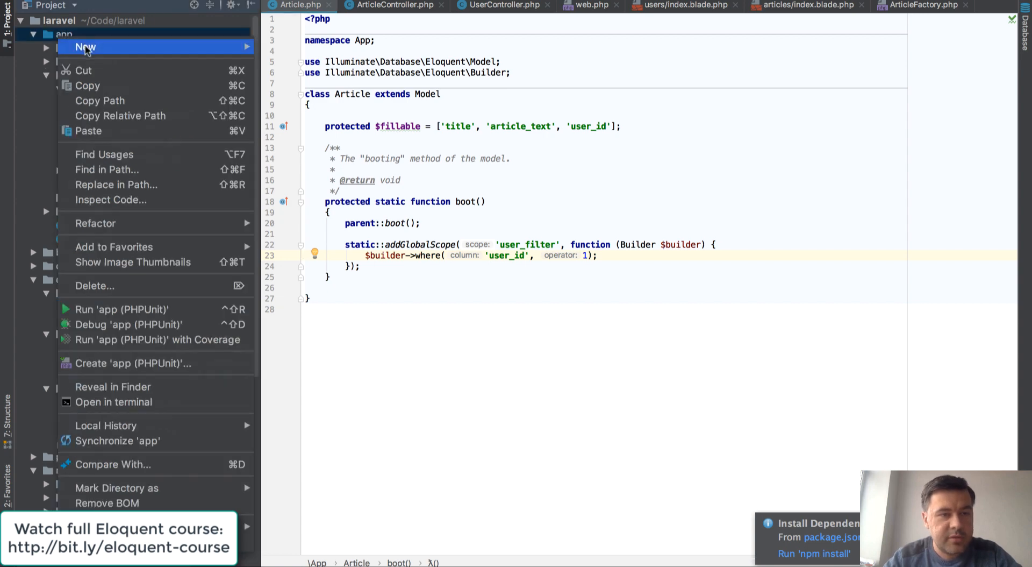
left_click(84, 46)
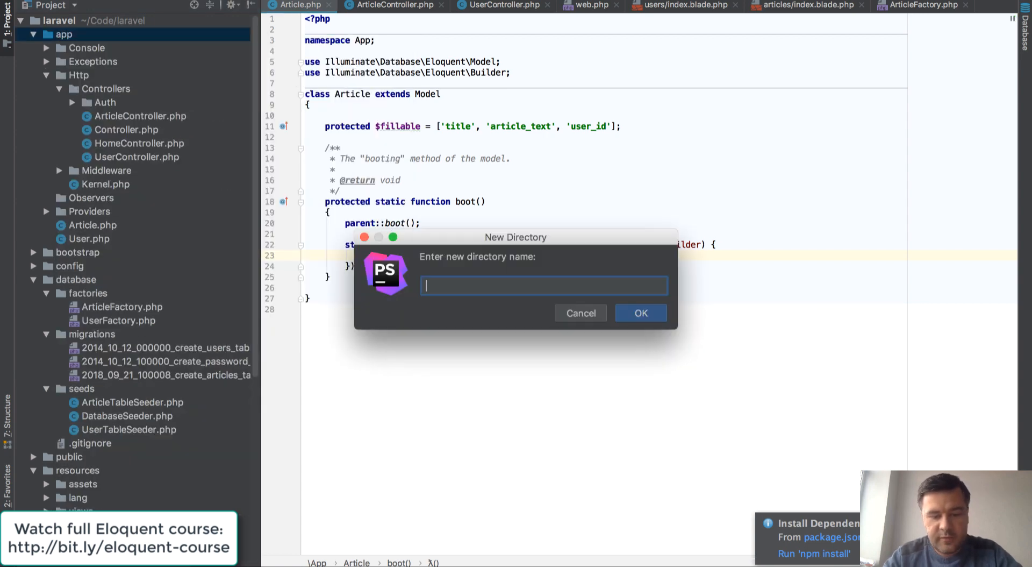
type("Scopes")
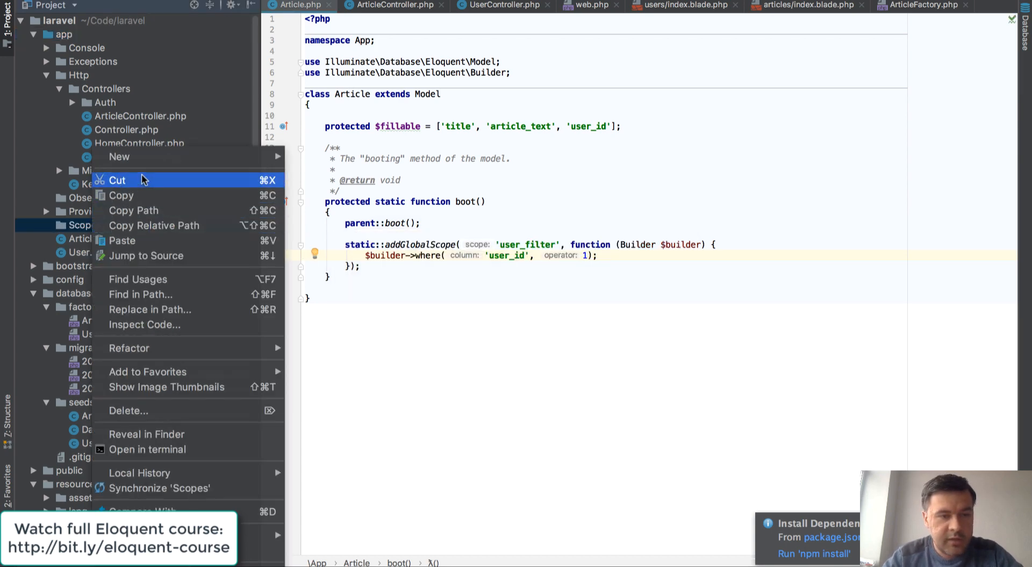
Create a new file named ArticleUserScope in the Scopes folder
left_click(118, 157)
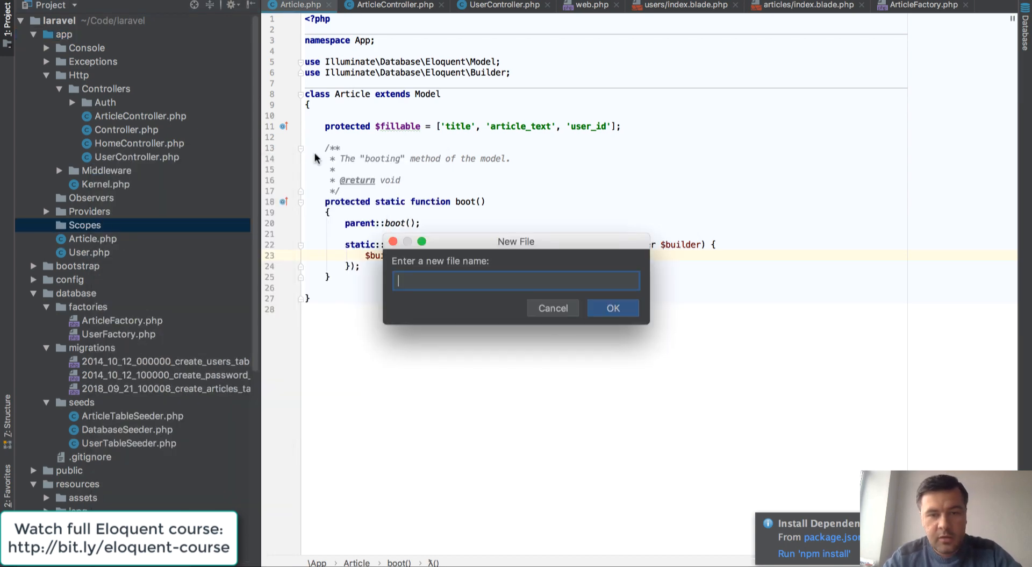
type("ArticleUserScope")
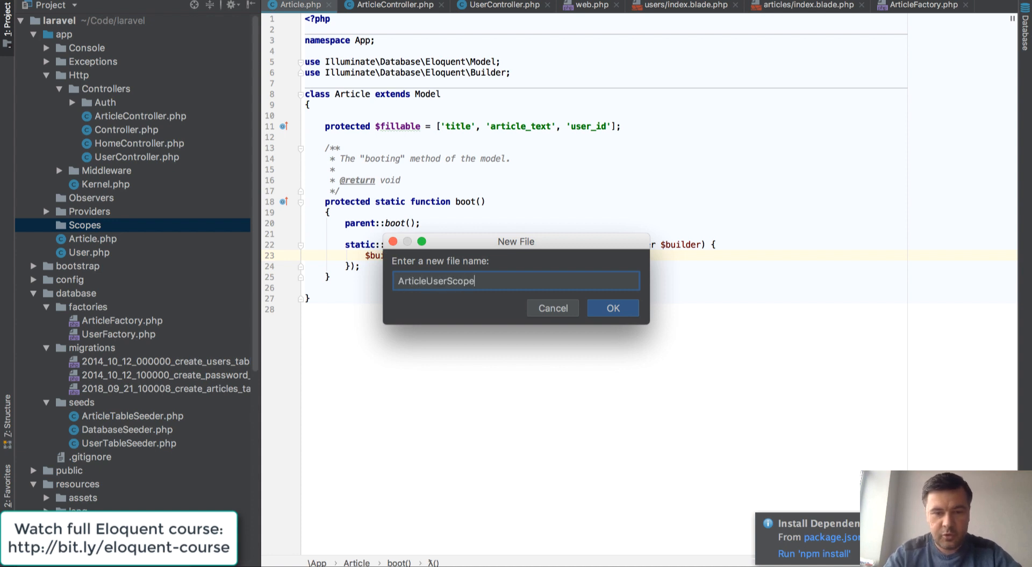
left_click(611, 307)
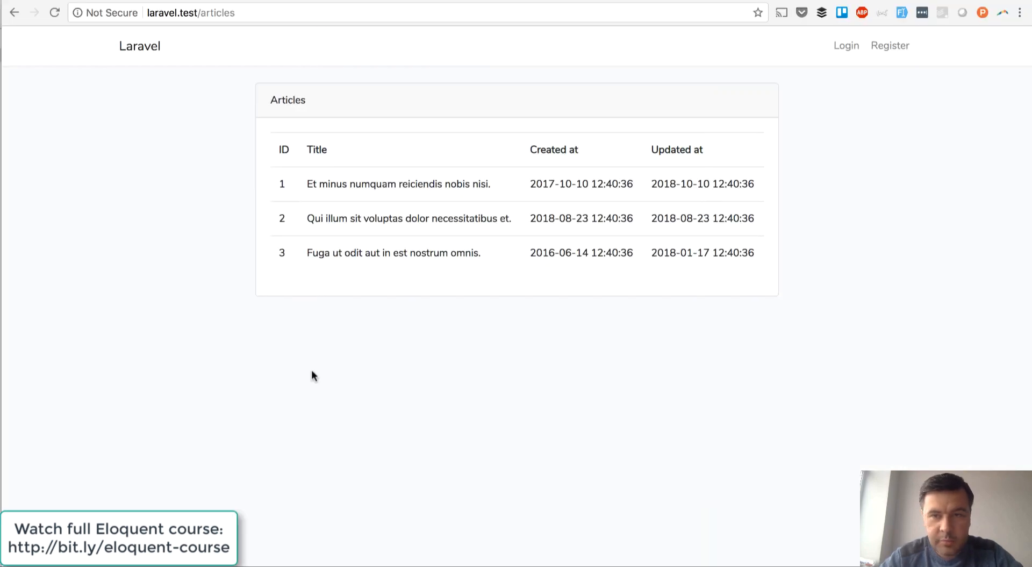
Scroll the Laravel Eloquent docs to the AgeScope global scope class example
left_click(251, 13)
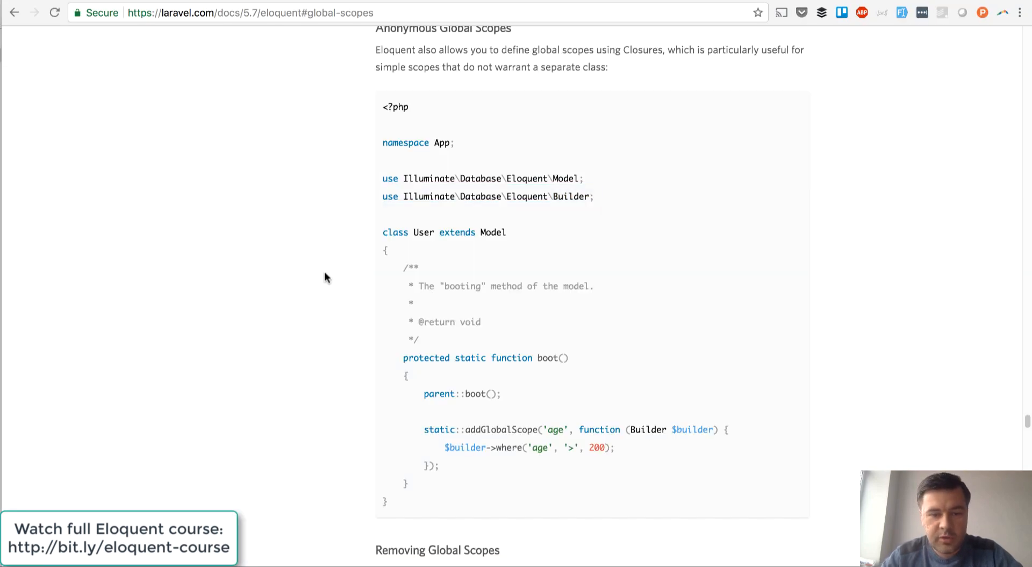
scroll("up", 3)
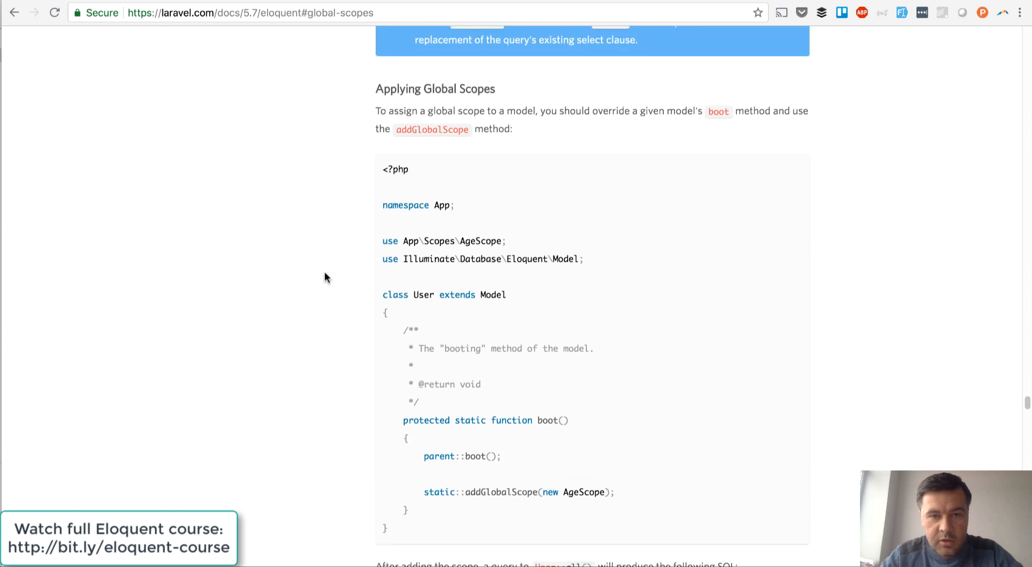
scroll("up", 3)
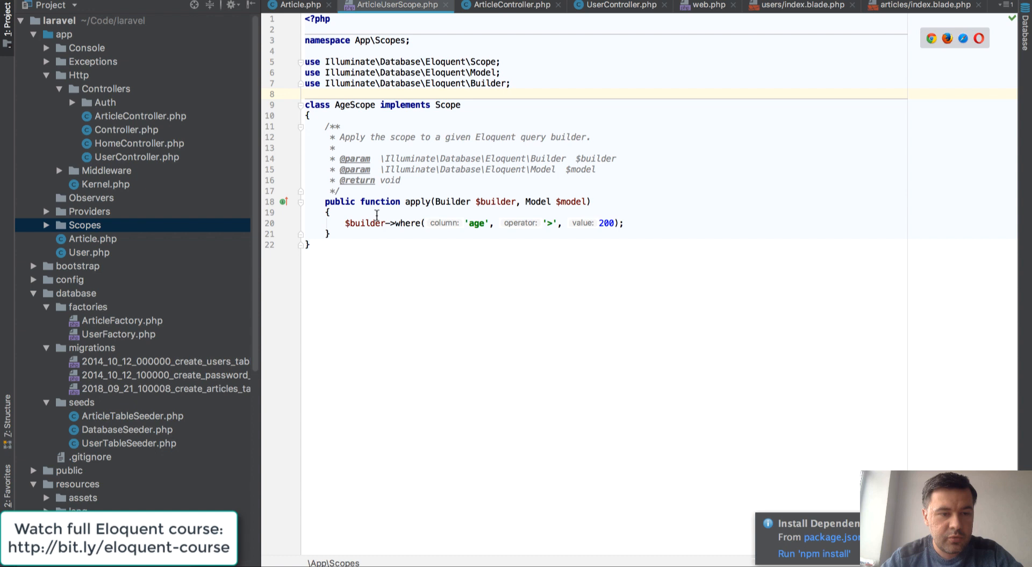
Rename the AgeScope class to ArticleUserScope
double_click(355, 104)
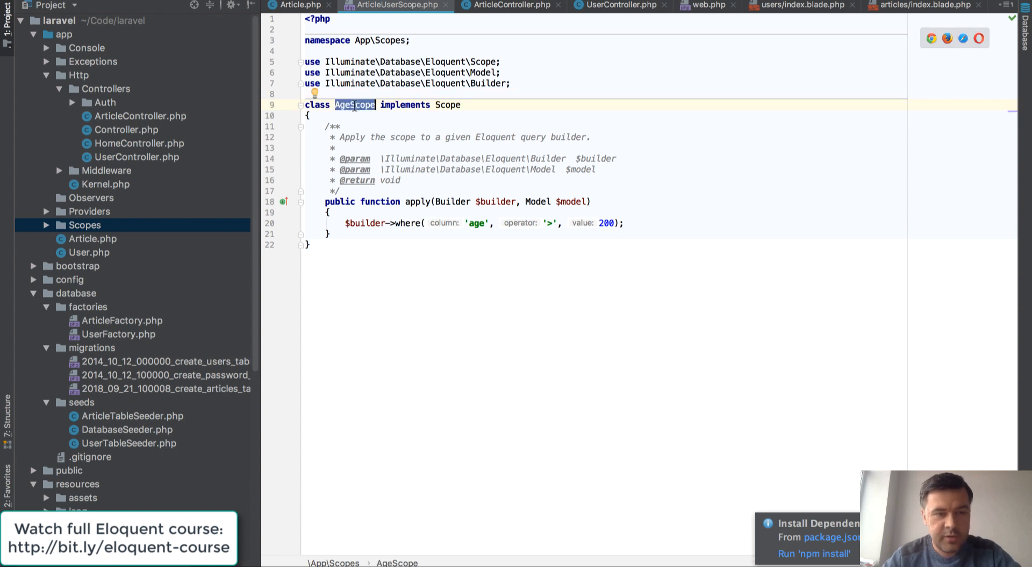
type("ArticleUser")
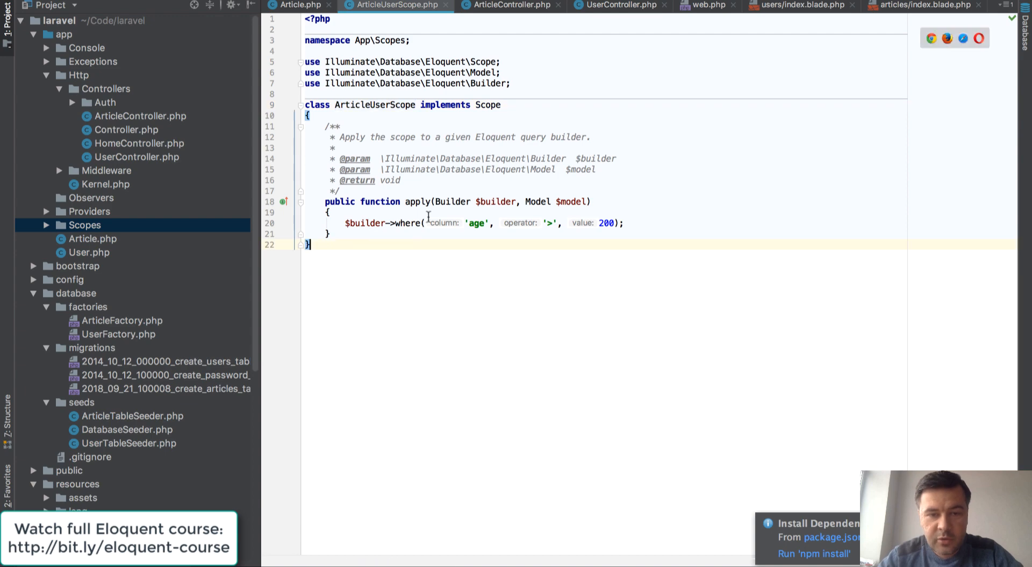
left_click(299, 7)
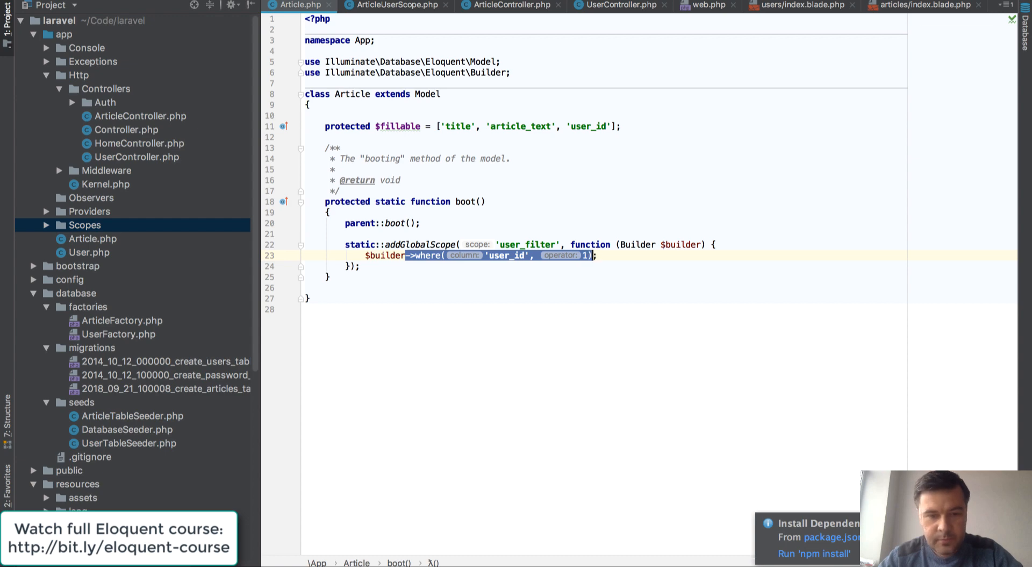
Move where('user_id', 1) into apply() and delete Article's boot() global scope
left_click(394, 5)
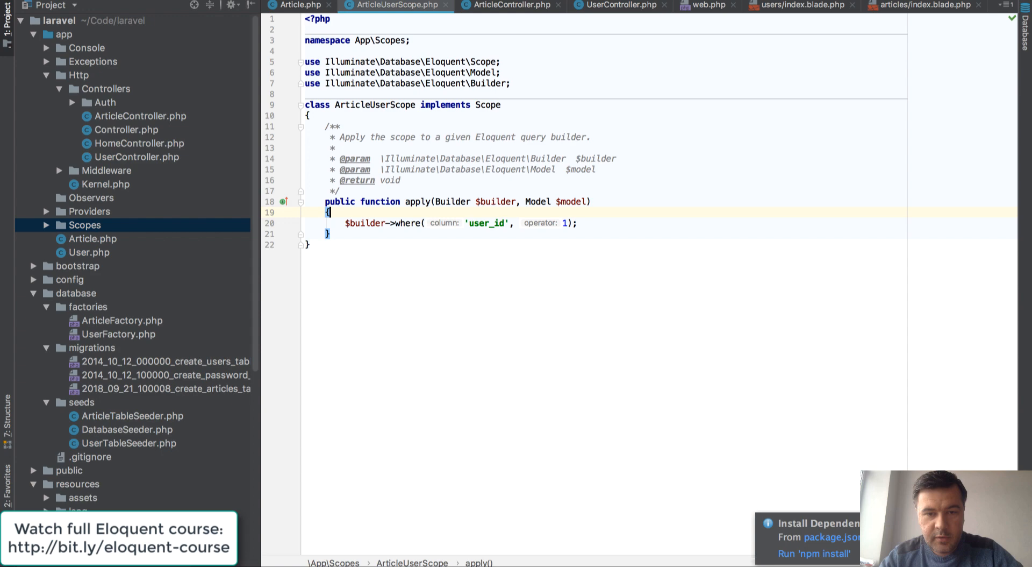
left_click(298, 6)
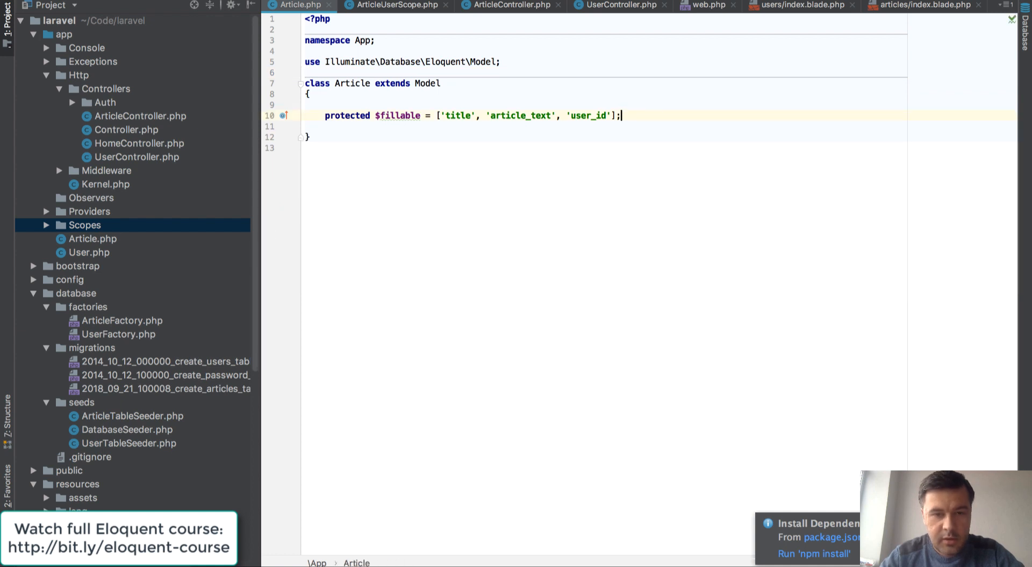
left_click(395, 6)
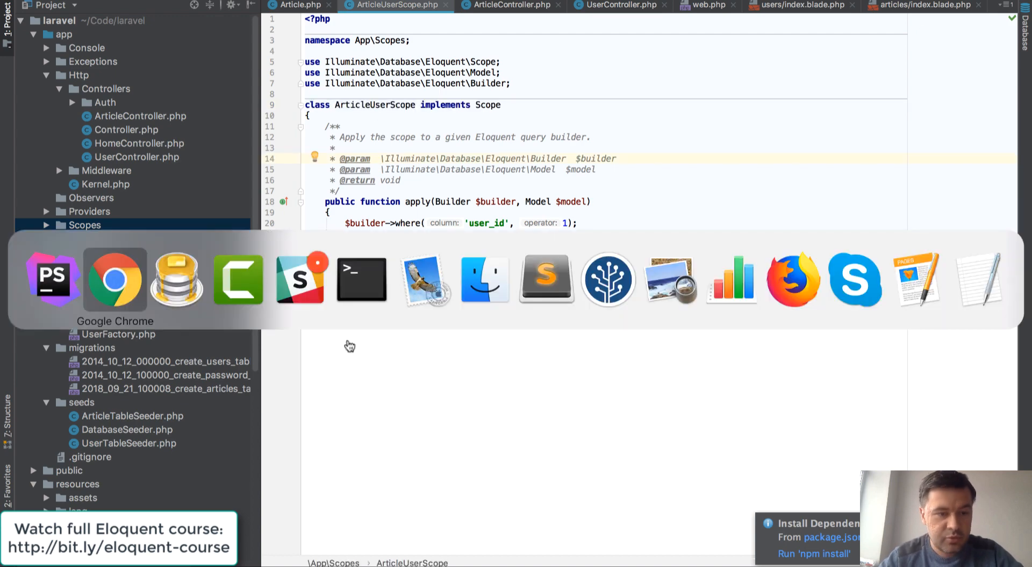
Scroll the Chrome docs to the boot() addGlobalScope(new AgeScope) registration example
left_click(115, 278)
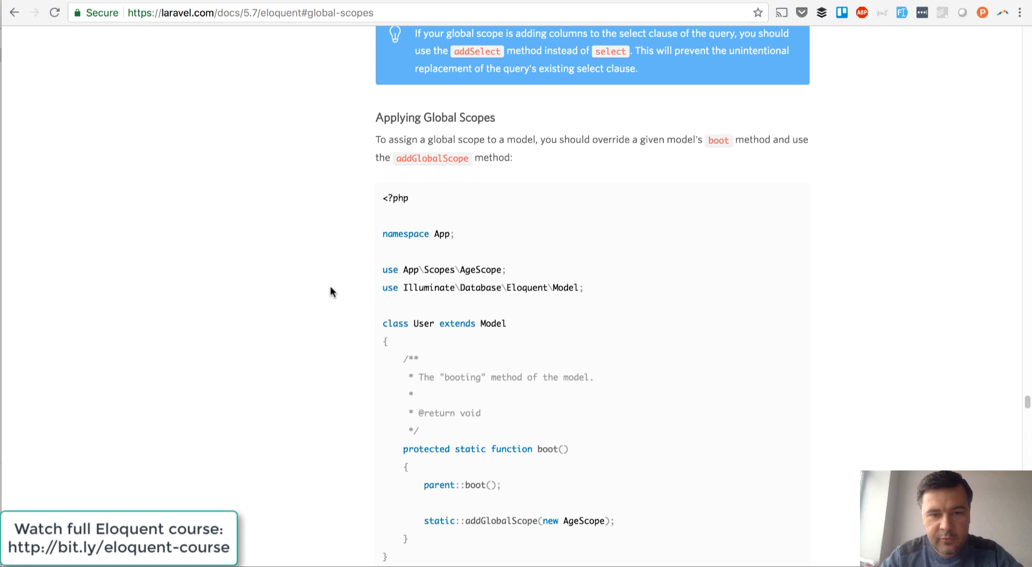
scroll("down", 3)
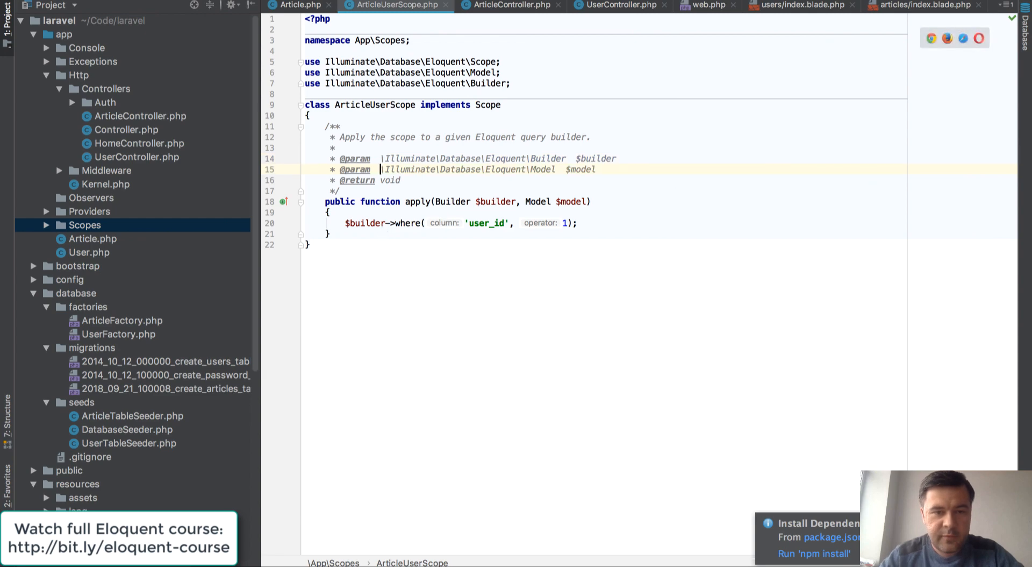
Replace AgeScope with ArticleUserScope in the Article model's boot() addGlobalScope call
left_click(299, 6)
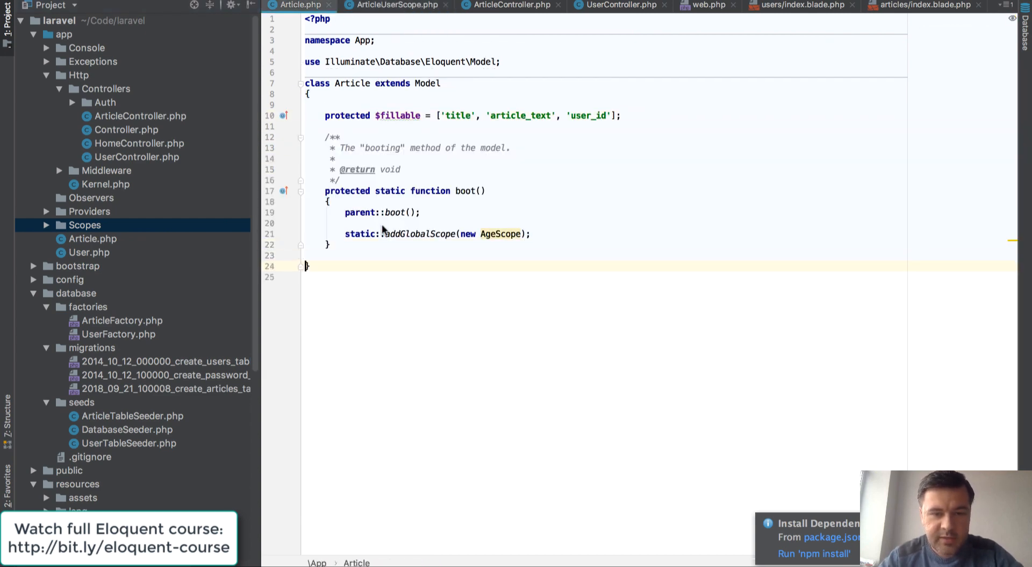
double_click(500, 234)
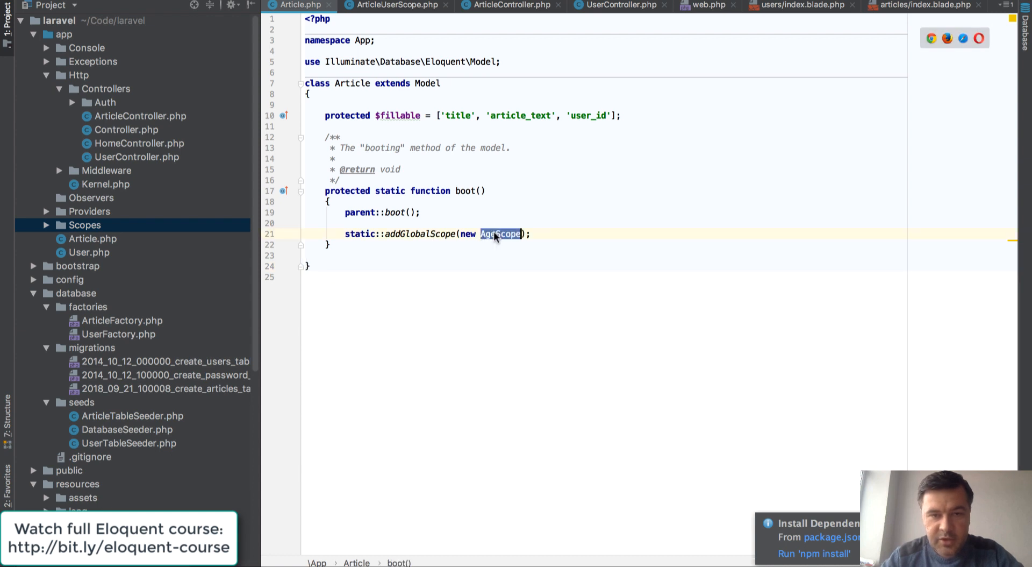
type("ArticleUser")
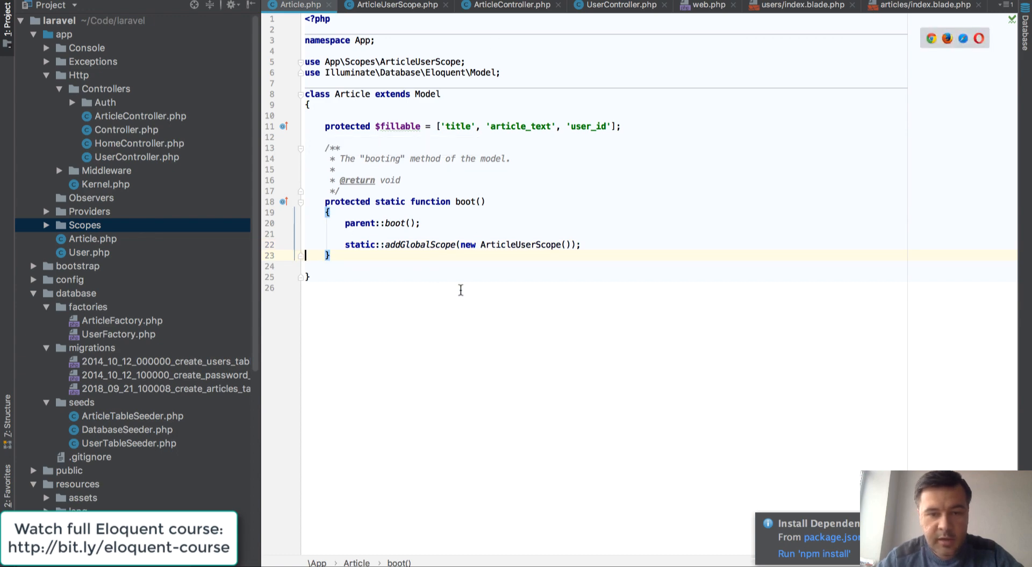
Switch to ArticleController.php via the recent files list
key("ctrl+tab")
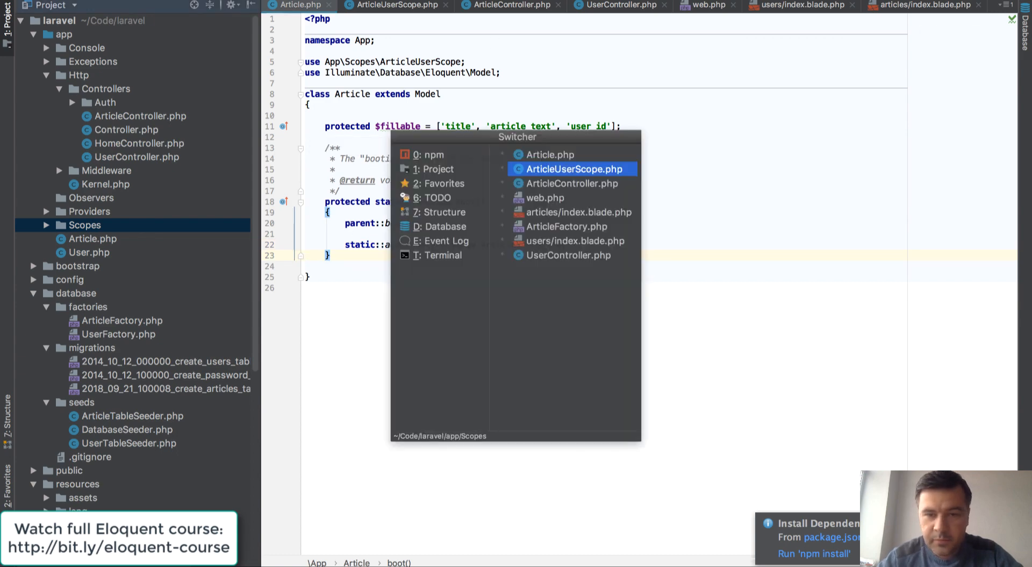
left_click(567, 184)
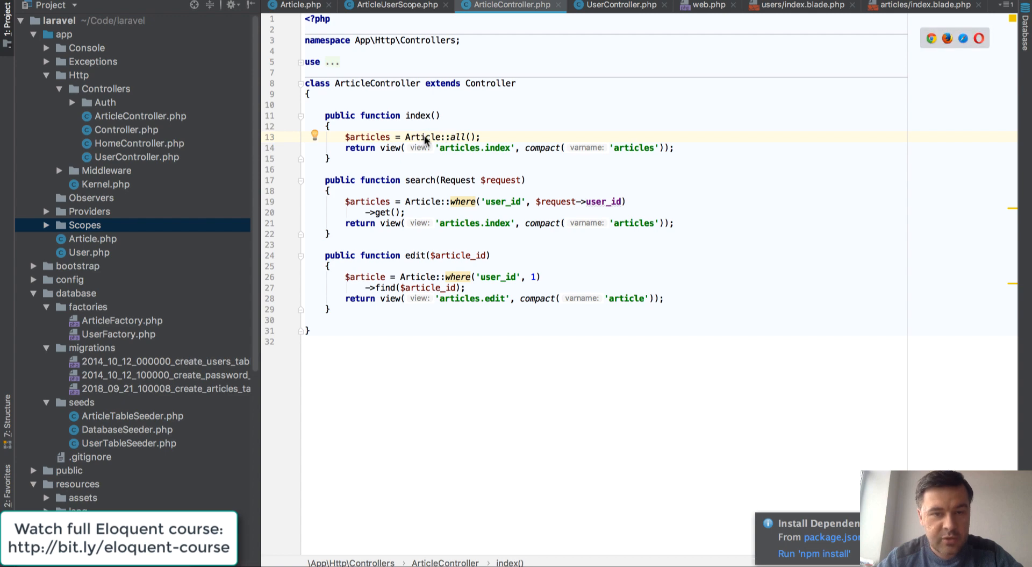
left_click(300, 5)
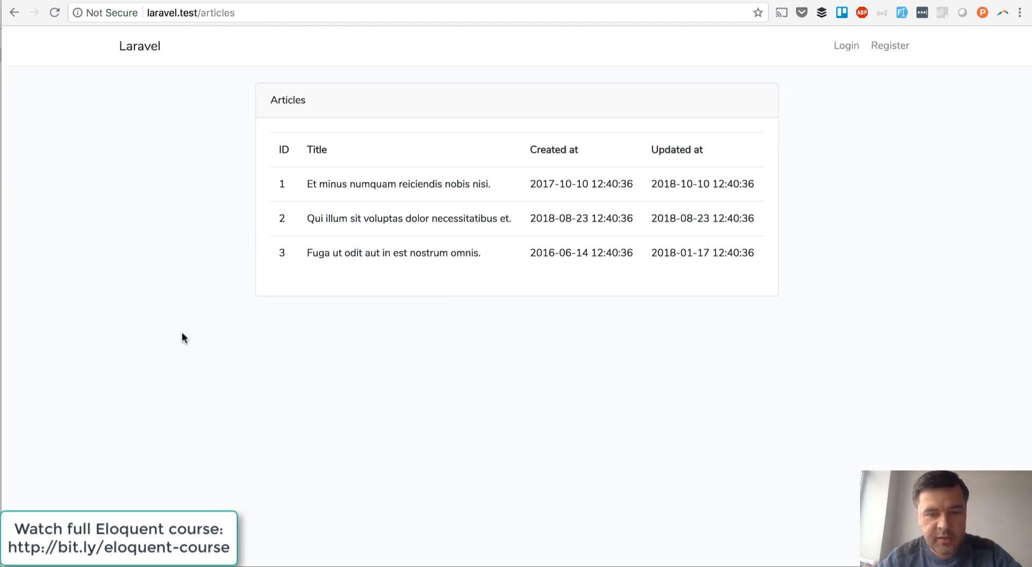
mouse_move(412, 460)
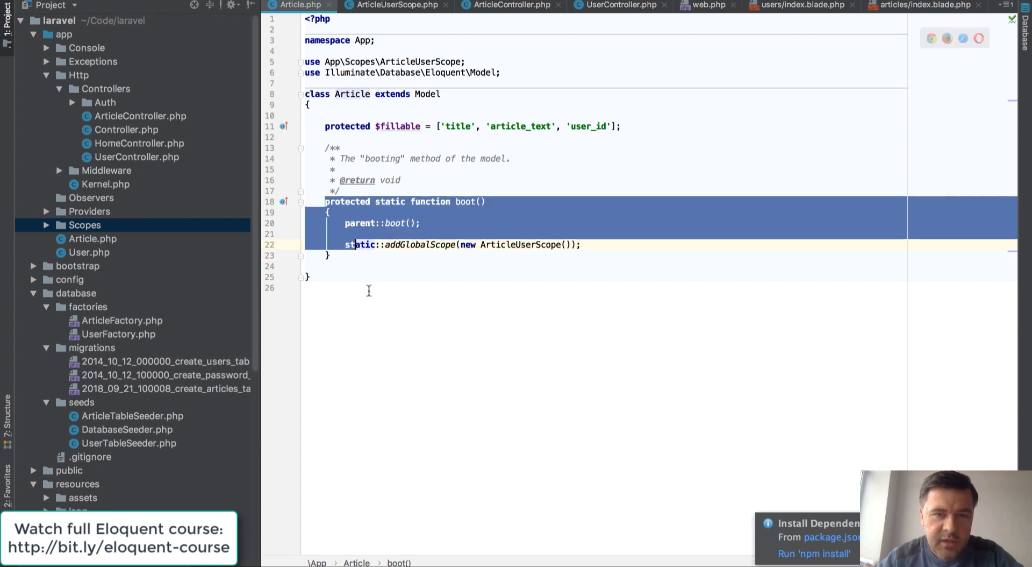
Review ArticleController, ArticleUserScope and the project tree, ending back on ArticleController
left_click(510, 6)
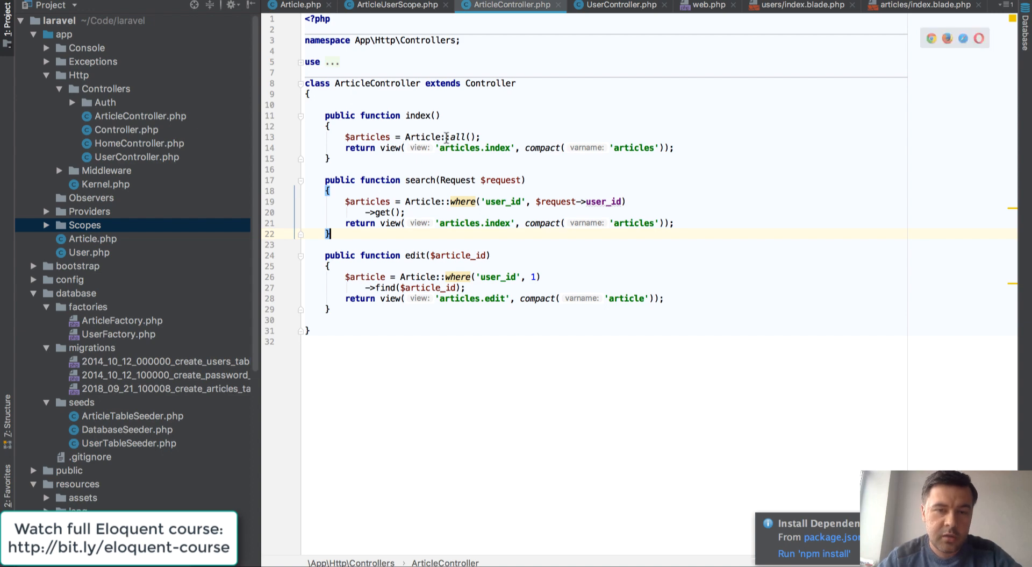
left_click(393, 5)
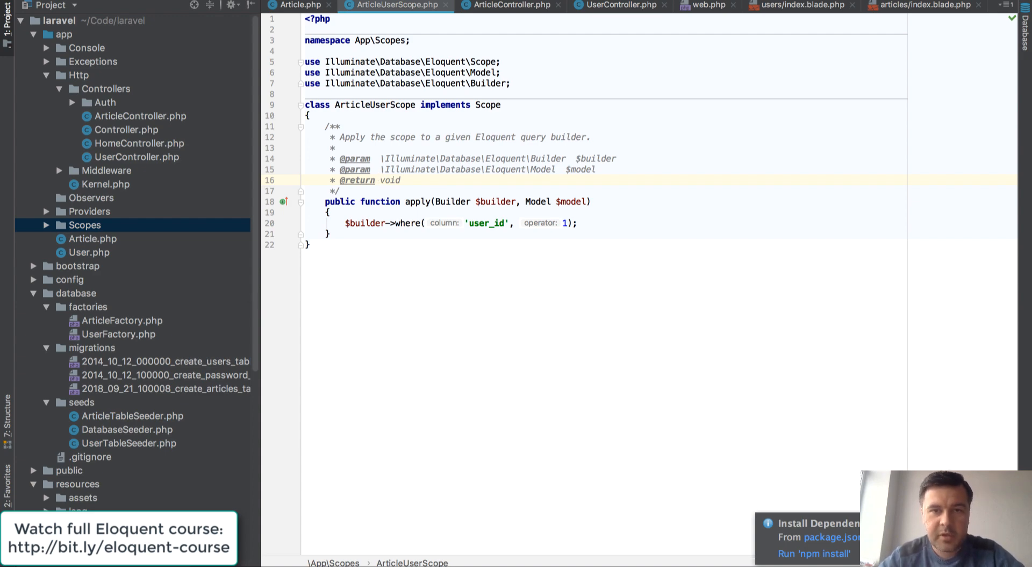
left_click(506, 6)
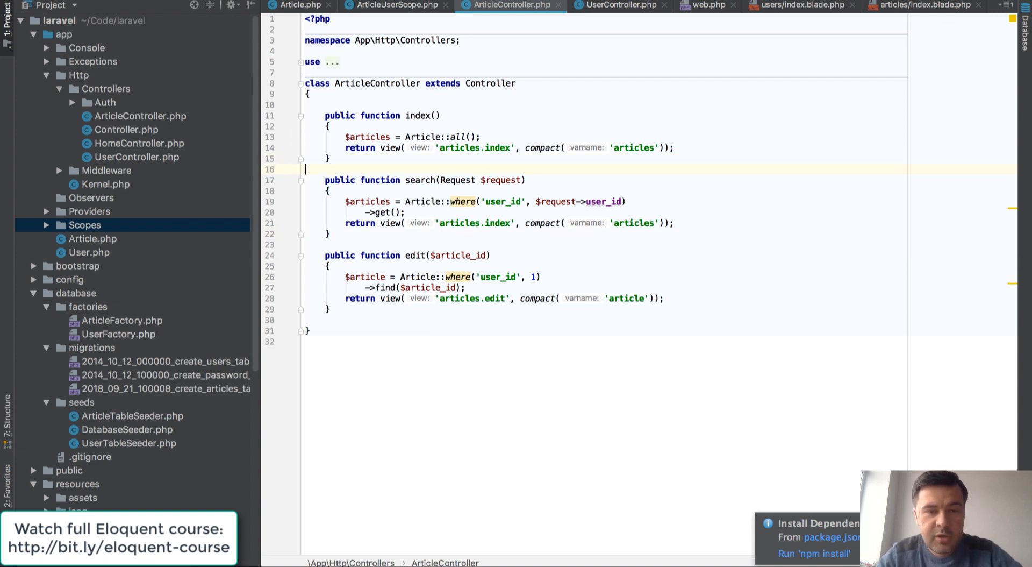
left_click(394, 137)
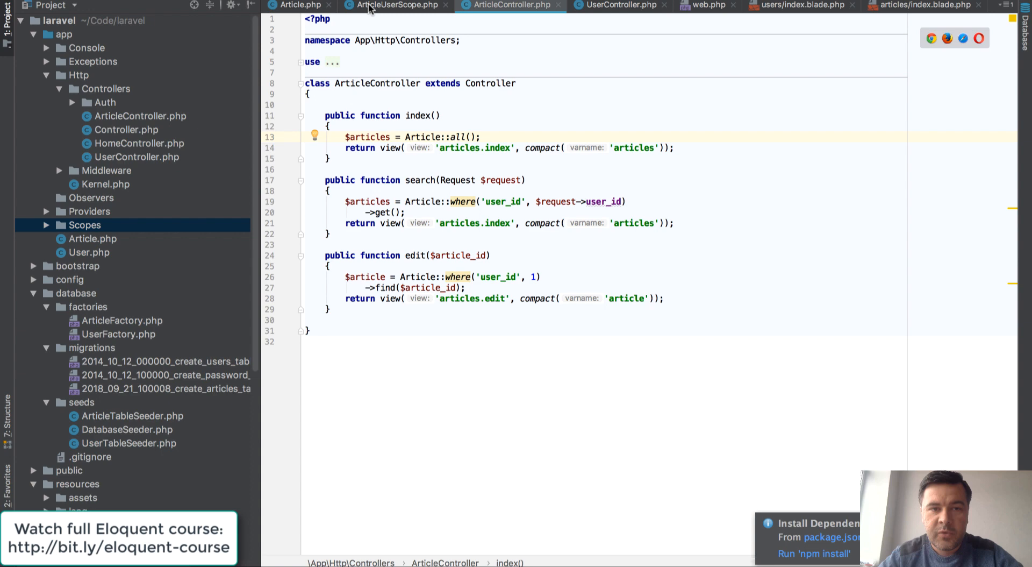
left_click(46, 225)
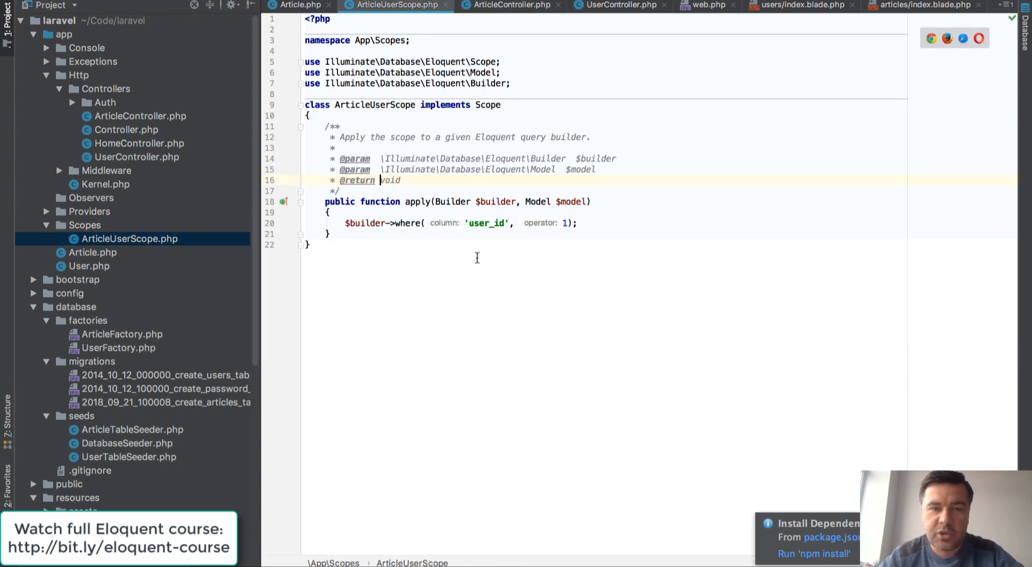
left_click(507, 5)
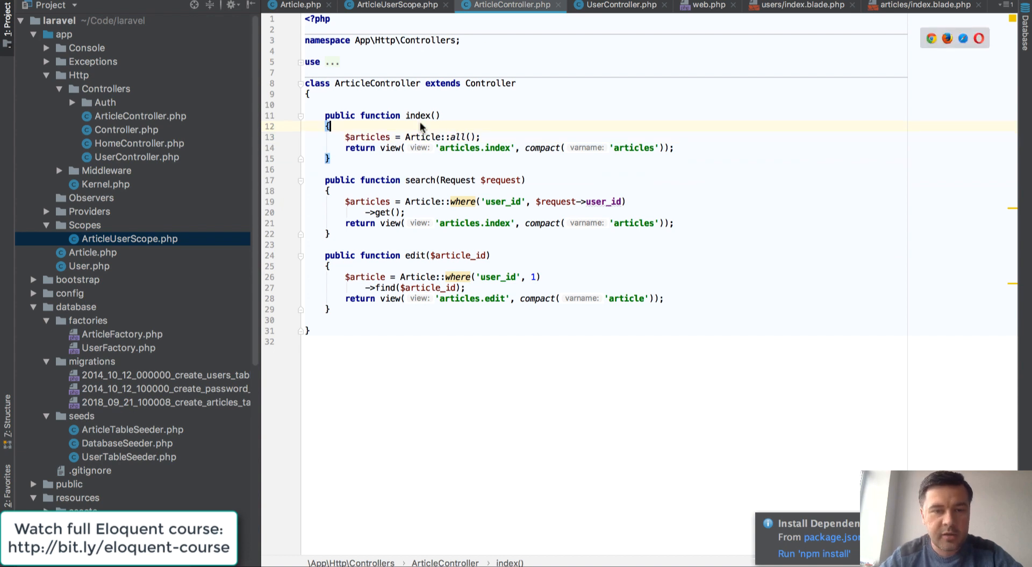
Write the comment '// Filtered by active user' above Article::all() in index()
type("//")
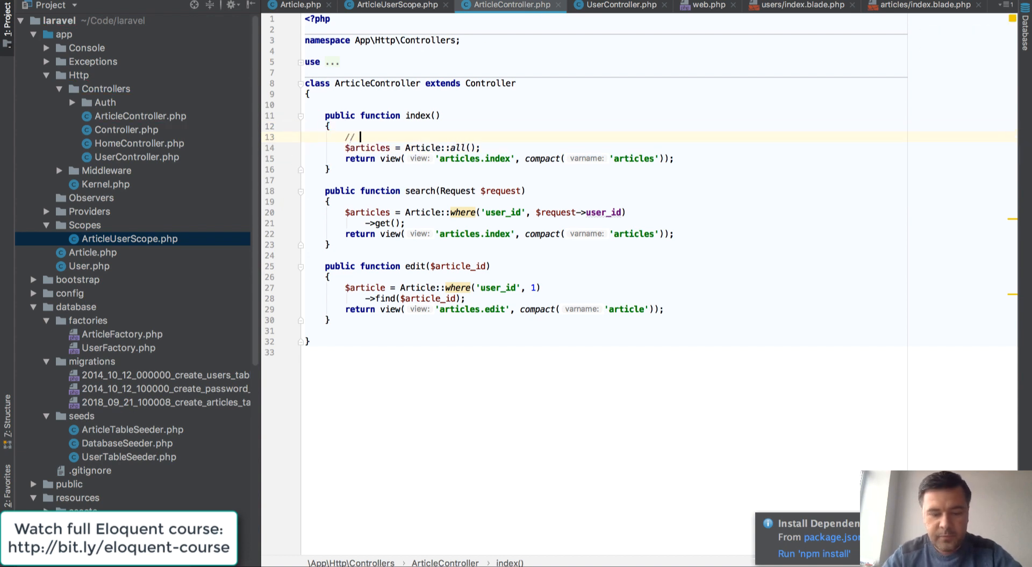
type("Filtered by")
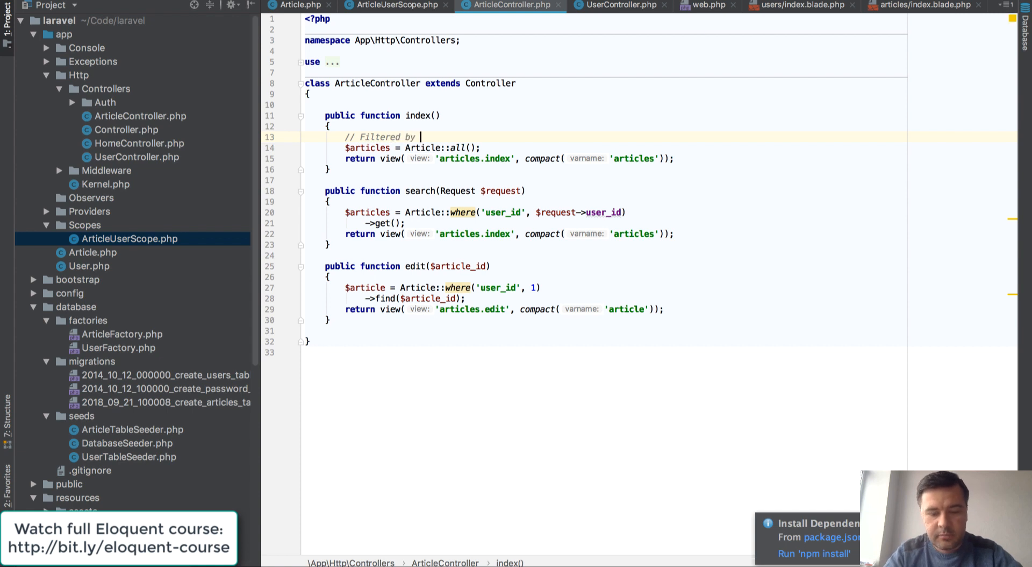
type("actvi")
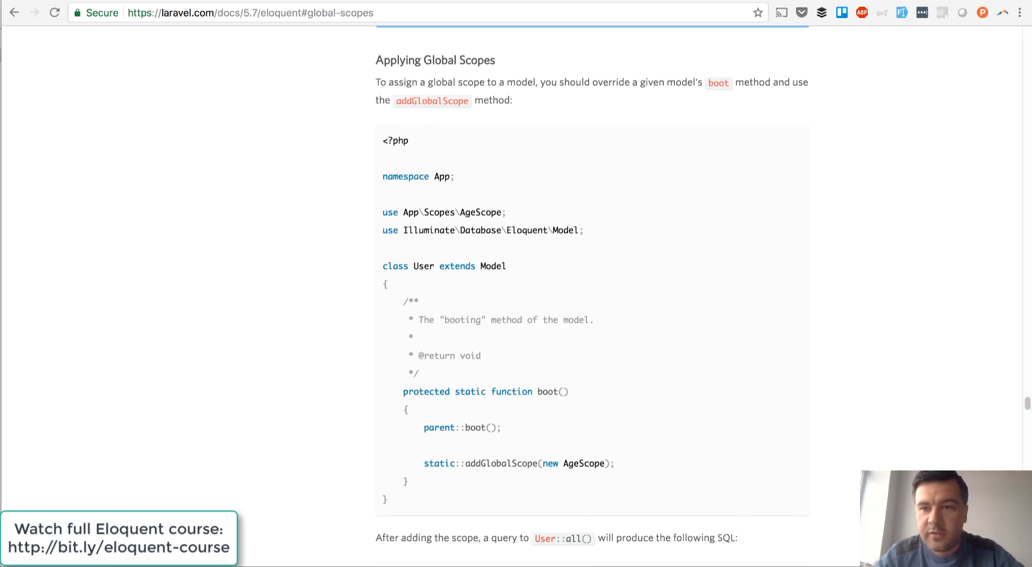
Scroll the docs to Removing Global Scopes, select withoutGlobalScope, and return to PhpStorm
scroll("down", 3)
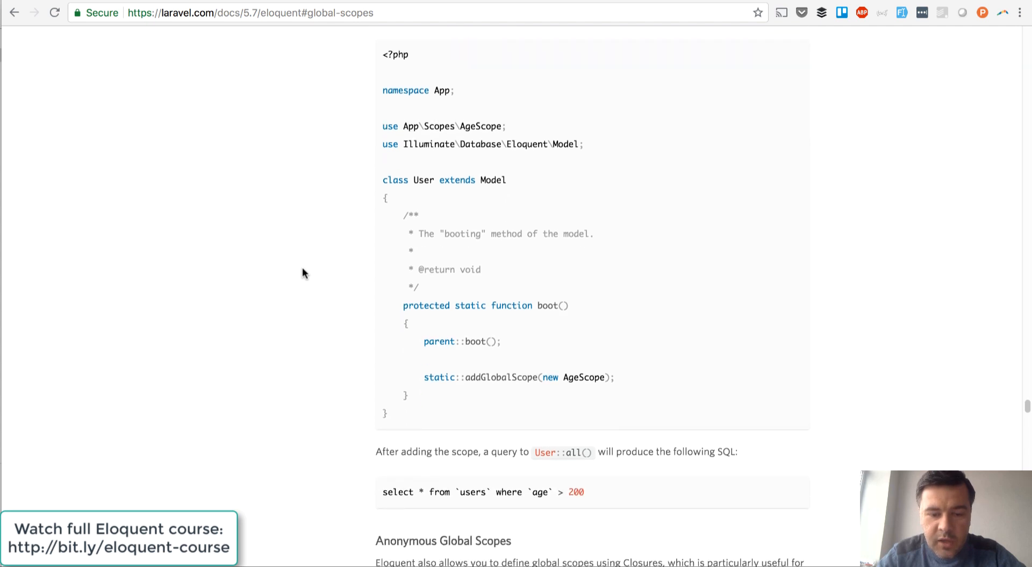
scroll("down", 3)
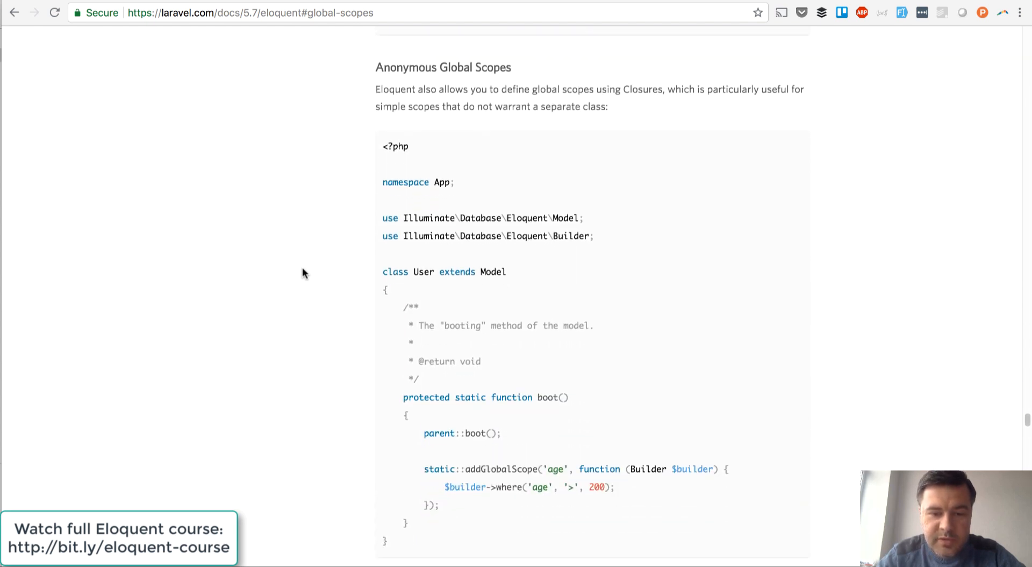
scroll("down", 3)
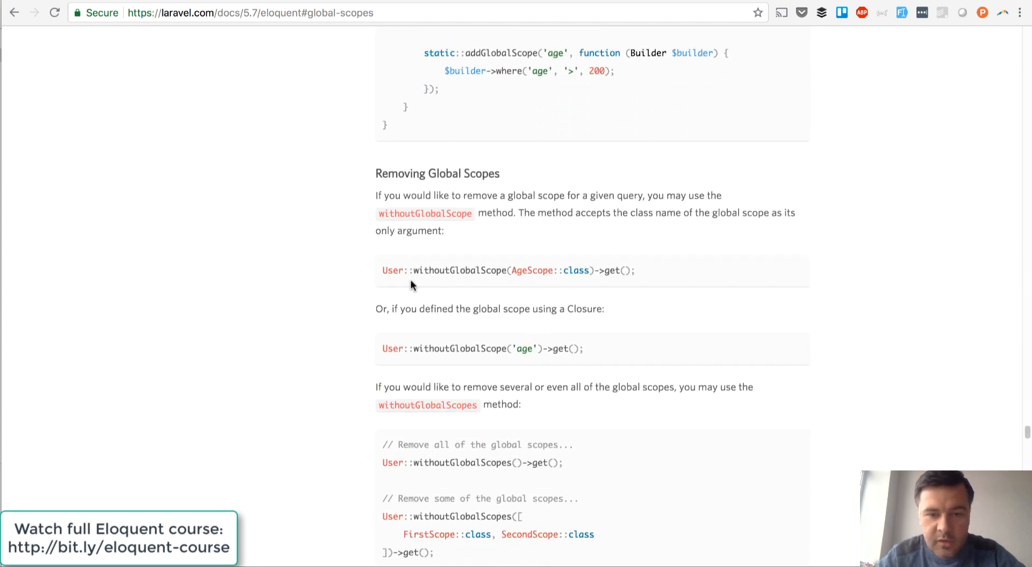
double_click(459, 270)
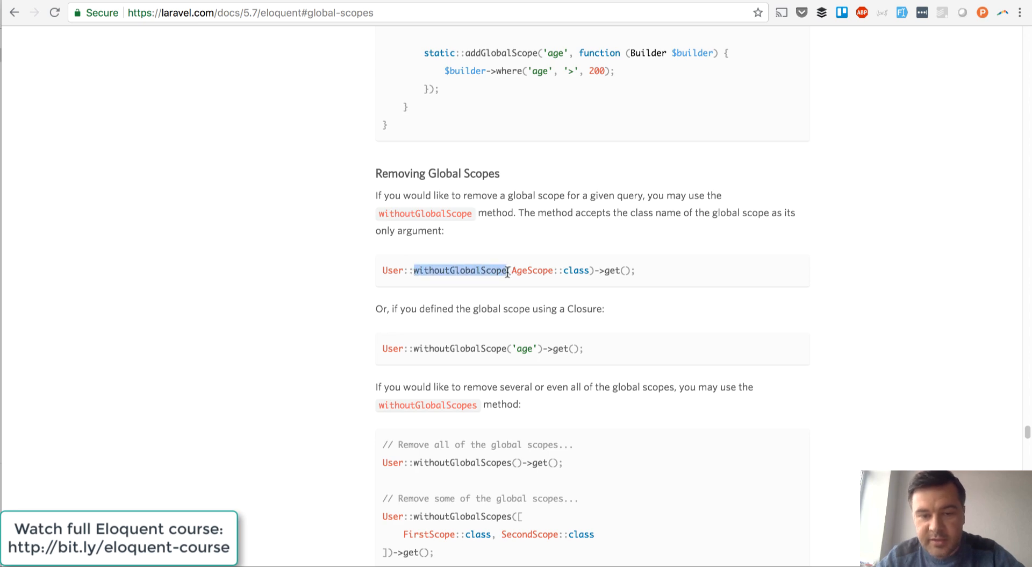
mouse_move(485, 283)
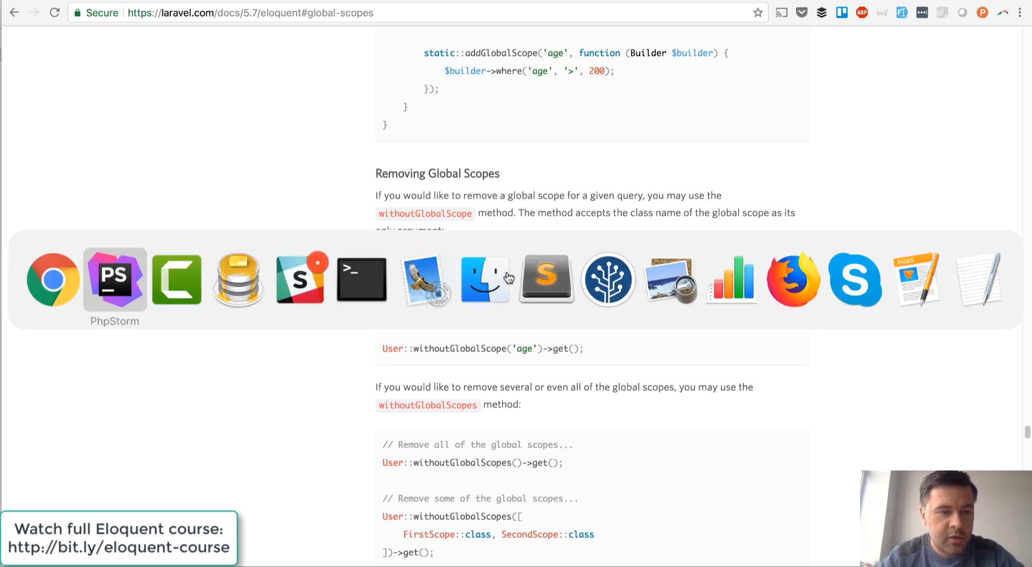
left_click(112, 279)
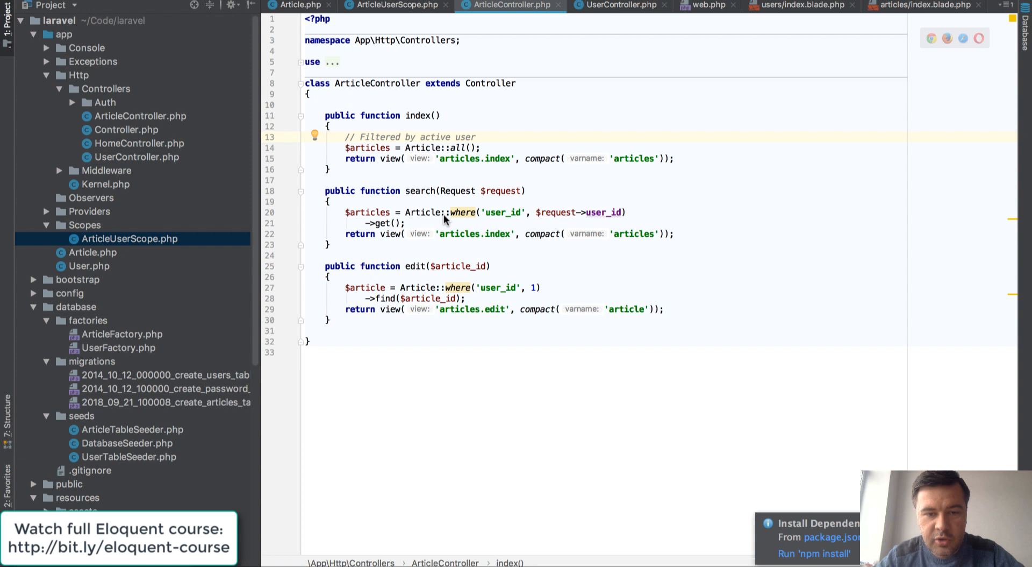